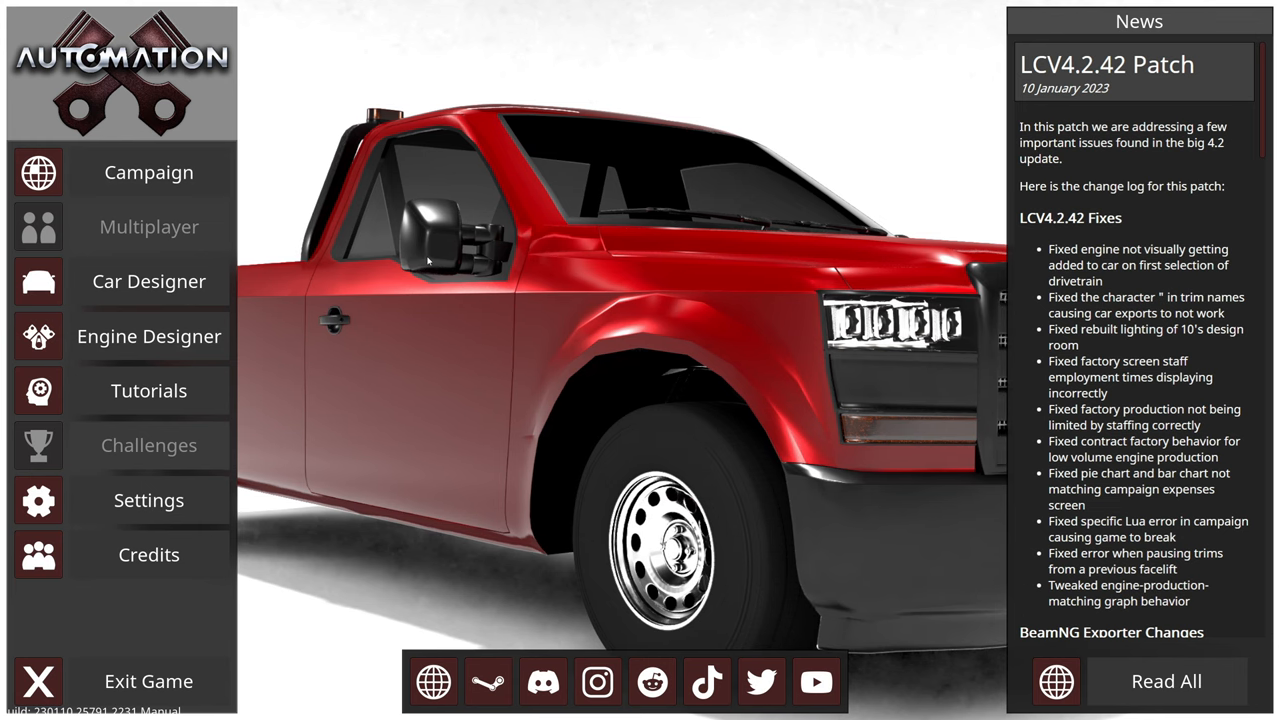
- Enter the Car Designer and browse the Car Manager's list of saved trims
{"action": "left_click", "coordinate": [148, 280]}
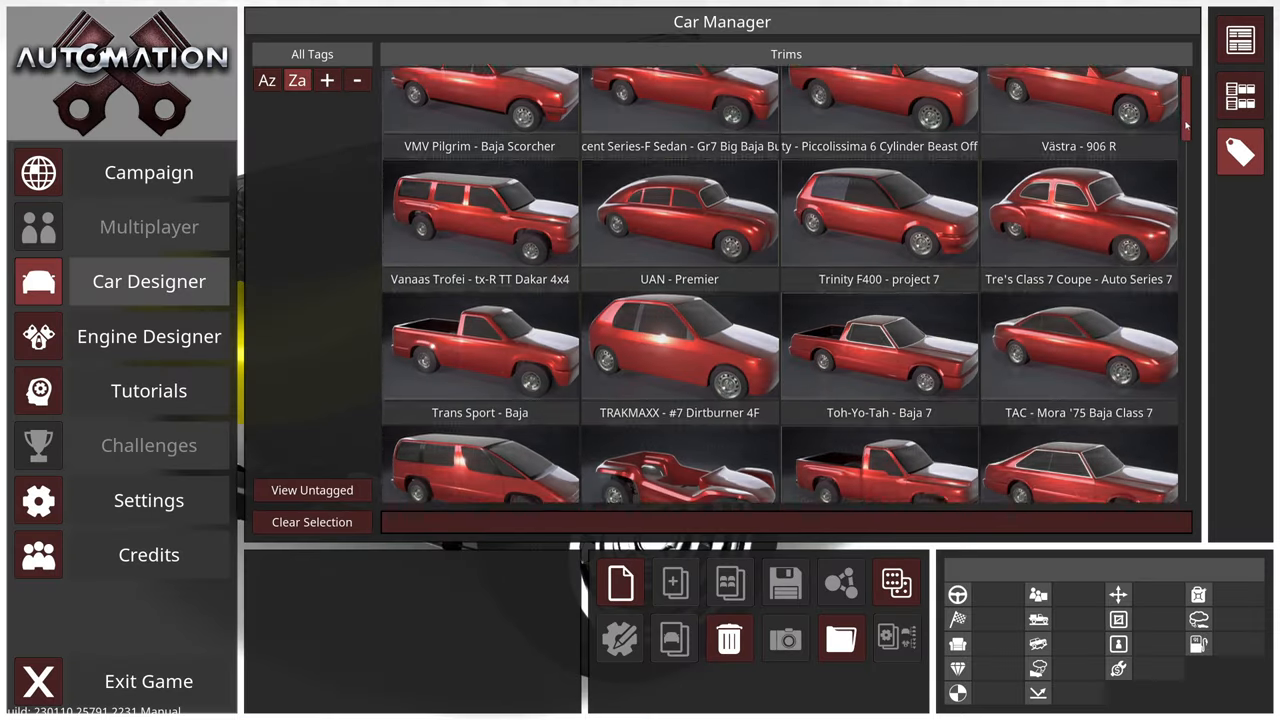
{"action": "scroll", "scroll_direction": "down", "scroll_amount": 3}
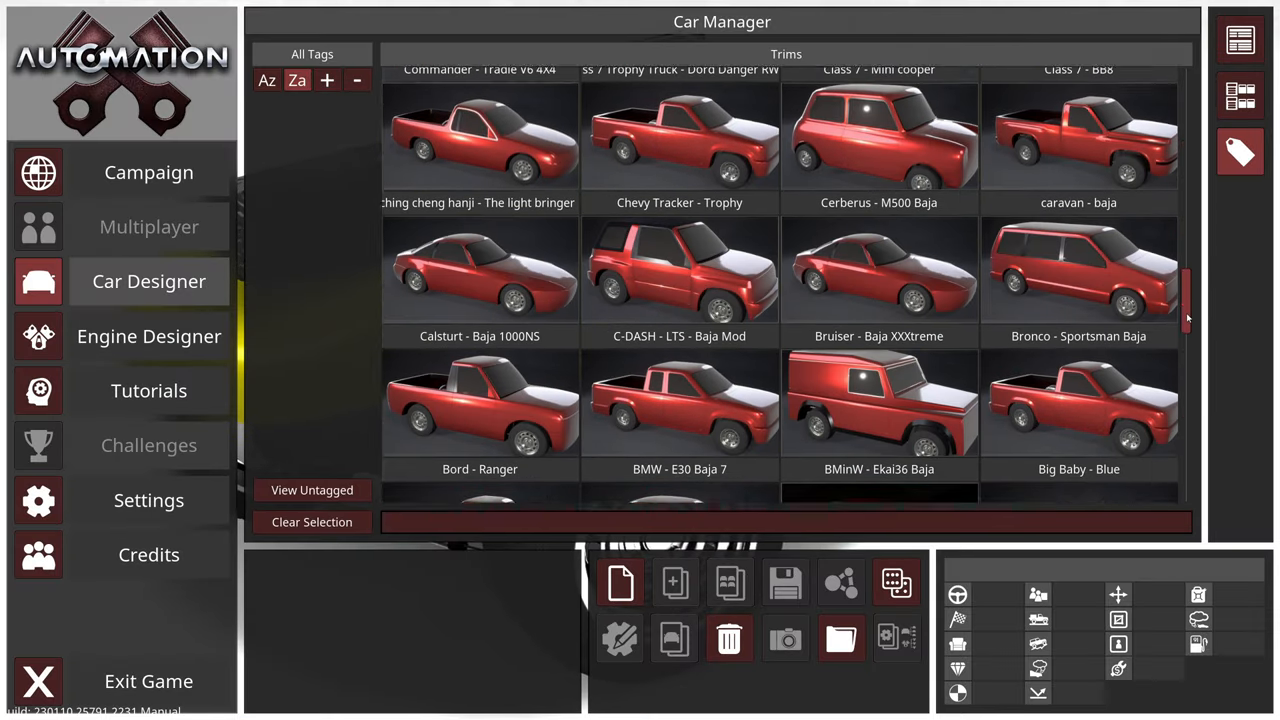
{"action": "scroll", "scroll_direction": "down", "scroll_amount": 3}
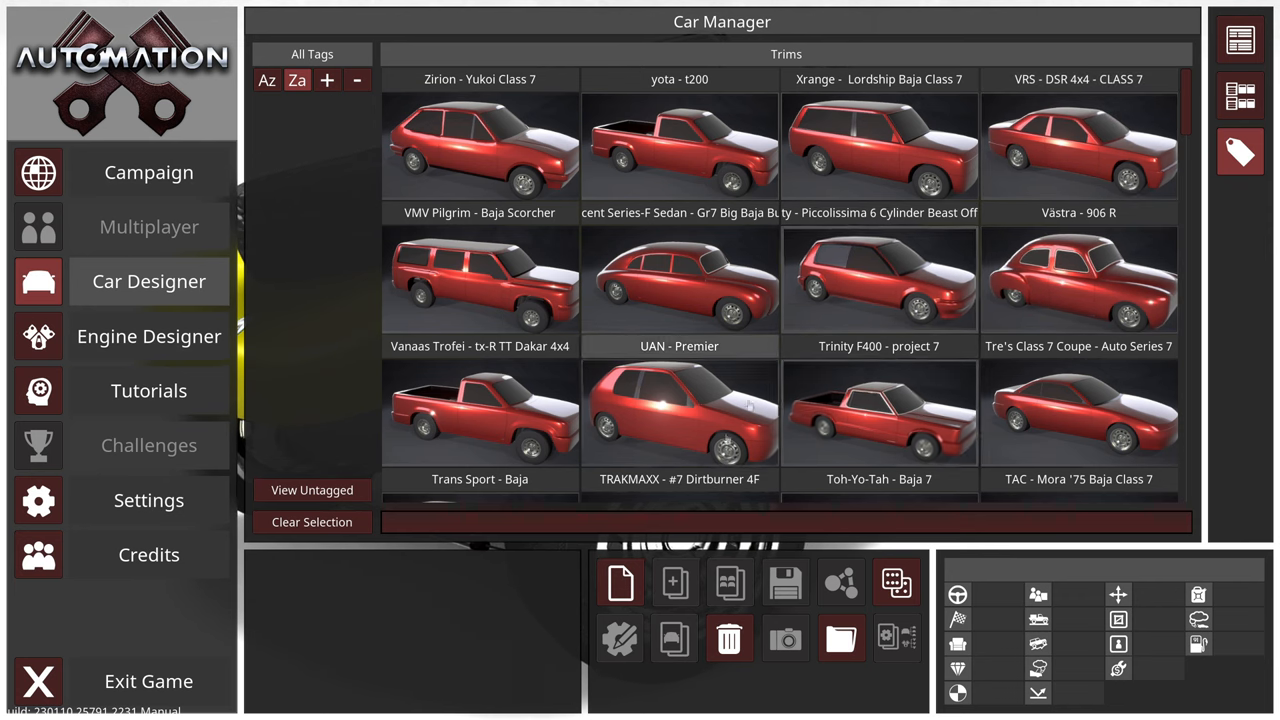
{"action": "mouse_move", "coordinate": [620, 584]}
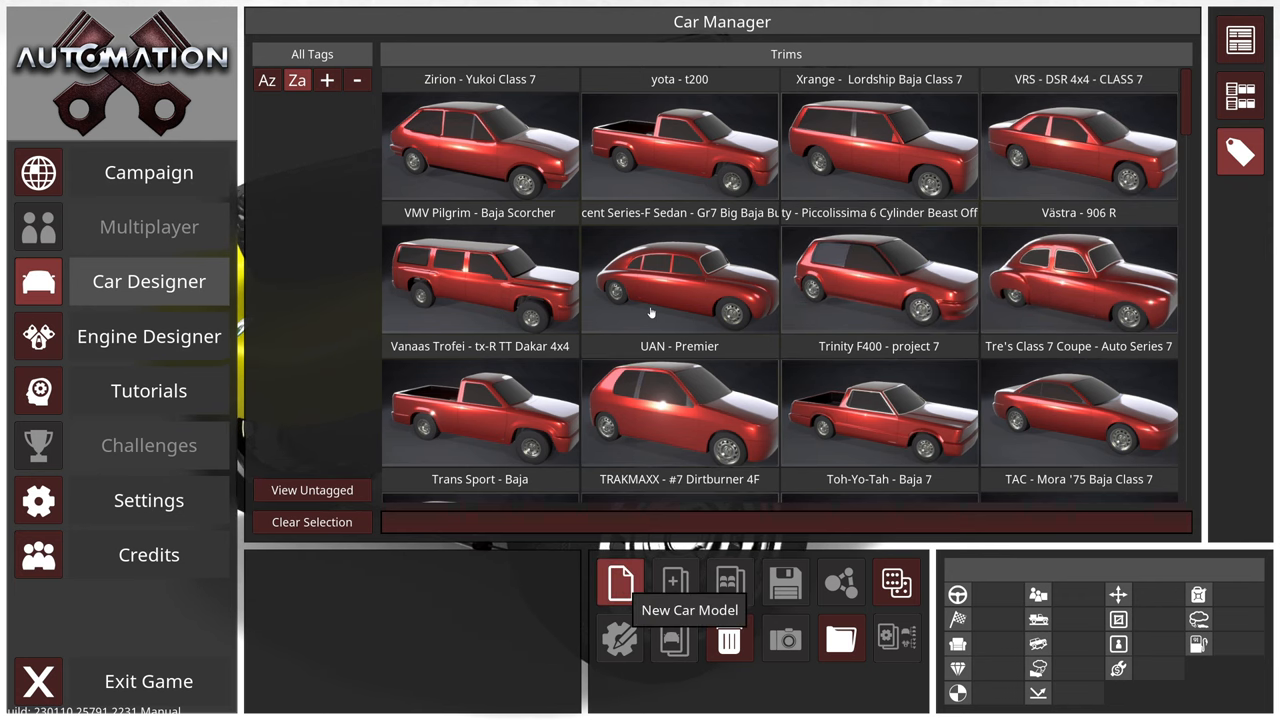
- Start a new car model and browse the body catalogue thumbnails
{"action": "left_click", "coordinate": [620, 582]}
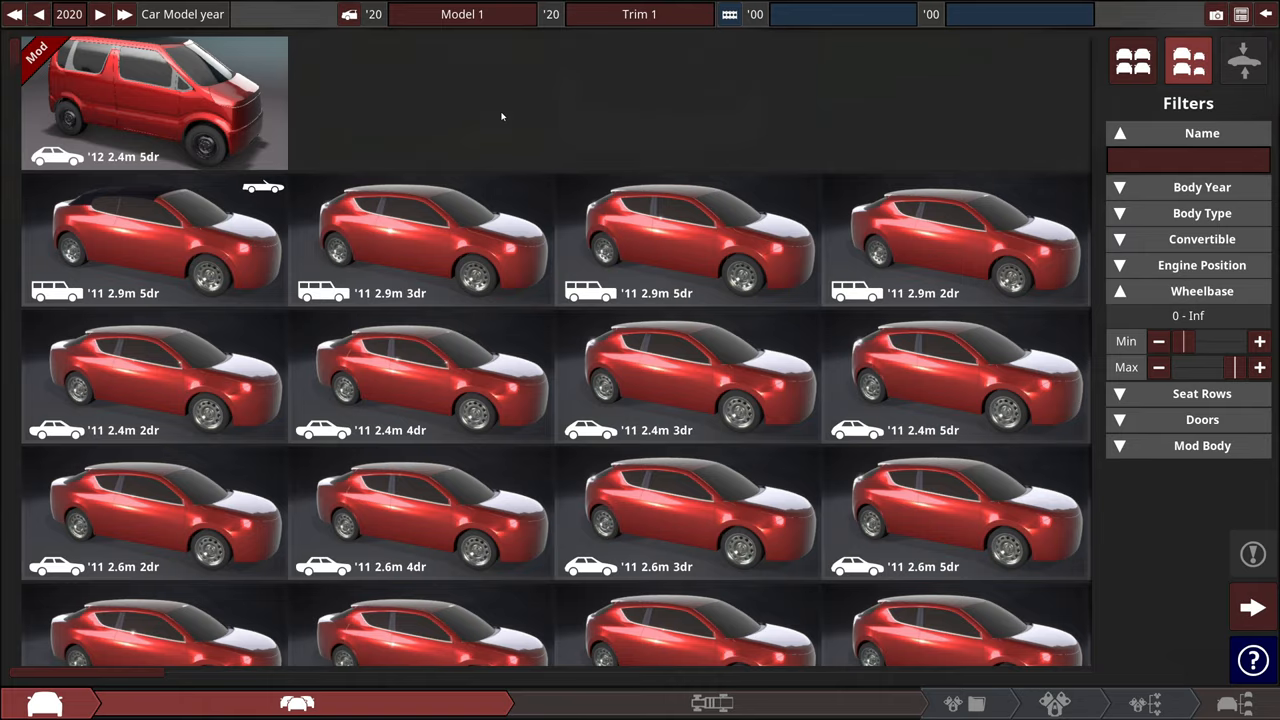
{"action": "scroll", "scroll_direction": "down", "scroll_amount": 3}
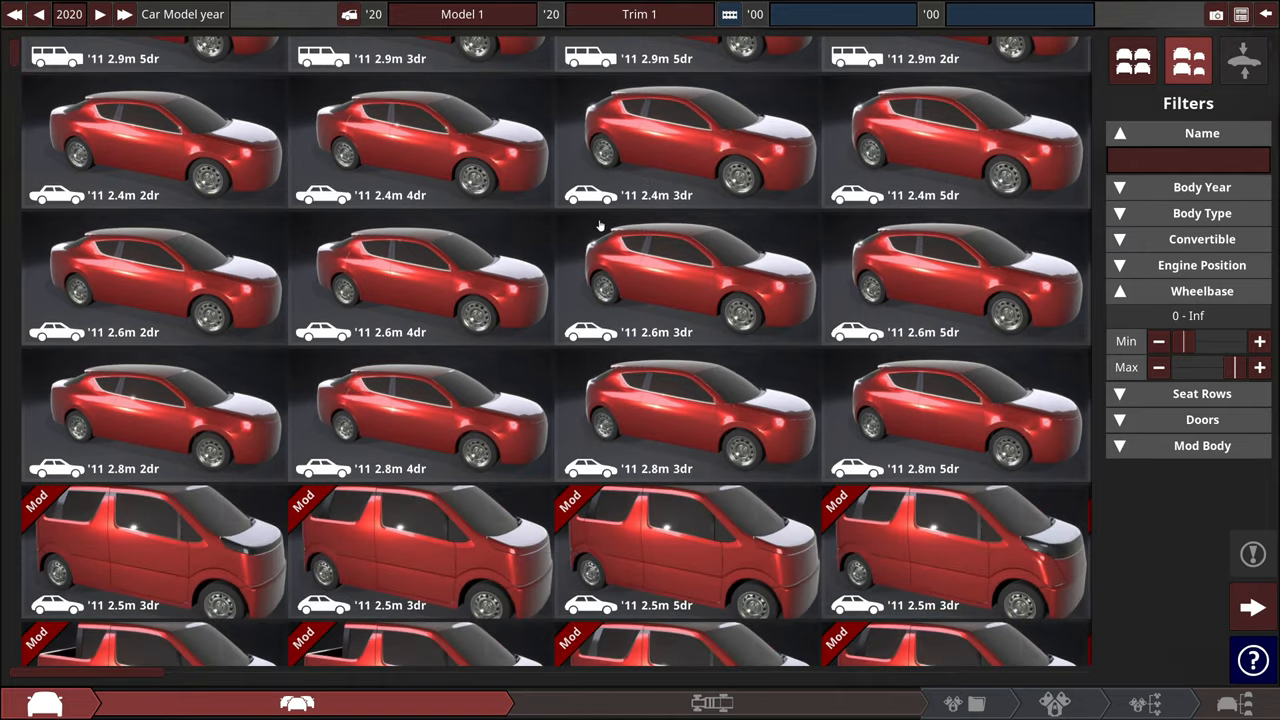
{"action": "scroll", "scroll_direction": "down", "scroll_amount": 3}
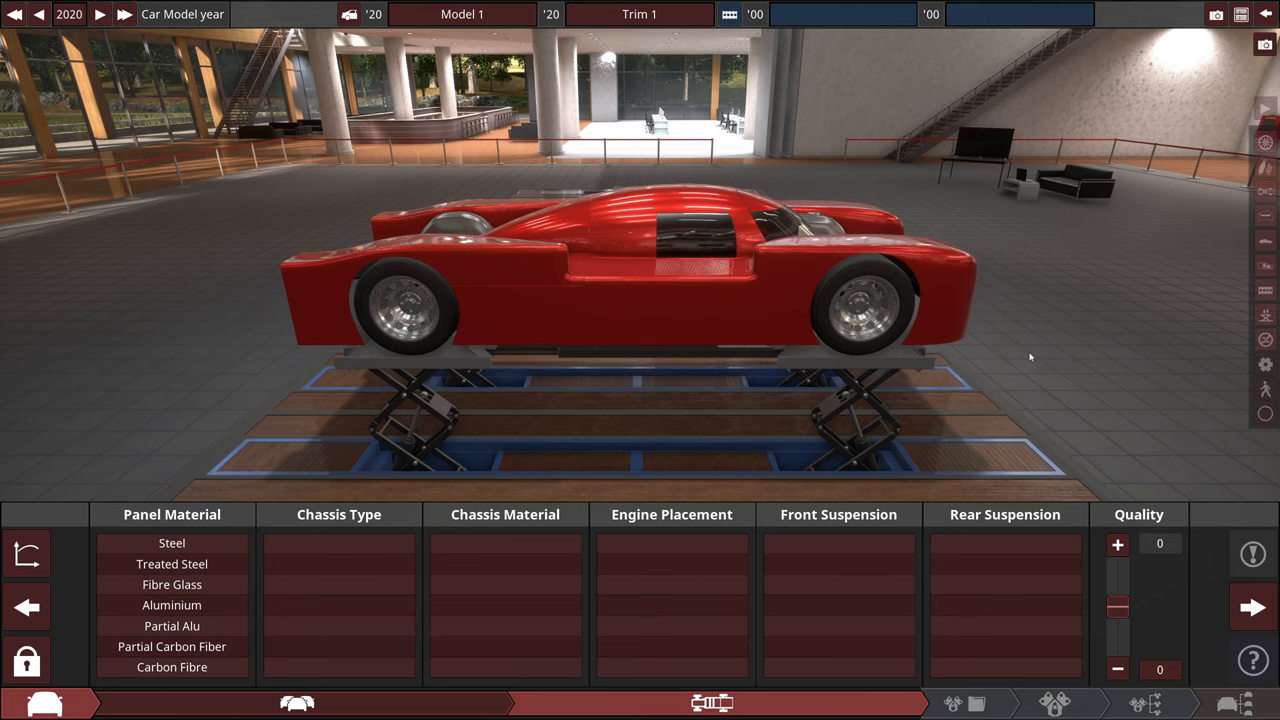
{"action": "mouse_move", "coordinate": [1152, 624]}
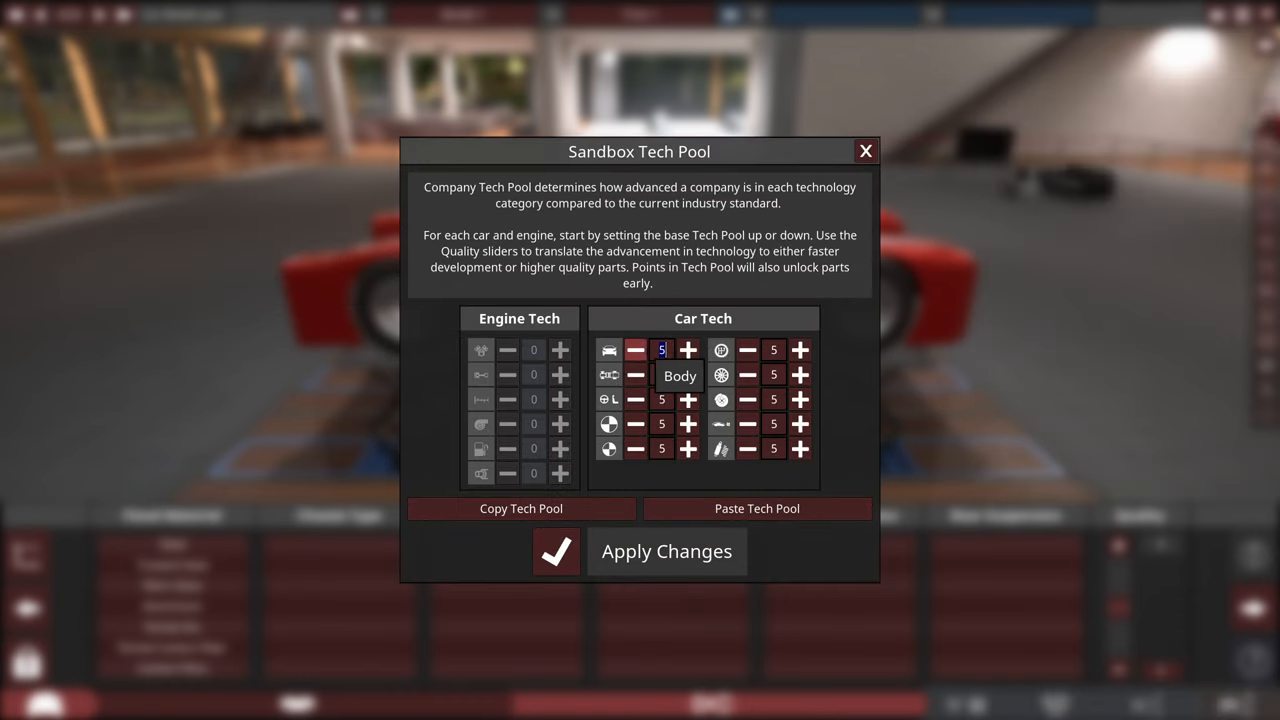
- Raise the Body, Chassis and Driver Assists tech pools to 15 in the sandbox
{"action": "left_click", "coordinate": [688, 348]}
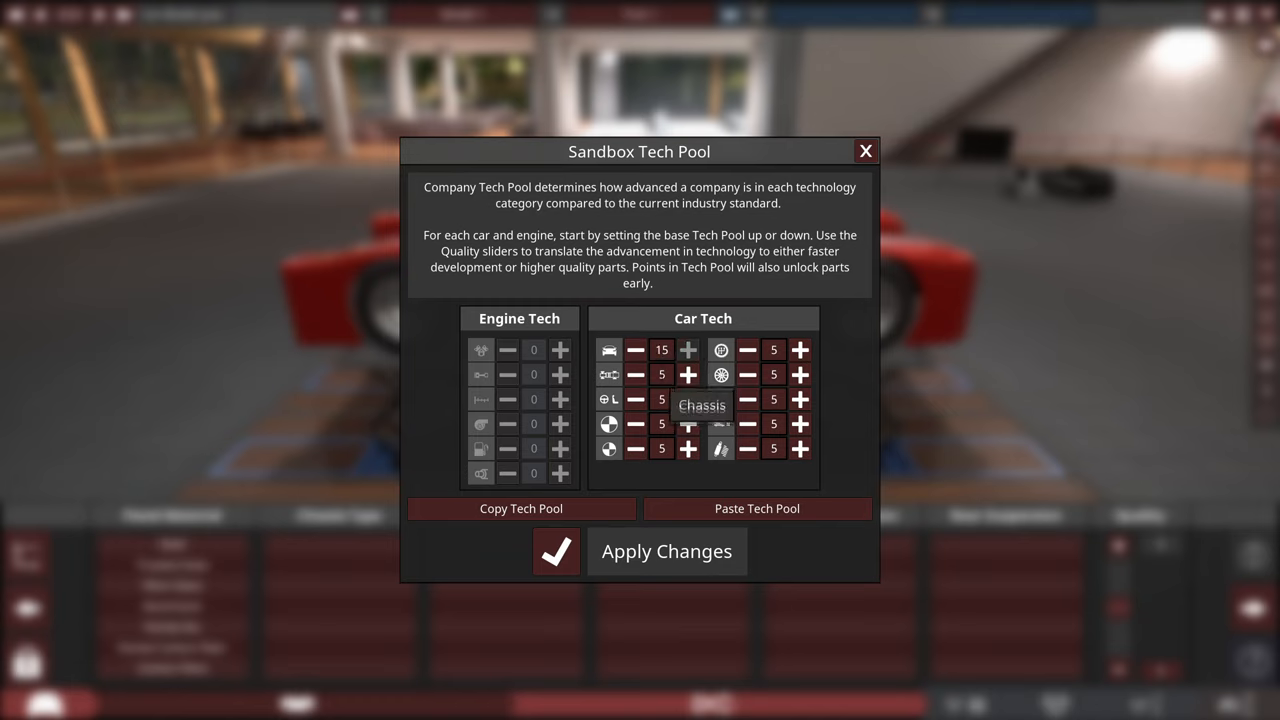
{"action": "left_click", "coordinate": [688, 374]}
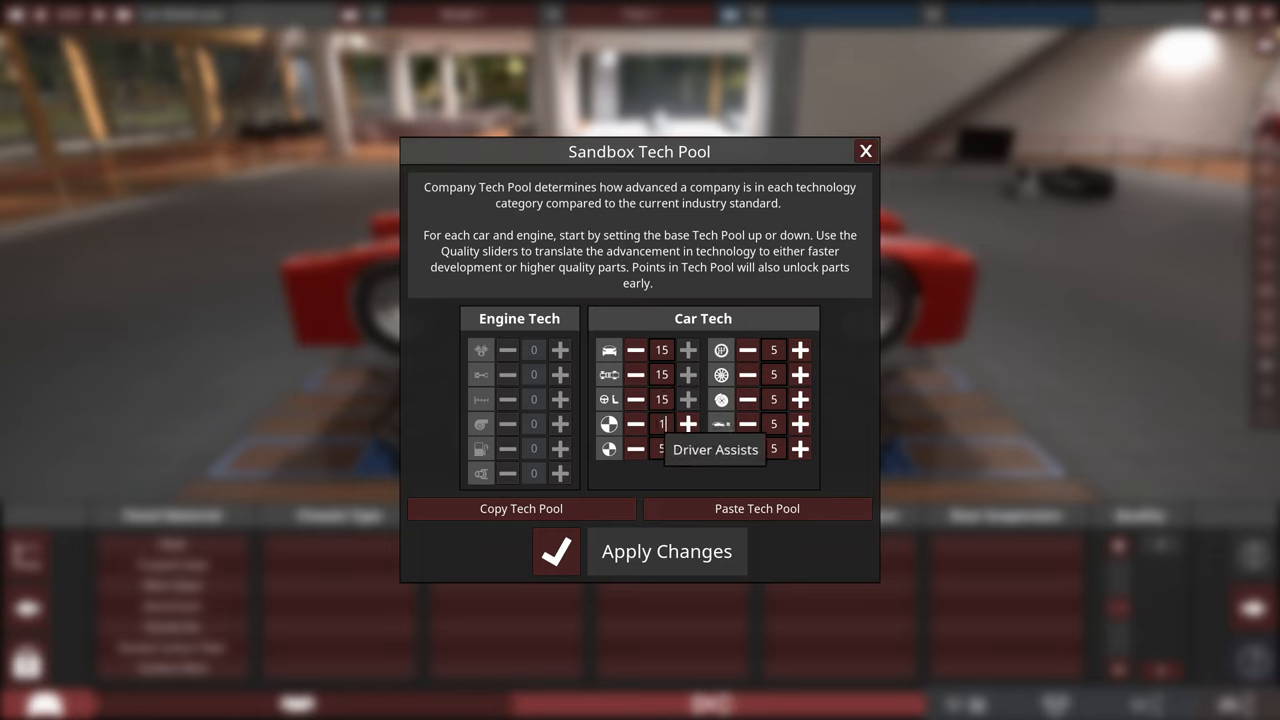
{"action": "left_click", "coordinate": [688, 424]}
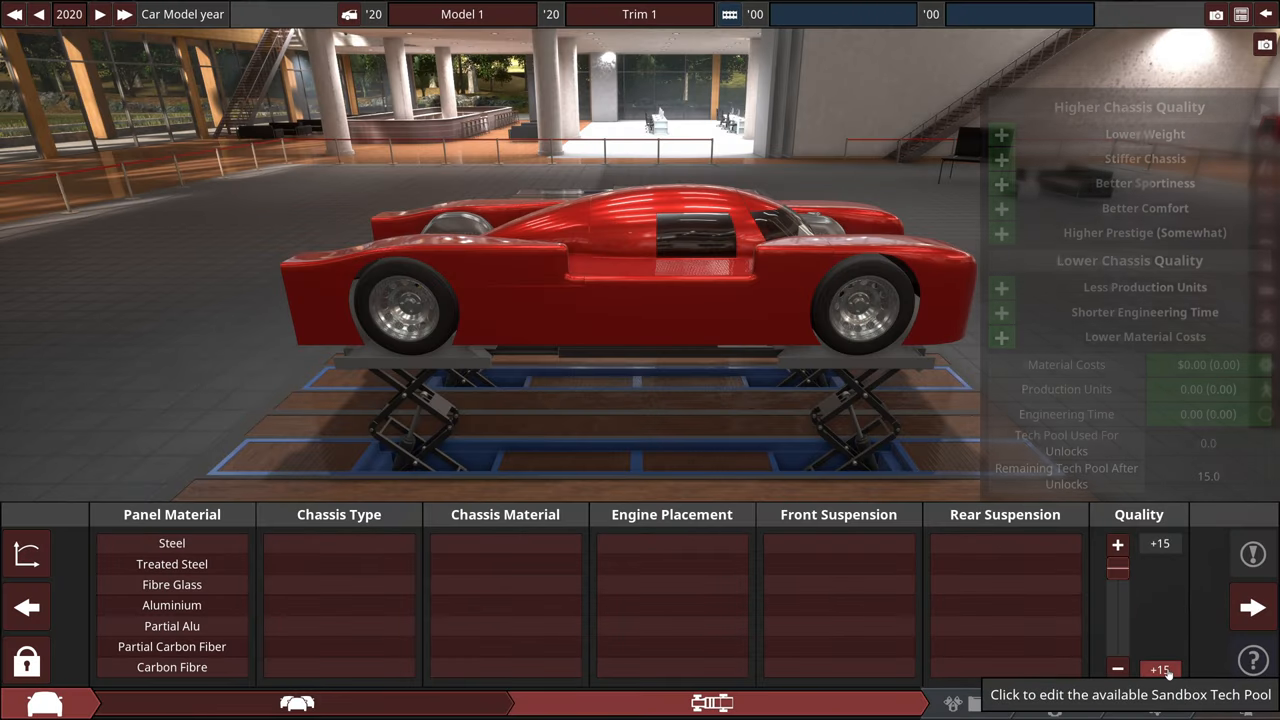
{"action": "mouse_move", "coordinate": [1164, 632]}
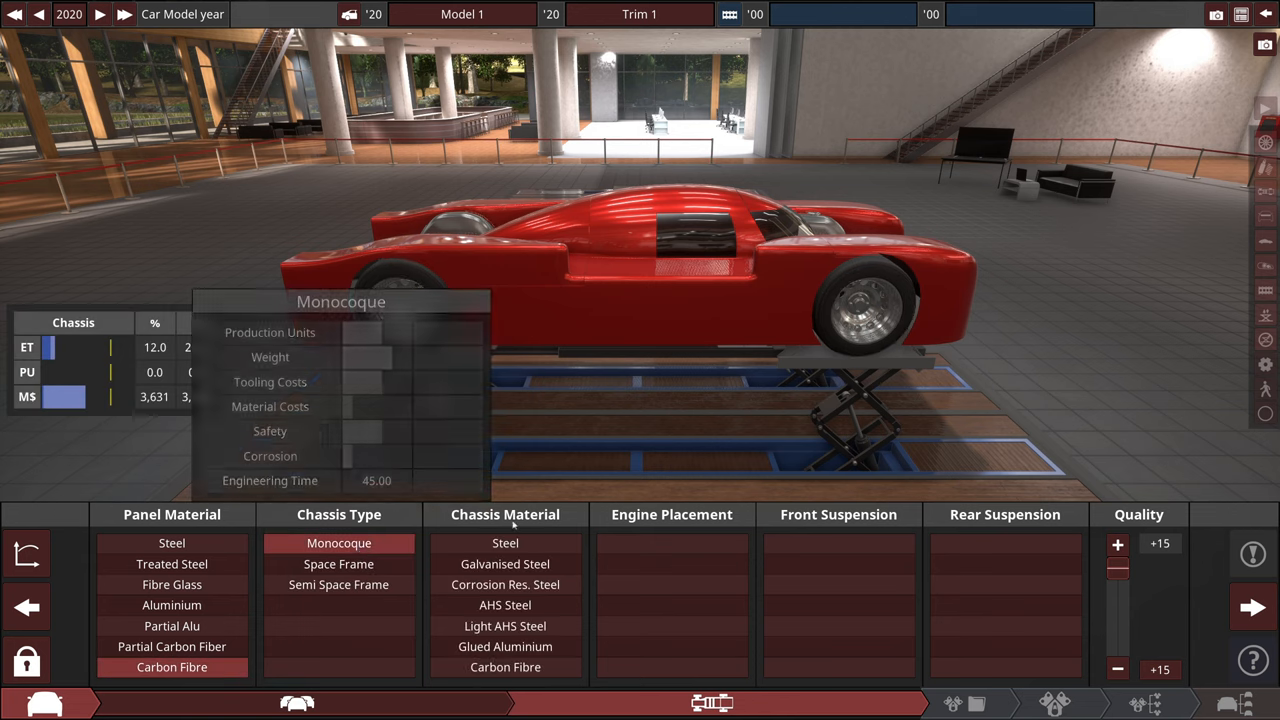
- Choose carbon fibre chassis material and mid longitudinal engine placement
{"action": "left_click", "coordinate": [504, 668]}
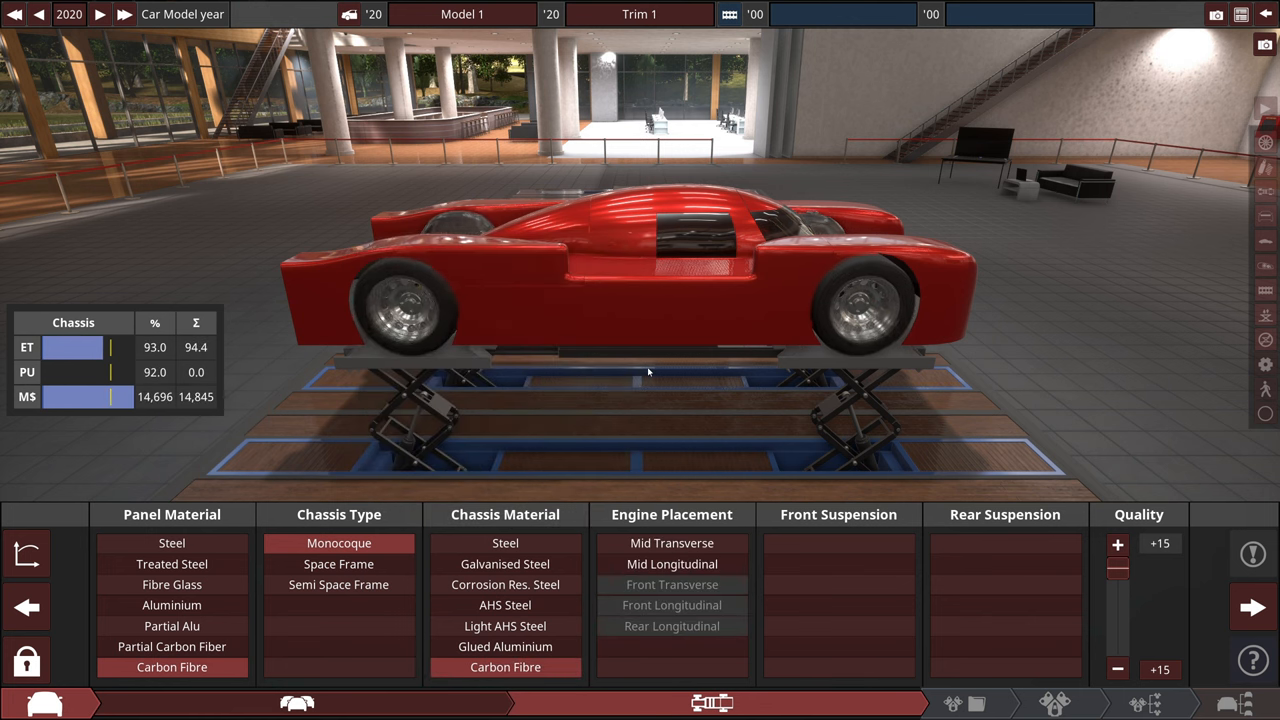
{"action": "left_click", "coordinate": [672, 564]}
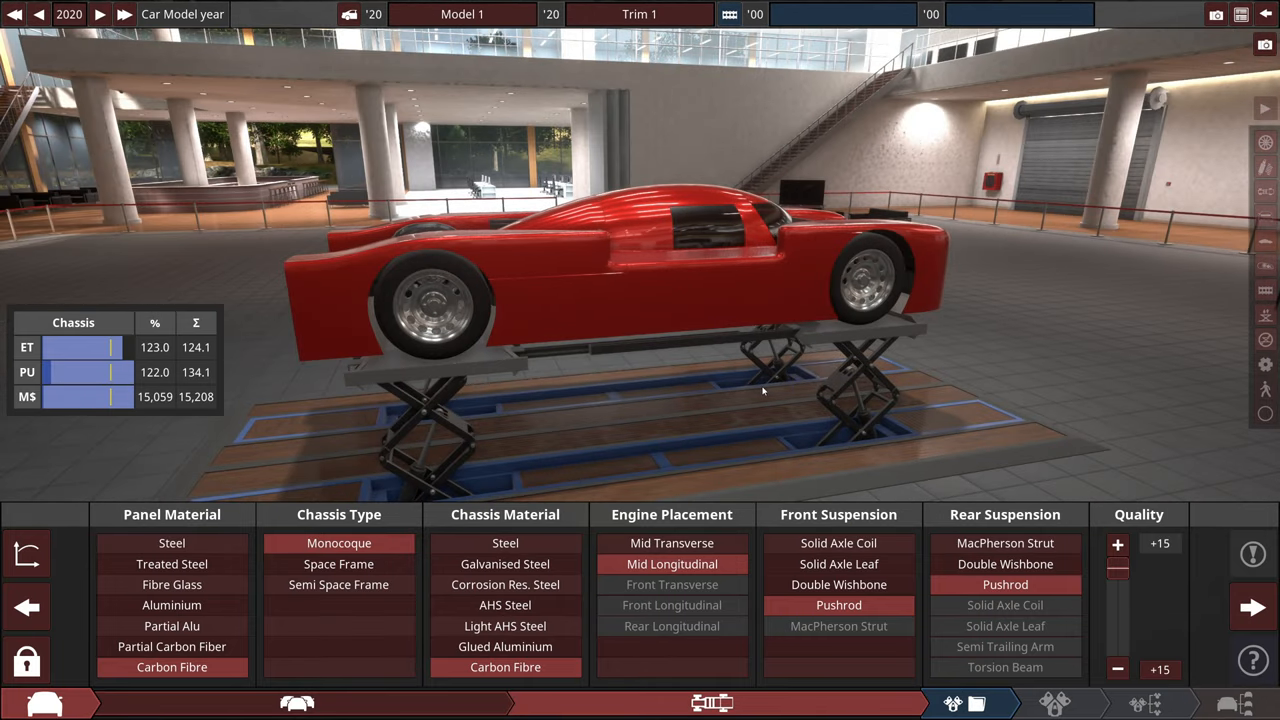
- Create a 60° V12 engine family, choose the block material and raise engine tech to 15
{"action": "left_click", "coordinate": [224, 704]}
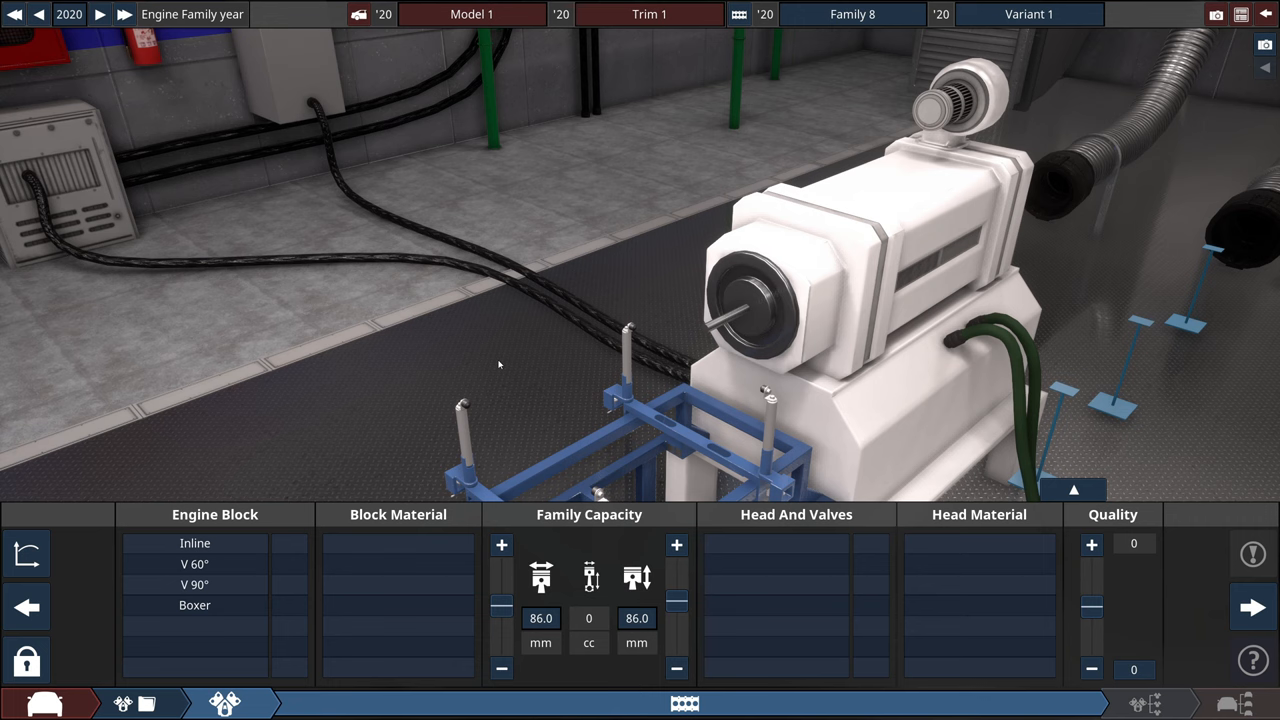
{"action": "left_click", "coordinate": [196, 584]}
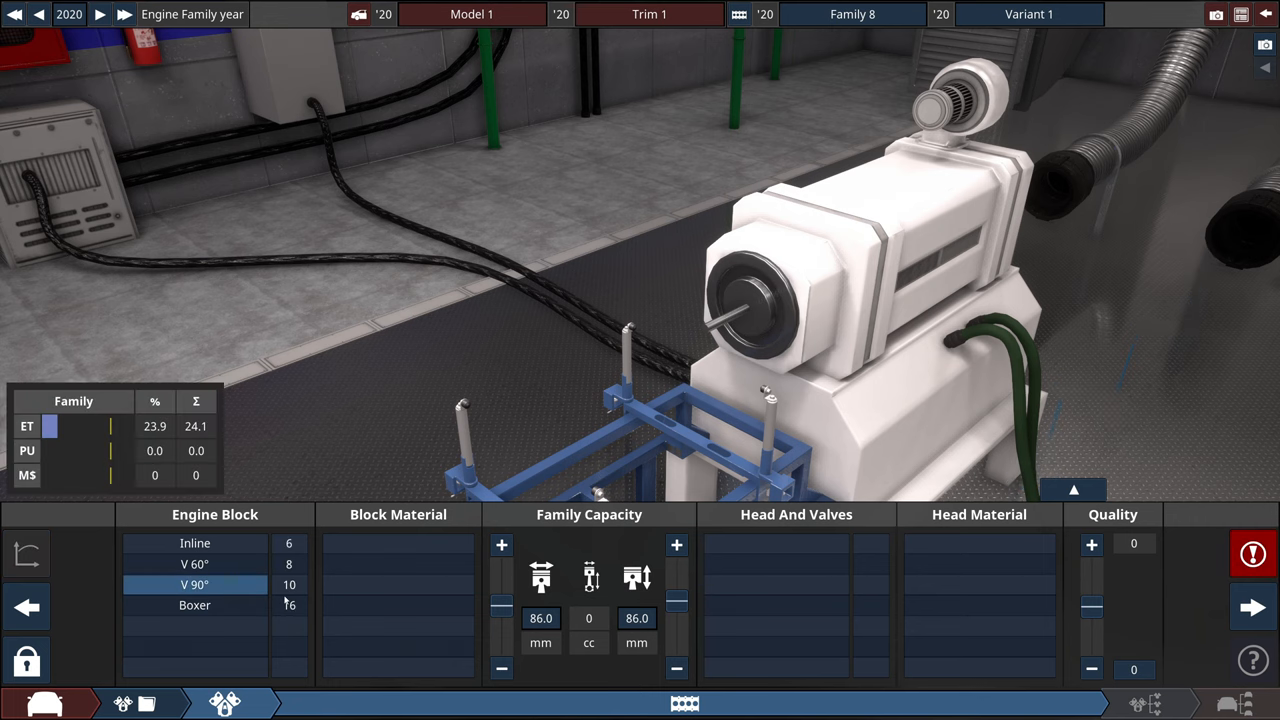
{"action": "left_click", "coordinate": [196, 604]}
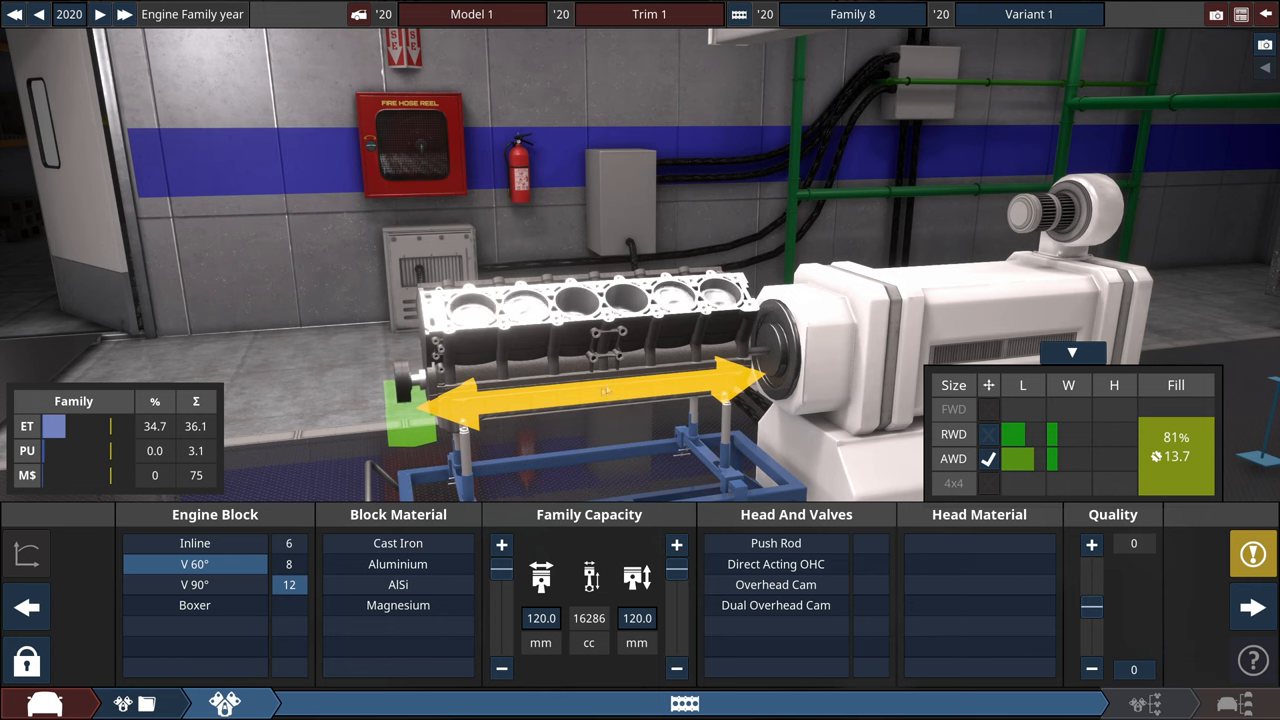
{"action": "left_click", "coordinate": [396, 604]}
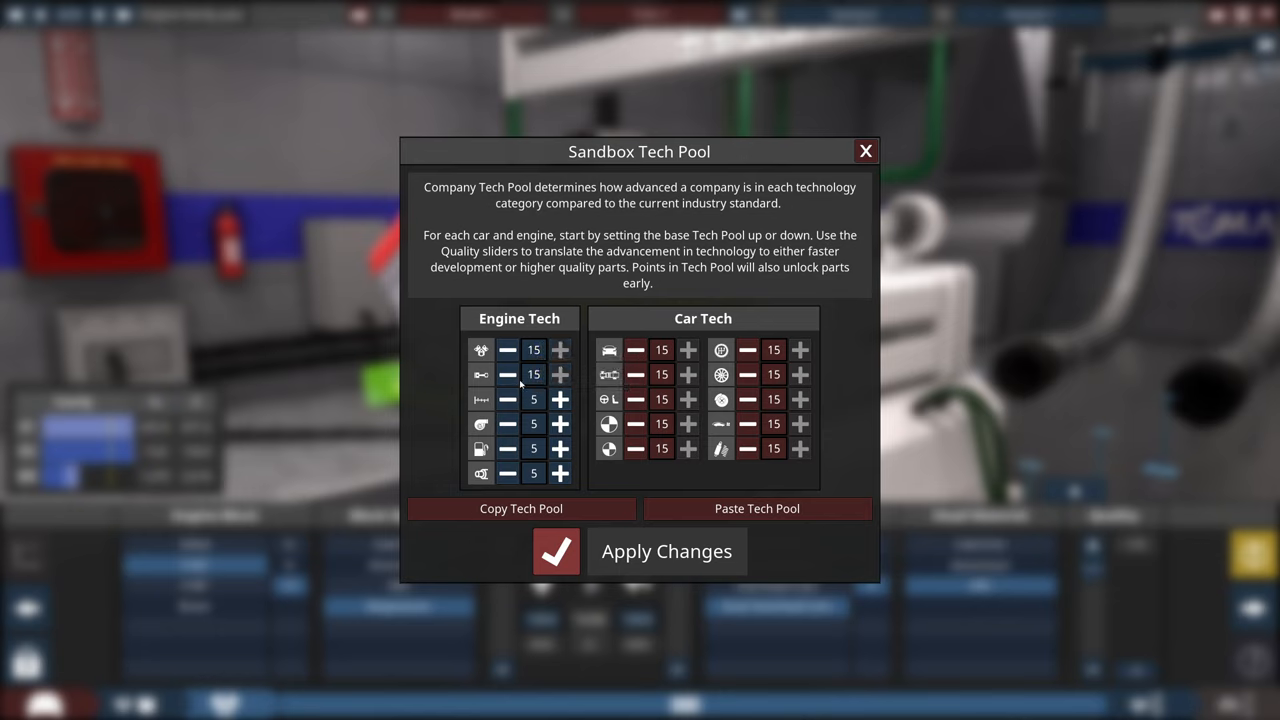
{"action": "left_click", "coordinate": [560, 400]}
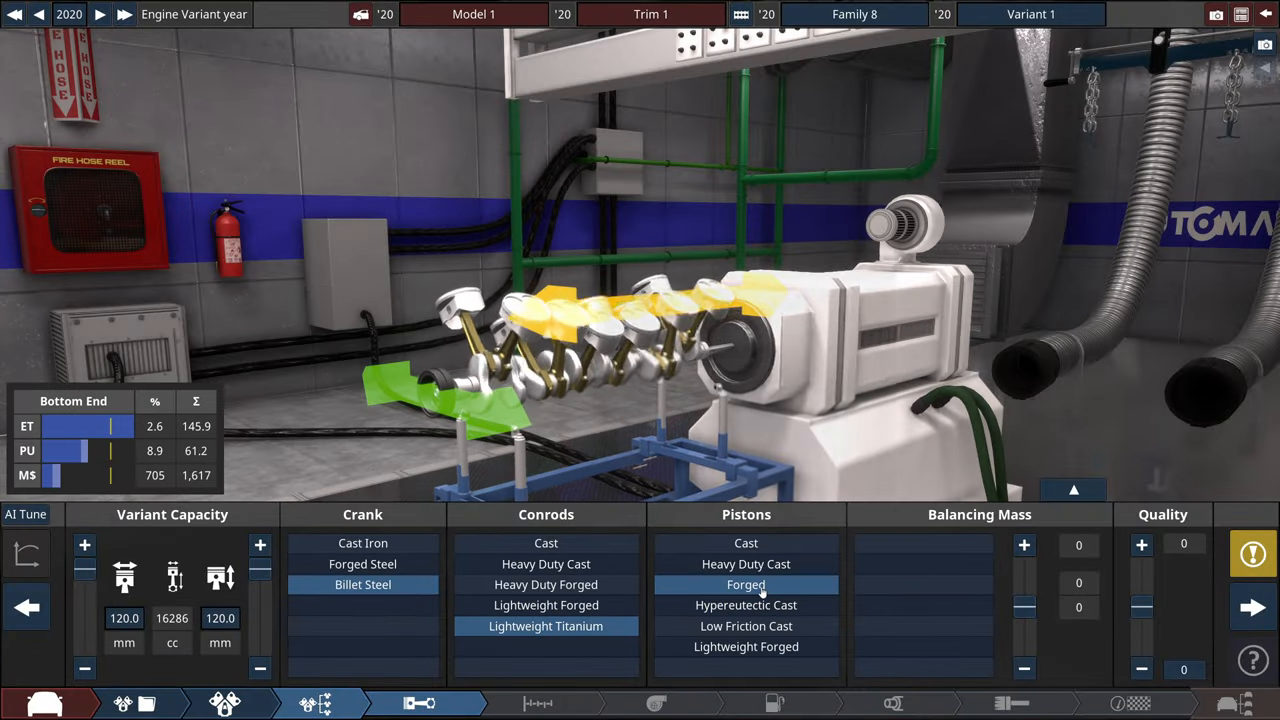
- Add a harmonic damper as the bottom-end balancing mass and move on
{"action": "left_click", "coordinate": [924, 564]}
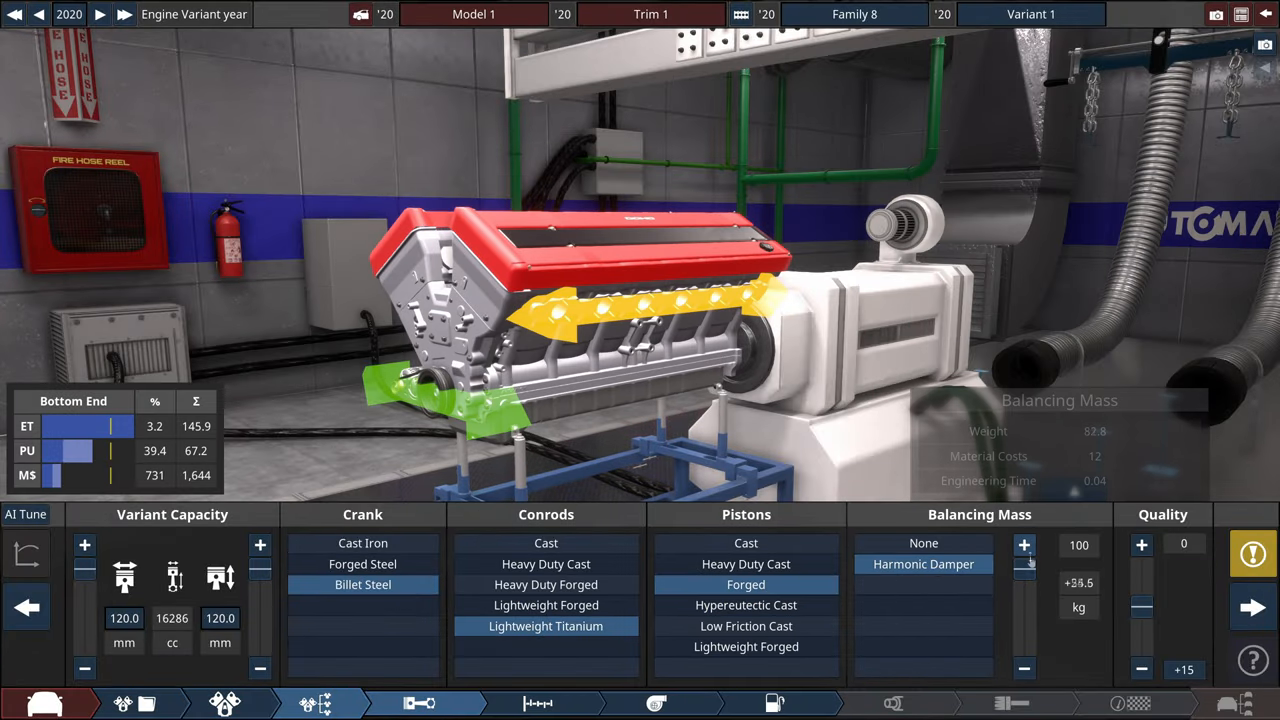
{"action": "left_click", "coordinate": [538, 704]}
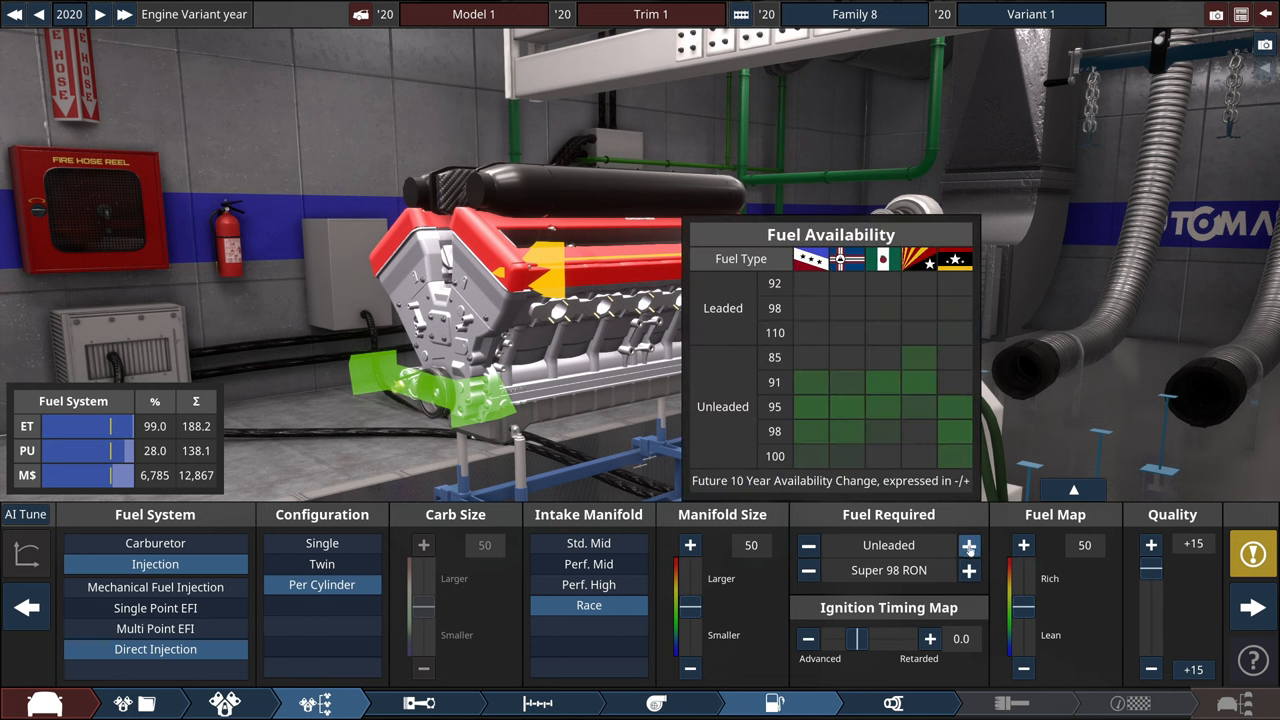
- Cycle the required fuel through to Methanol 136 RON and go to engine testing
{"action": "left_click", "coordinate": [968, 544]}
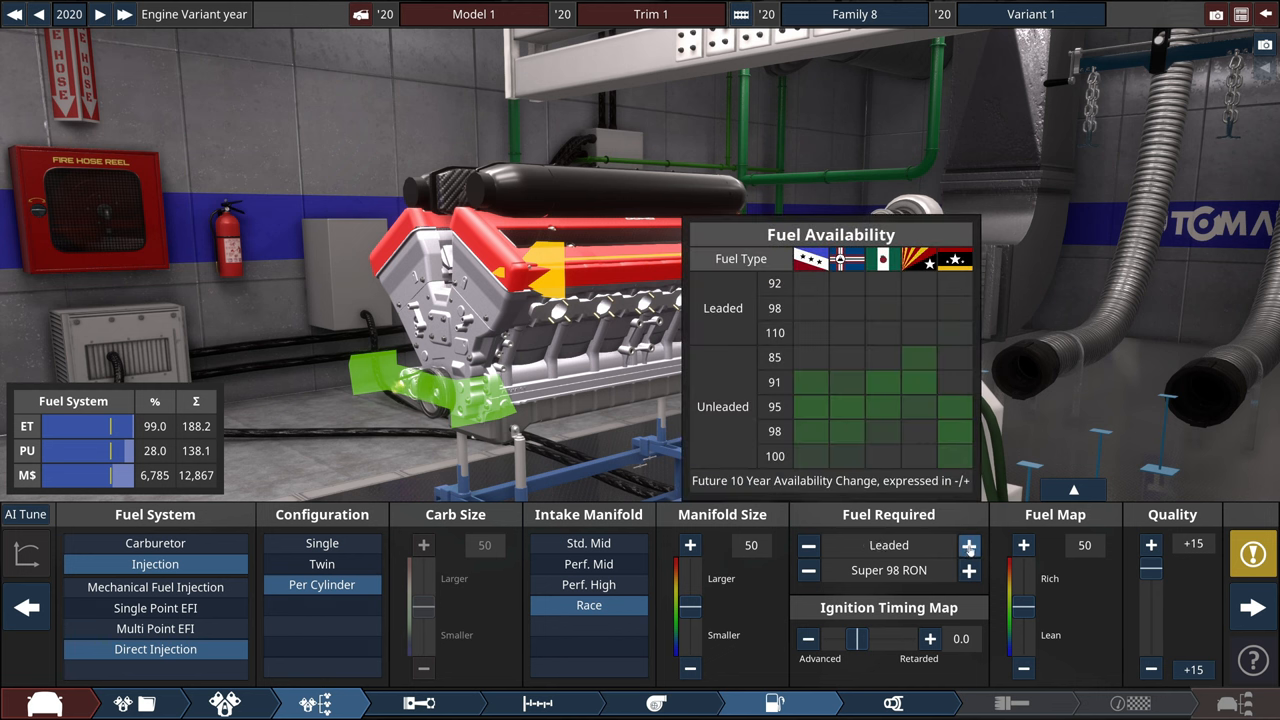
{"action": "left_click", "coordinate": [968, 544]}
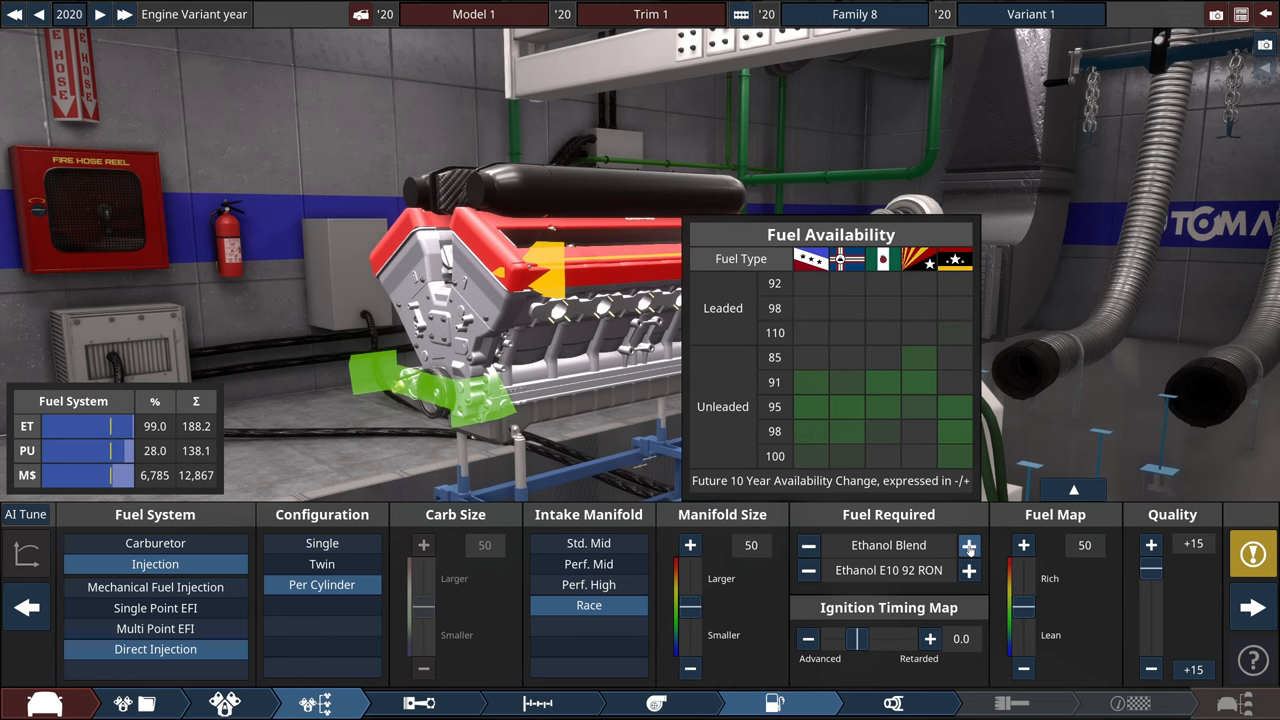
{"action": "left_click", "coordinate": [968, 544]}
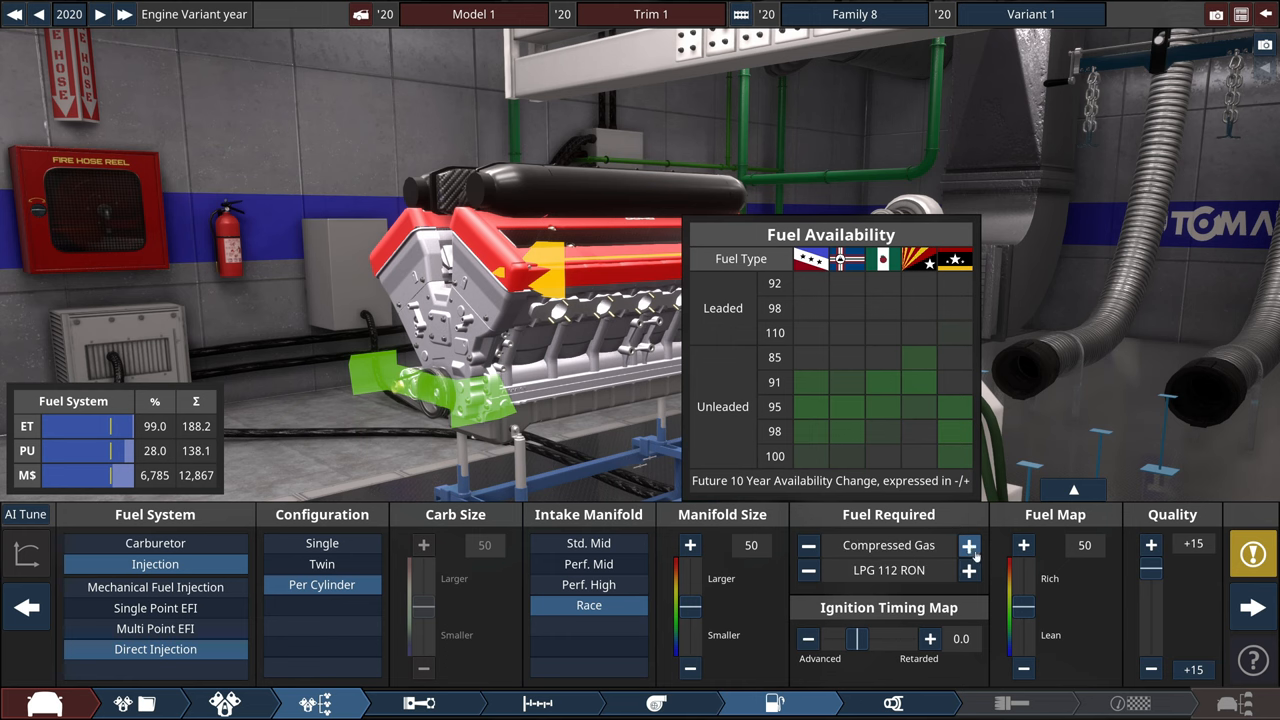
{"action": "left_click", "coordinate": [968, 570]}
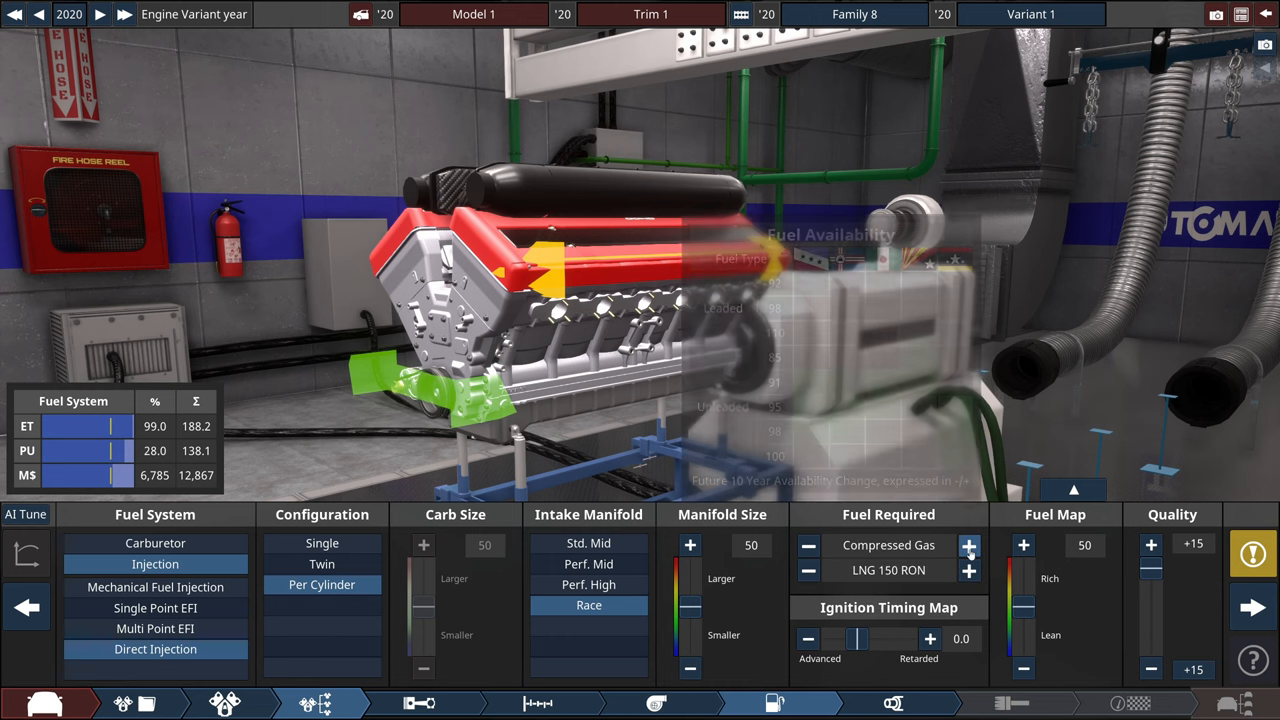
{"action": "left_click", "coordinate": [968, 544]}
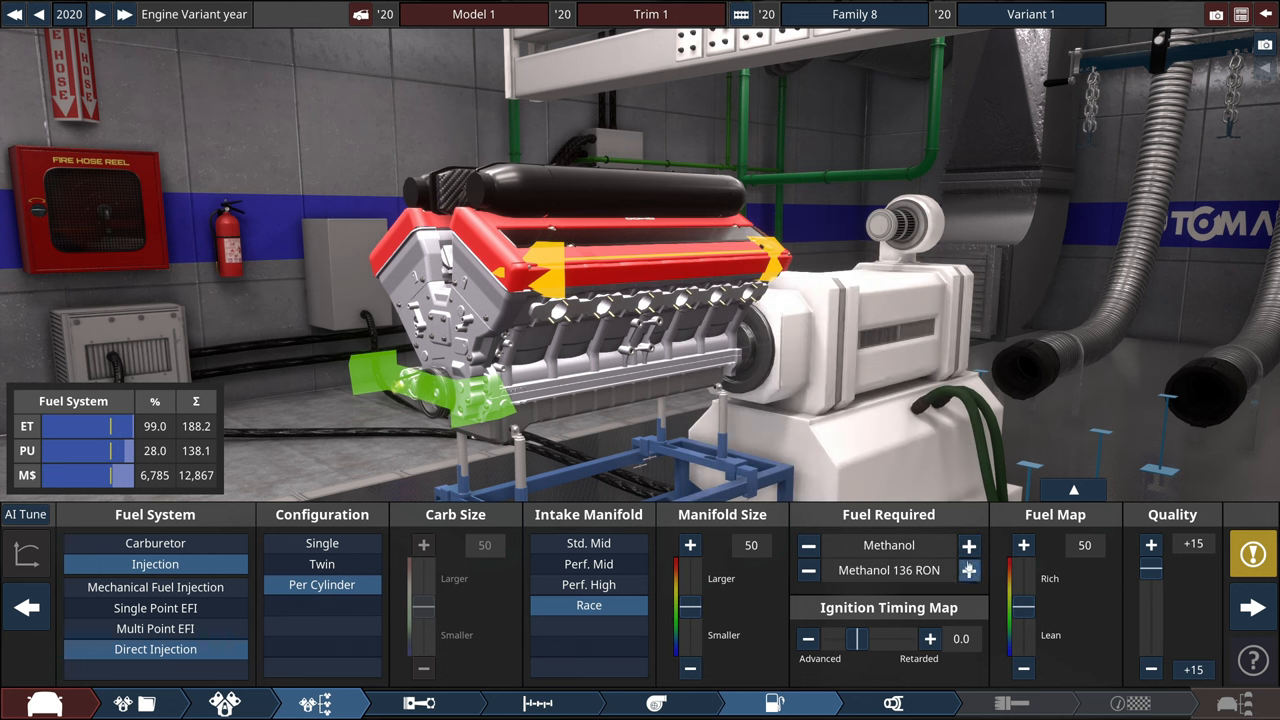
{"action": "left_click", "coordinate": [968, 570]}
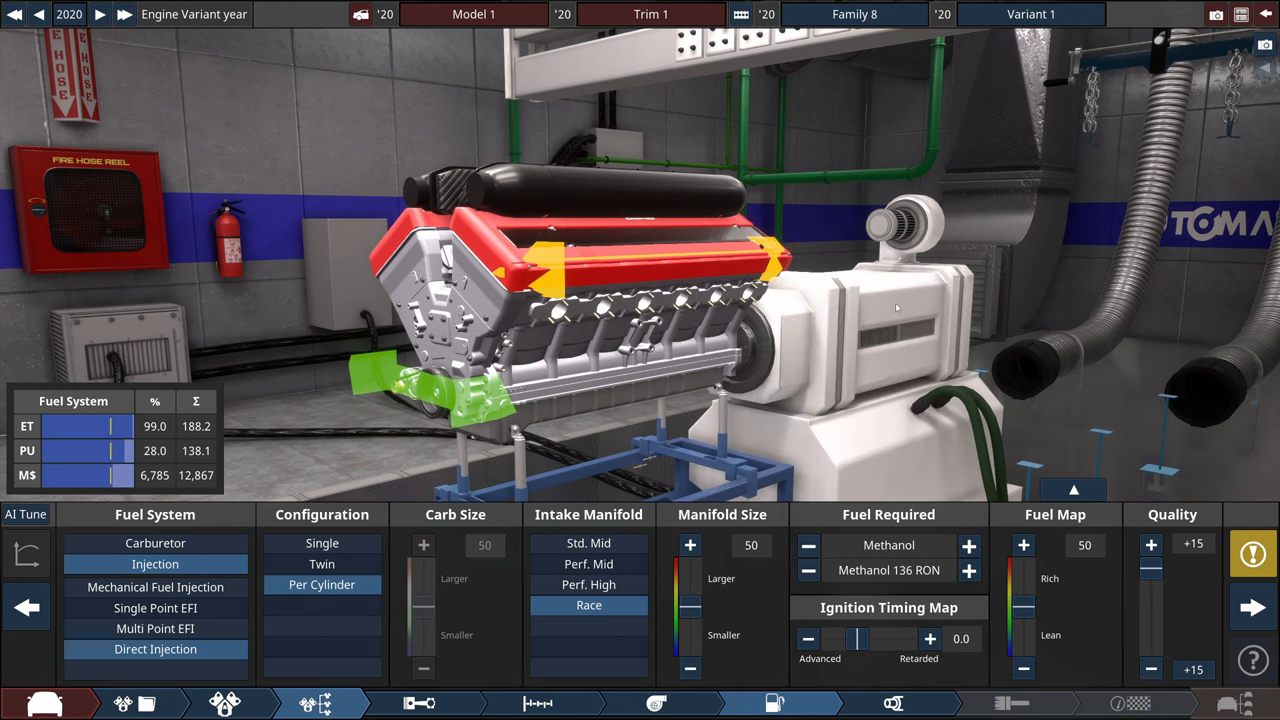
{"action": "left_click", "coordinate": [1012, 704]}
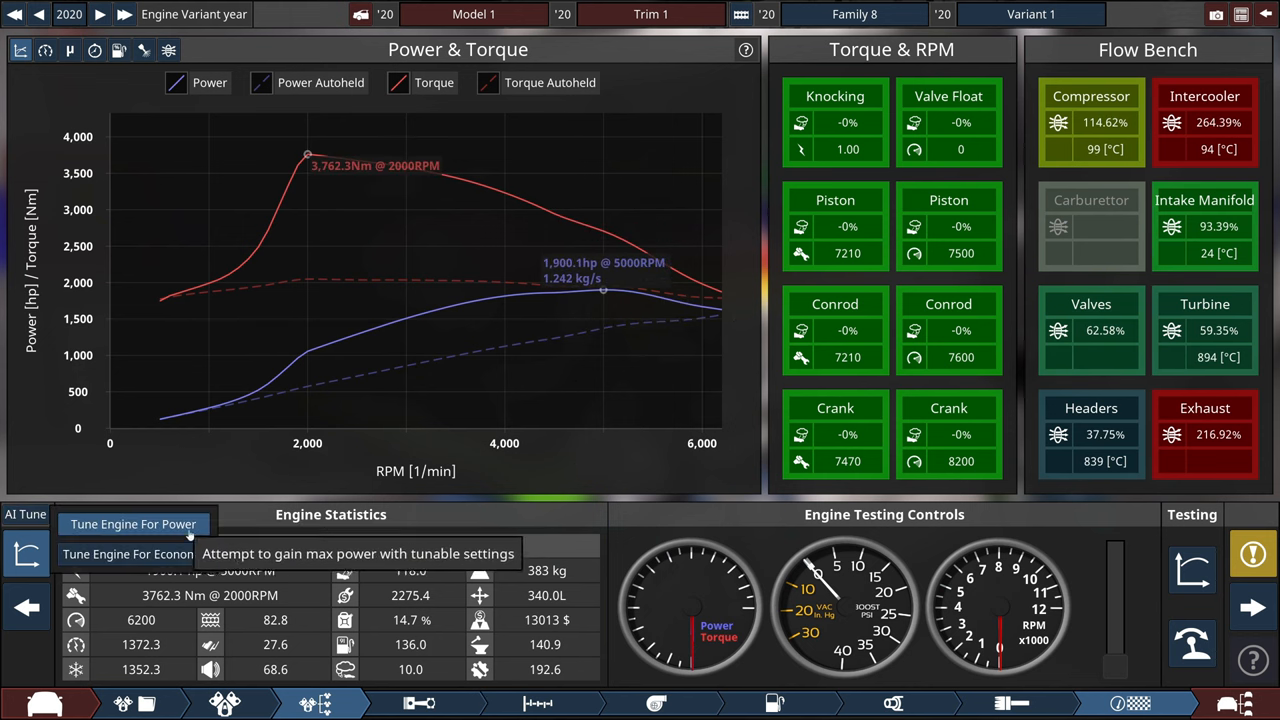
- AI-tune the engine for maximum power, reaching about 3,667 hp
{"action": "left_click", "coordinate": [132, 524]}
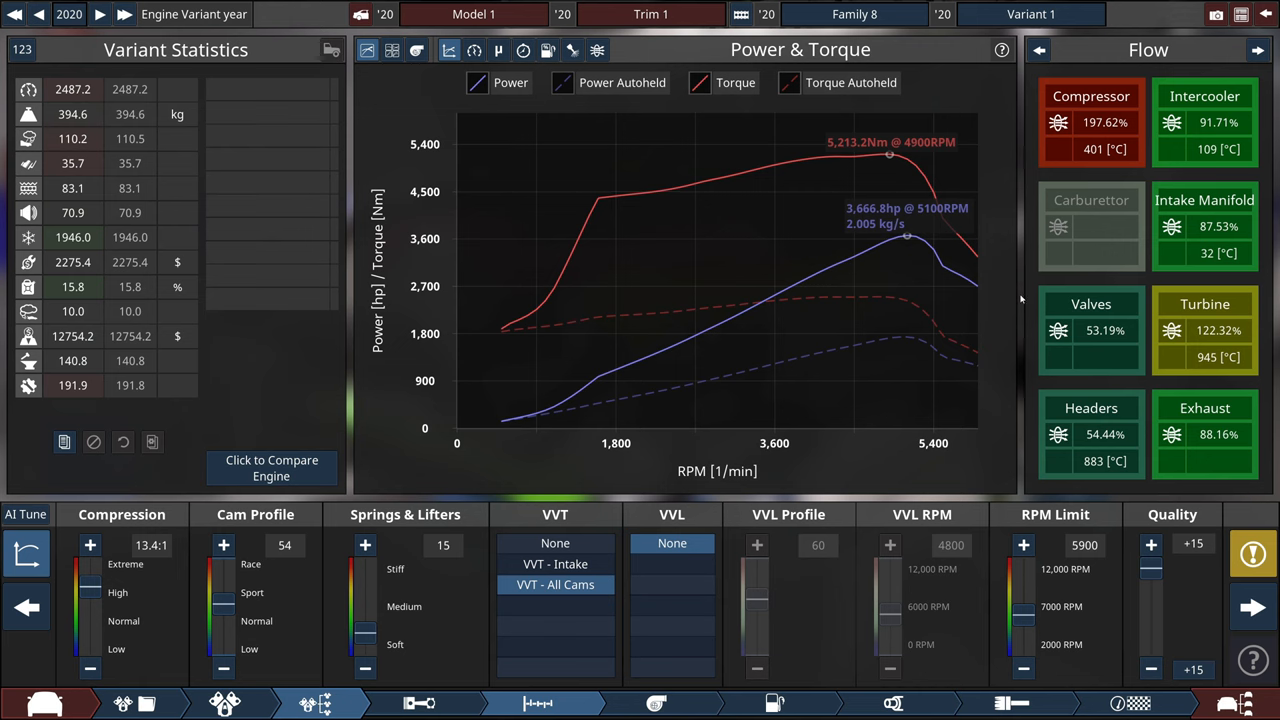
- Switch aspiration to a four-turbo race setup with variable geometry and ball bearings
{"action": "left_click", "coordinate": [776, 704]}
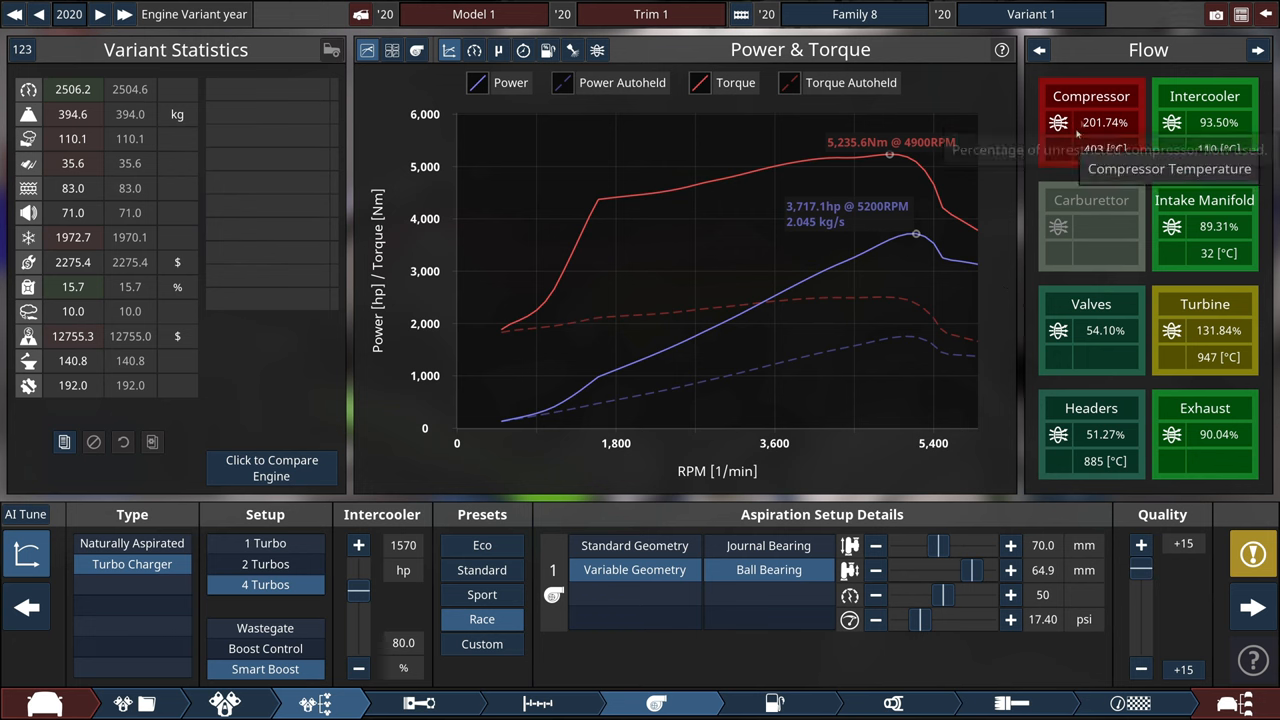
- Toggle the side panel between flow and stress readings several times
{"action": "left_click", "coordinate": [1038, 50]}
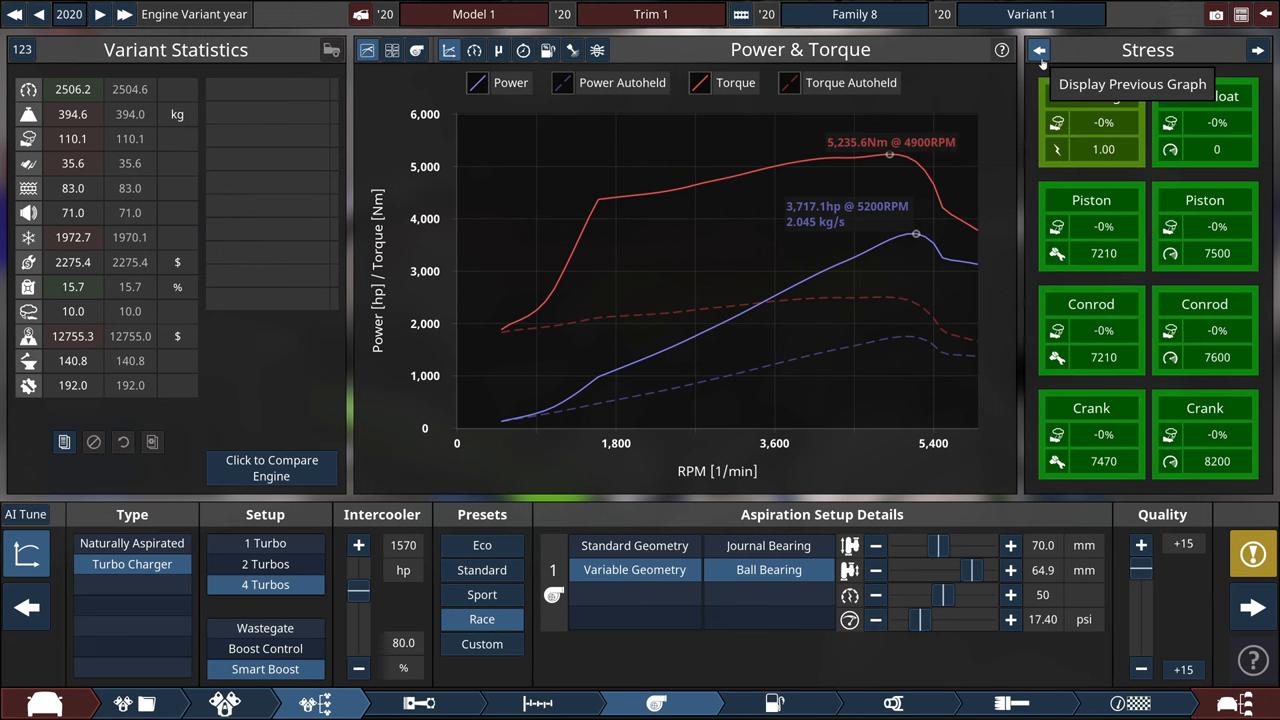
{"action": "left_click", "coordinate": [1038, 50]}
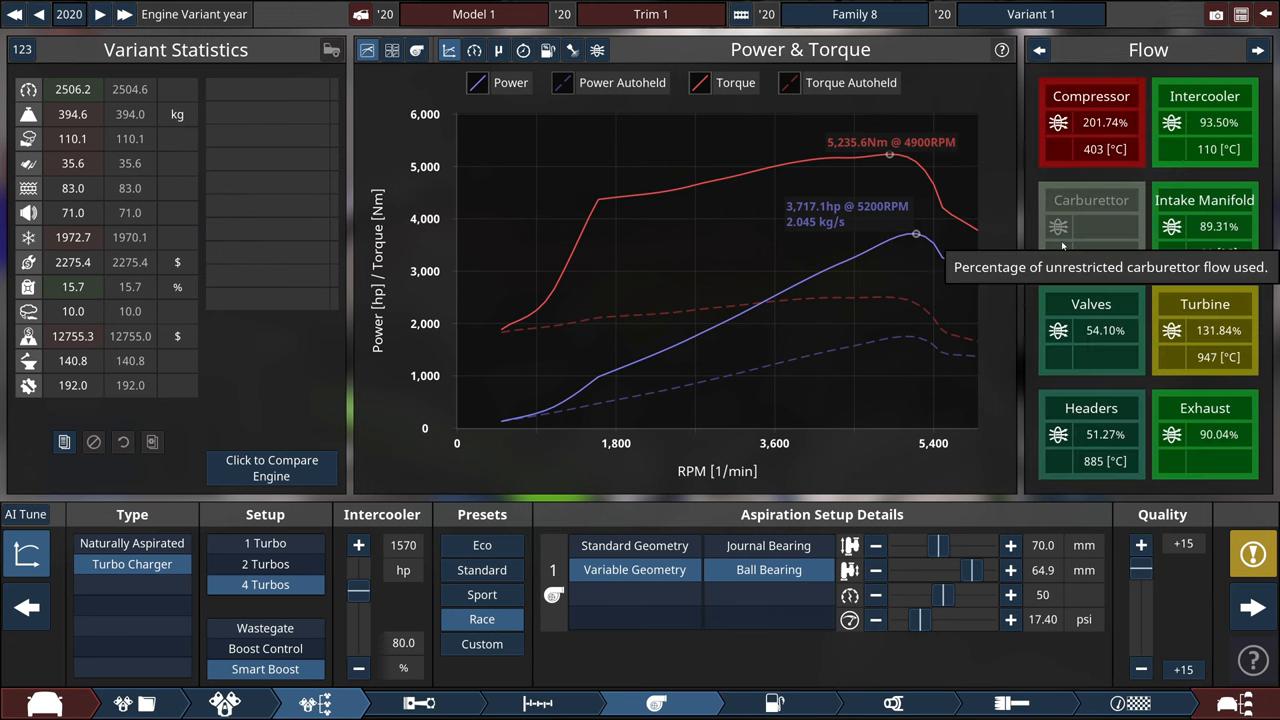
{"action": "left_click", "coordinate": [1258, 50]}
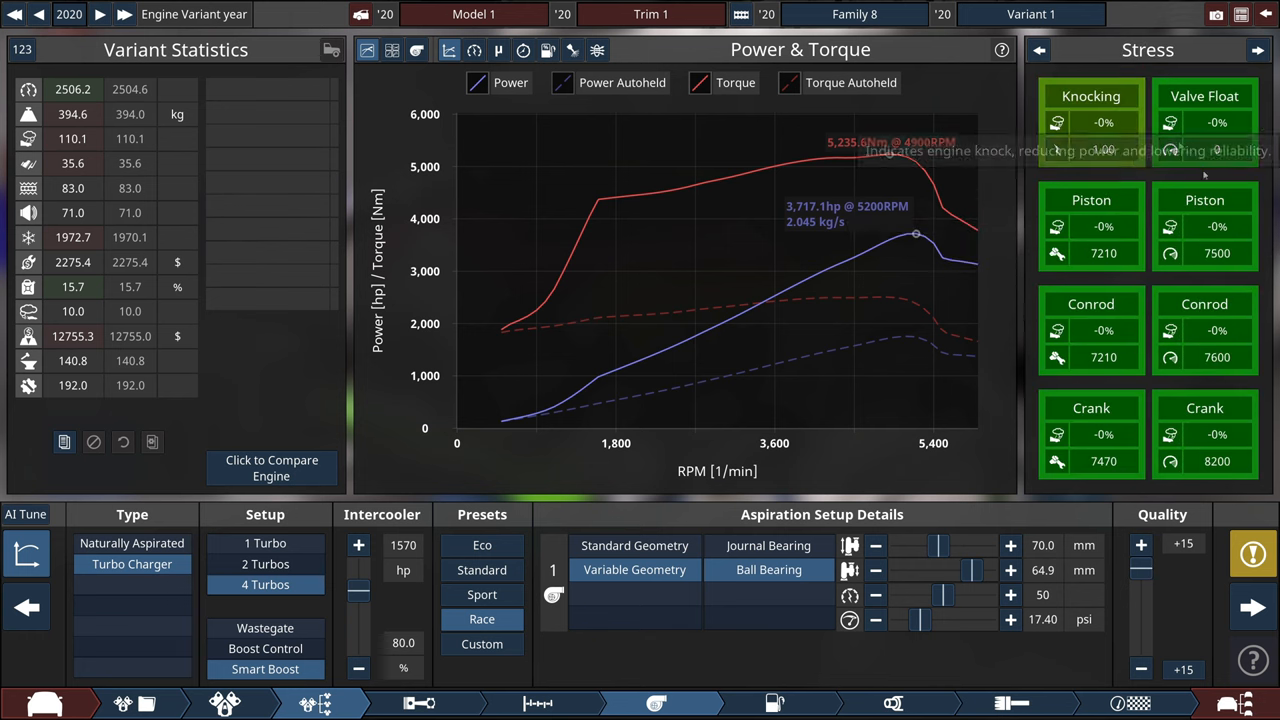
{"action": "left_click", "coordinate": [1038, 50]}
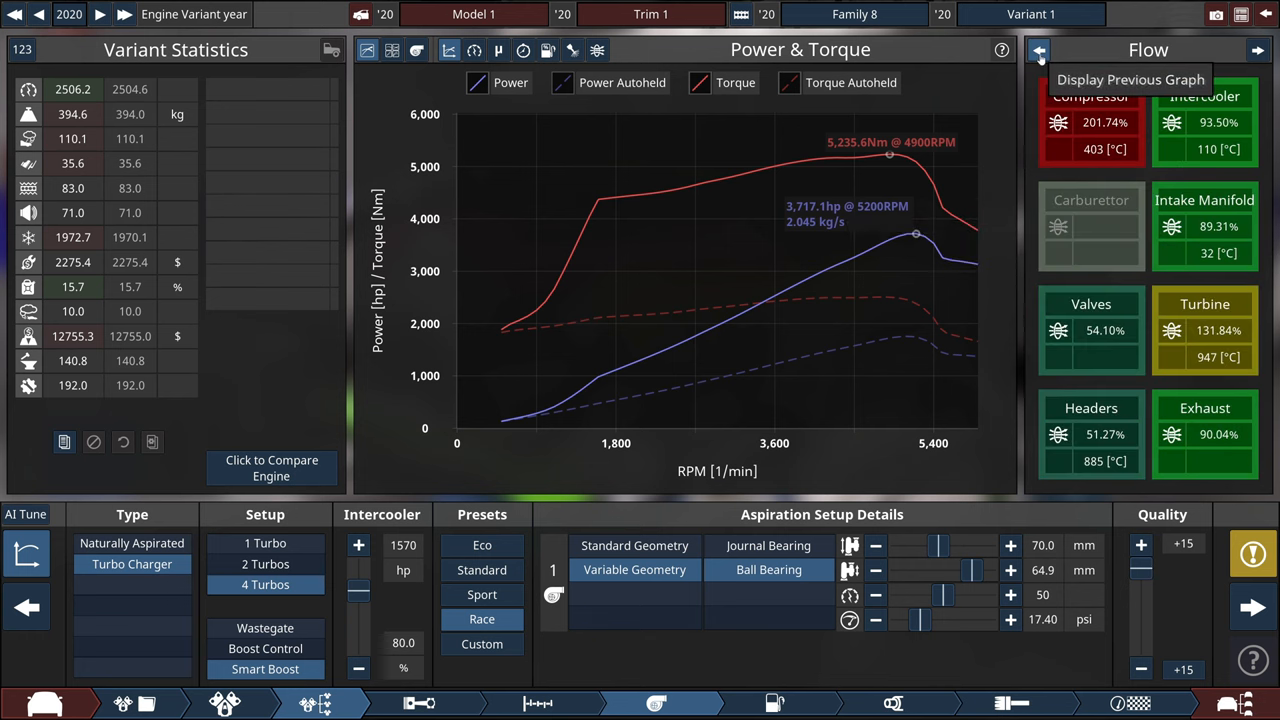
{"action": "left_click", "coordinate": [1038, 50]}
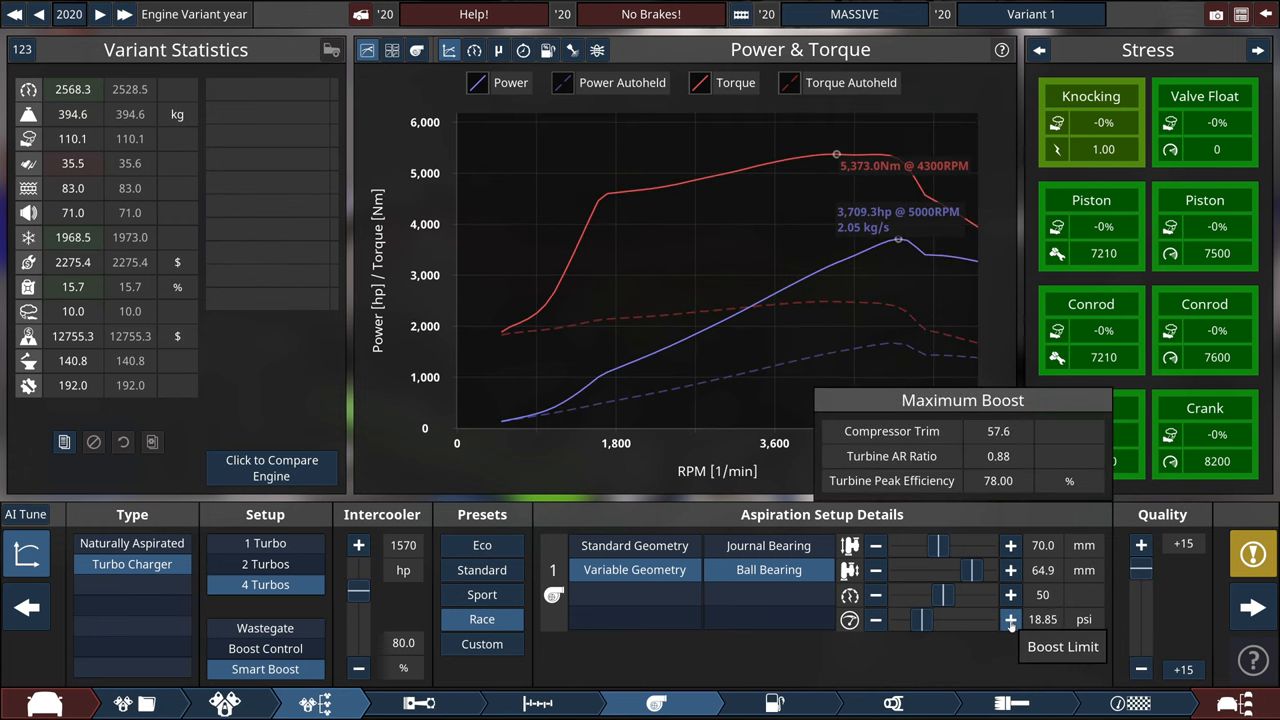
- Undo the boost increase and enlarge the turbo compressor and turbine to 71.5 and 66.2 mm
{"action": "left_click", "coordinate": [876, 620]}
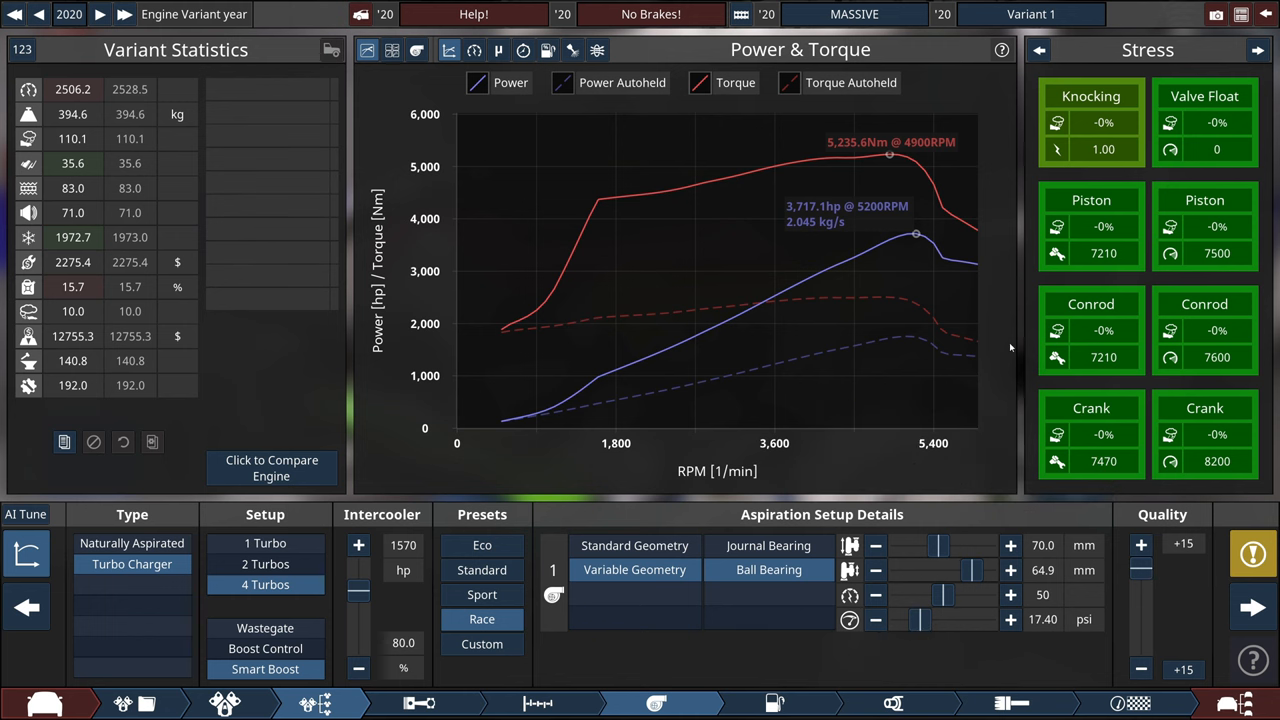
{"action": "left_click", "coordinate": [1258, 50]}
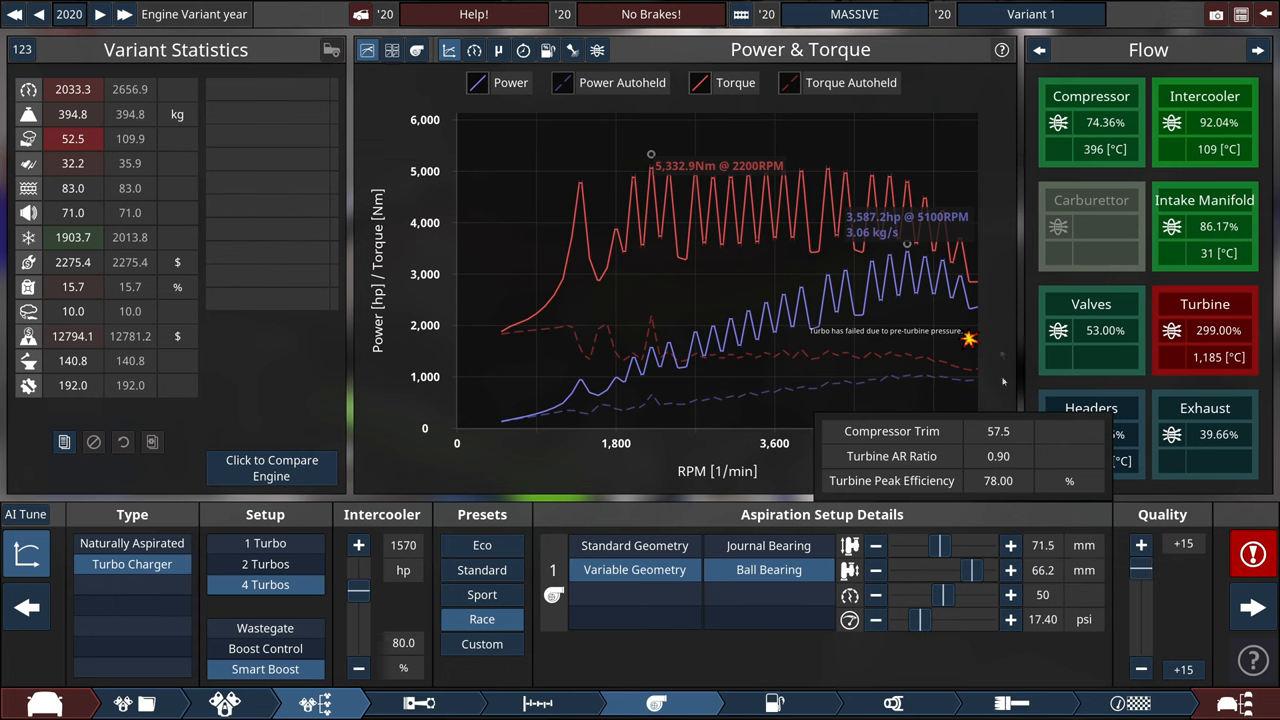
{"action": "mouse_move", "coordinate": [992, 288]}
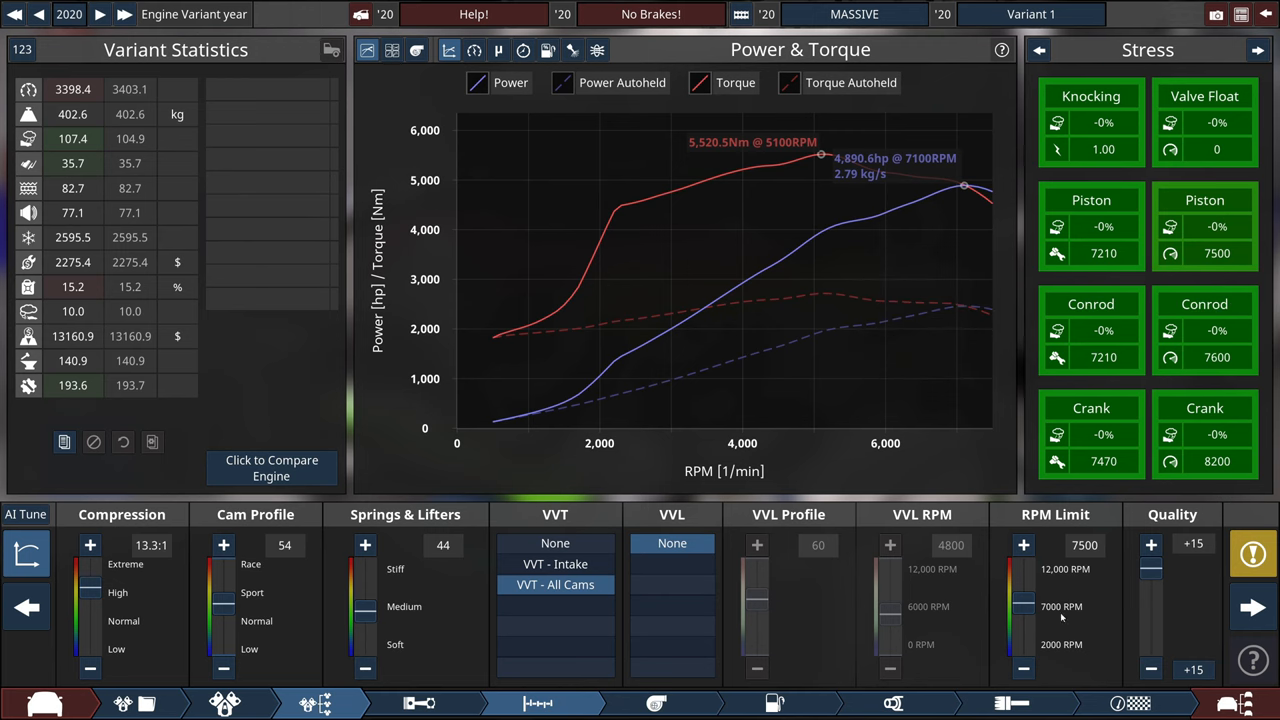
{"action": "mouse_move", "coordinate": [404, 630]}
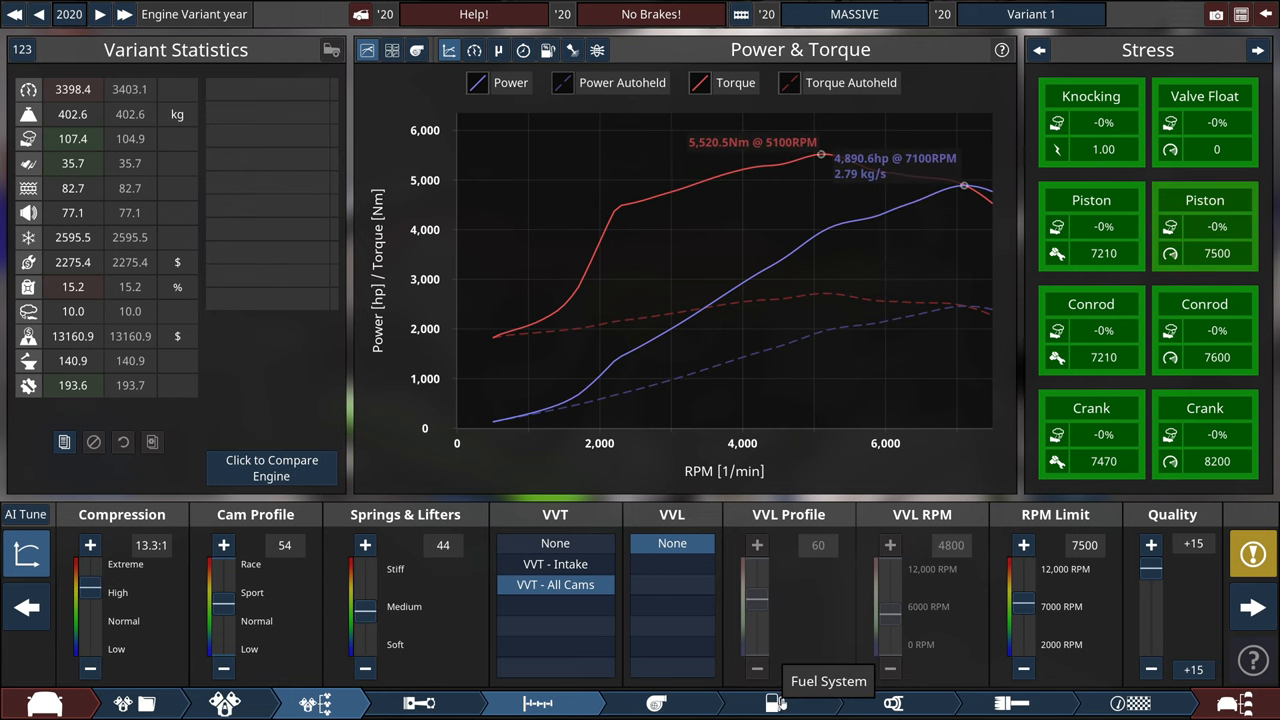
- Check the fuel system settings on Methanol 136 RON, then return to the turbocharger settings
{"action": "left_click", "coordinate": [776, 704]}
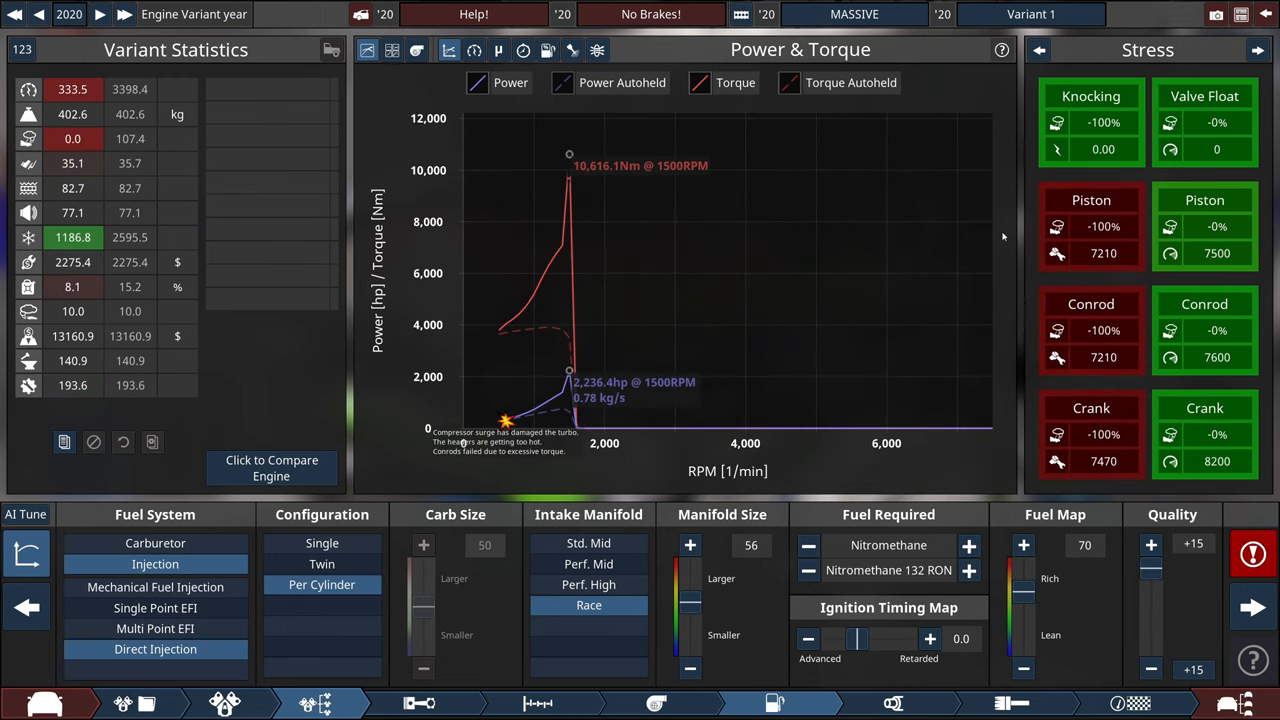
{"action": "mouse_move", "coordinate": [1092, 434]}
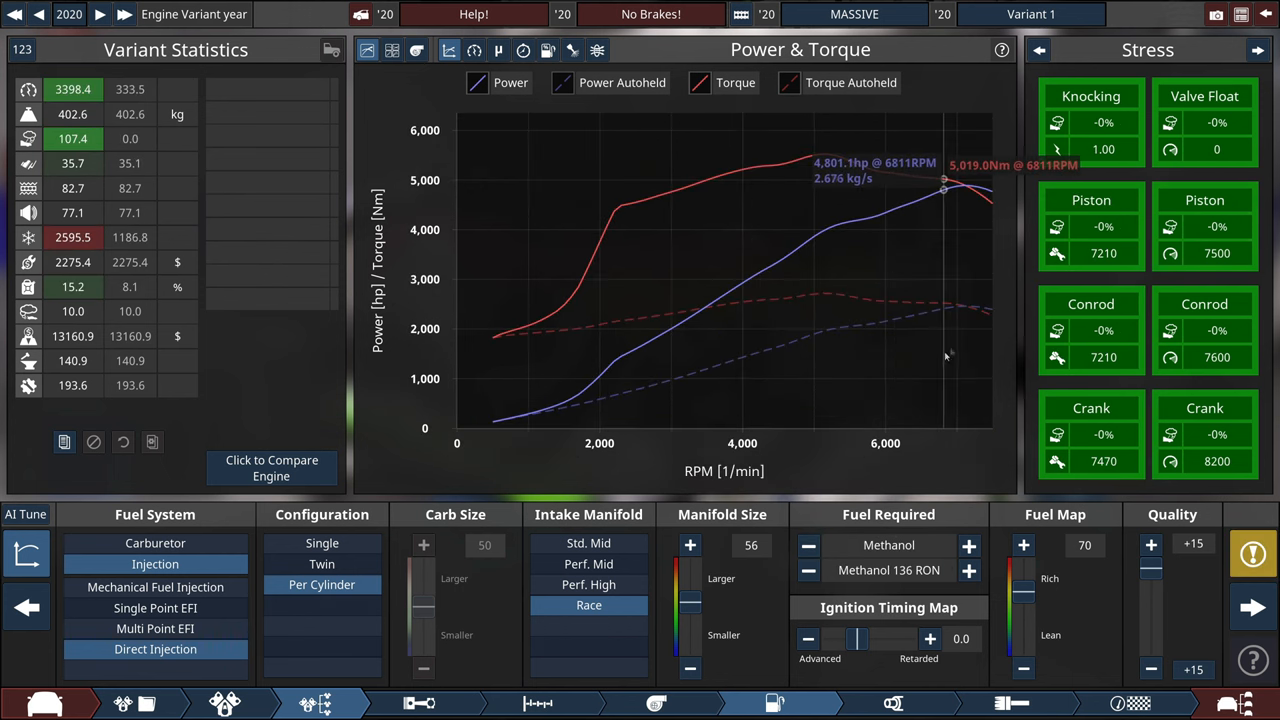
{"action": "mouse_move", "coordinate": [1018, 182]}
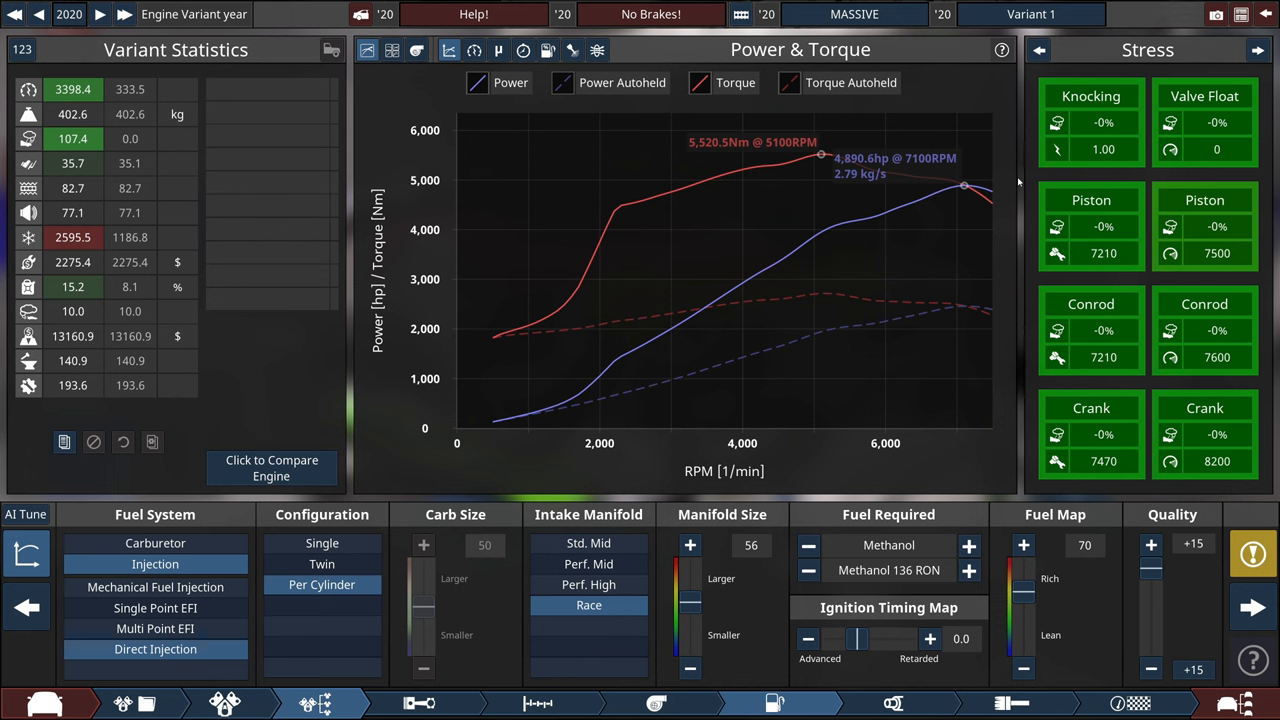
{"action": "left_click", "coordinate": [656, 704]}
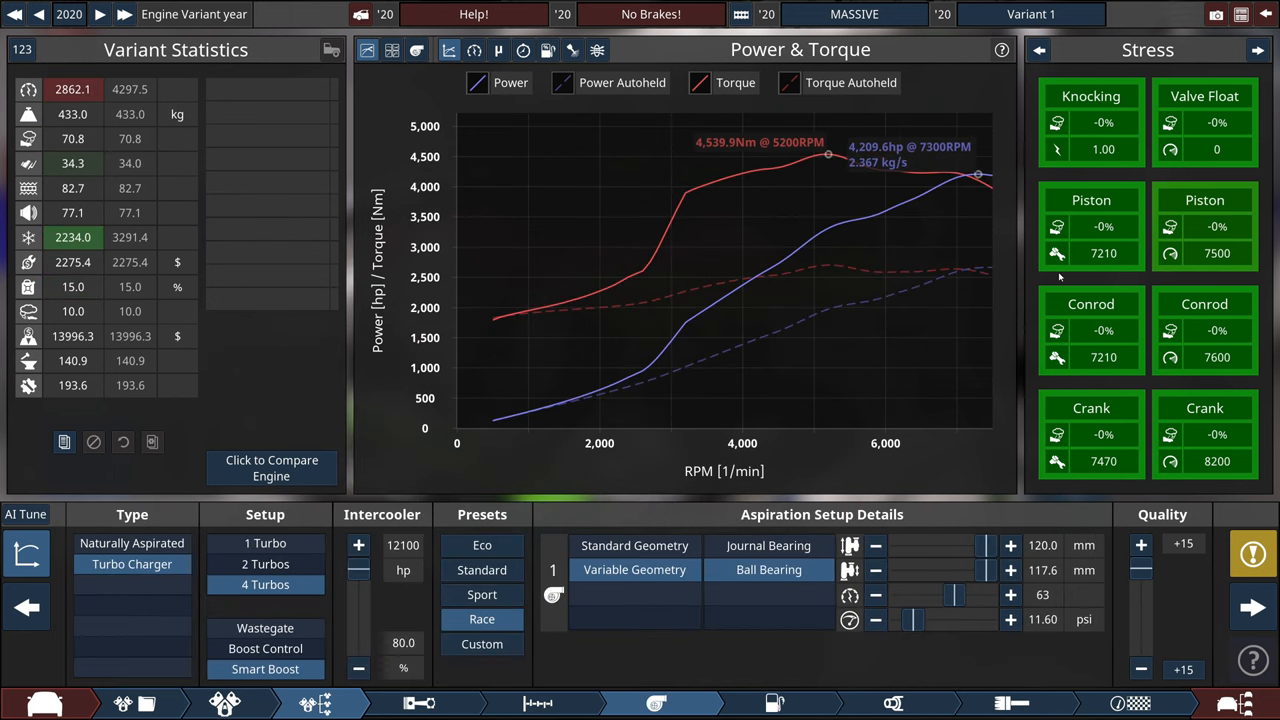
{"action": "mouse_move", "coordinate": [28, 552]}
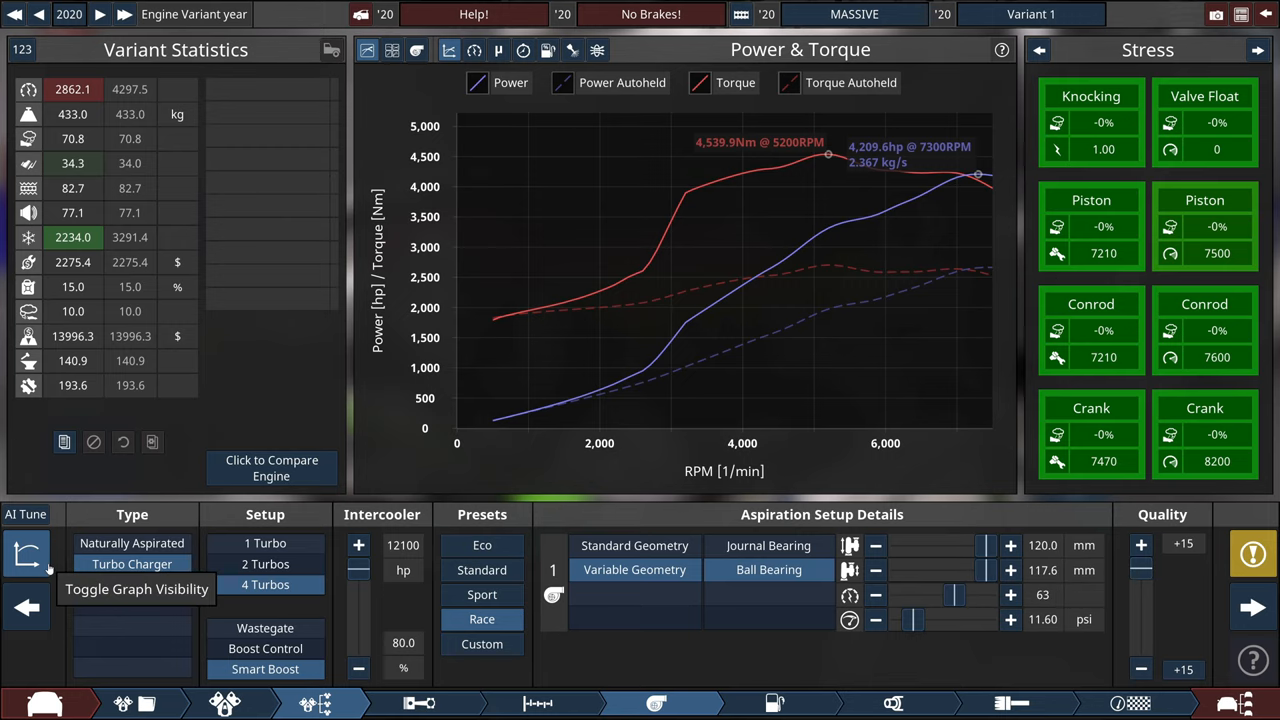
- Toggle the dyno graph and push the boost limit up several notches, retuning turbine ratio and compressor trim
{"action": "left_click", "coordinate": [28, 552]}
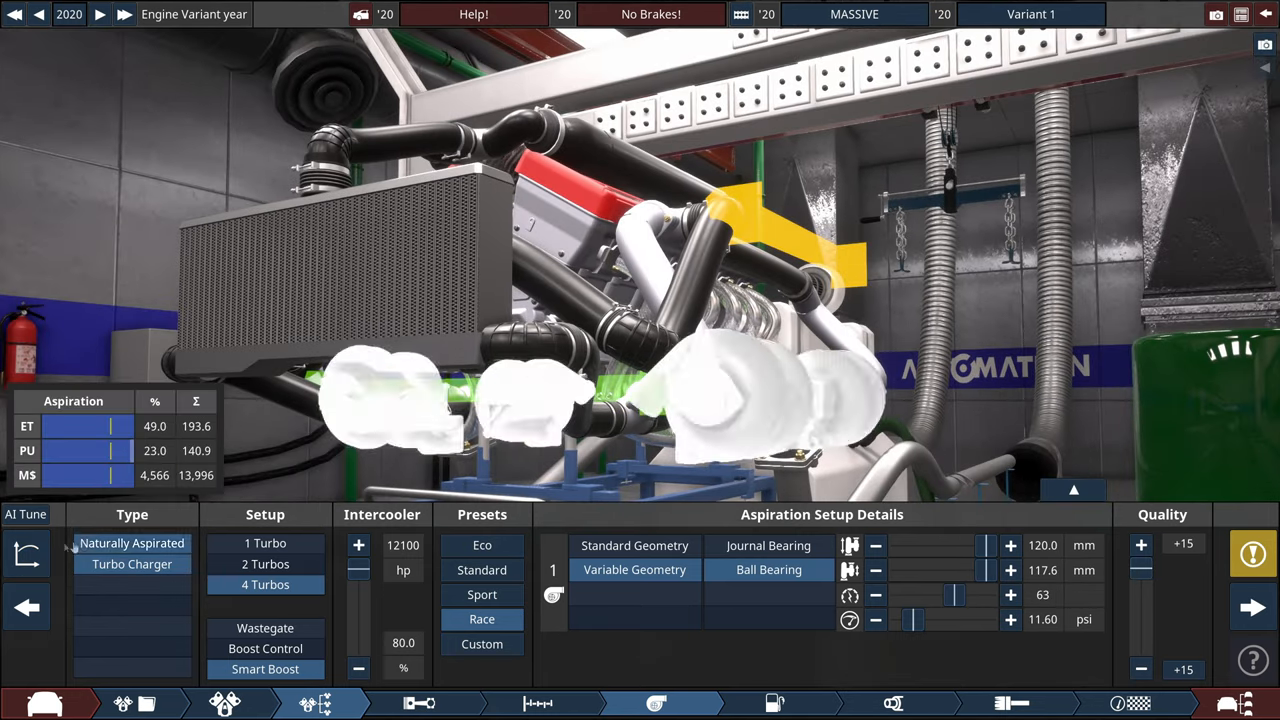
{"action": "left_click", "coordinate": [28, 552]}
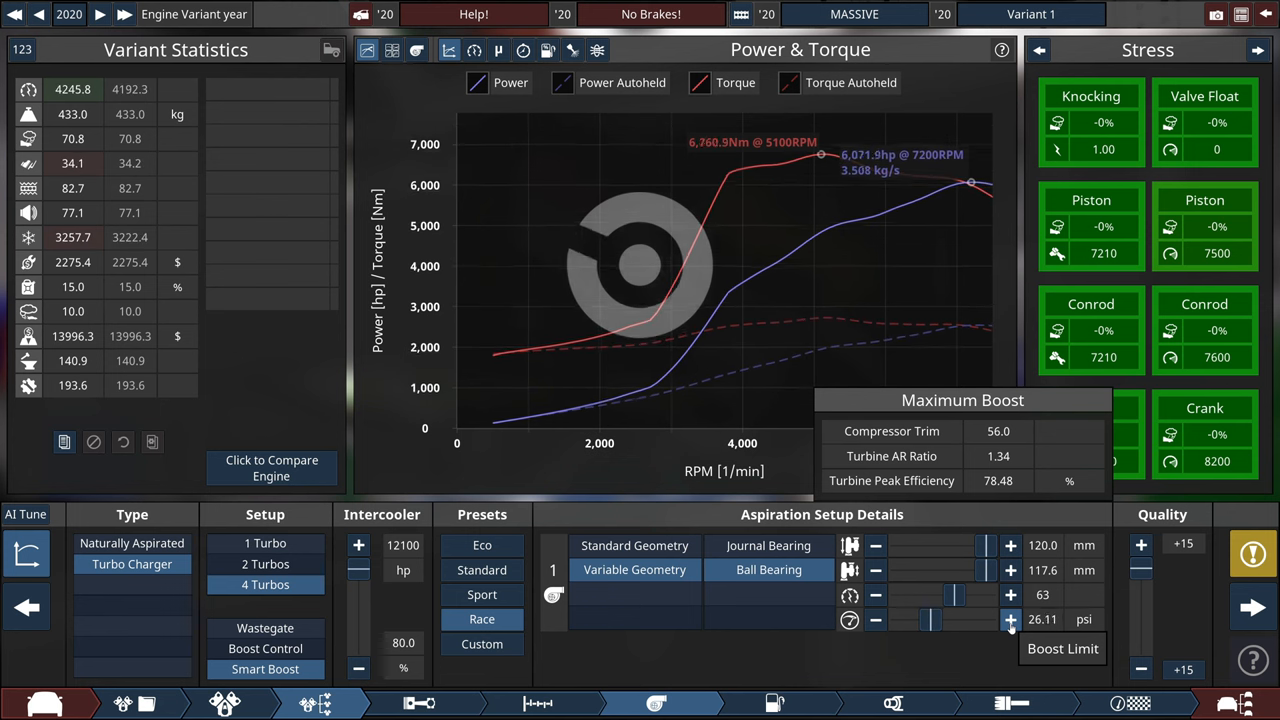
{"action": "left_click", "coordinate": [1010, 620]}
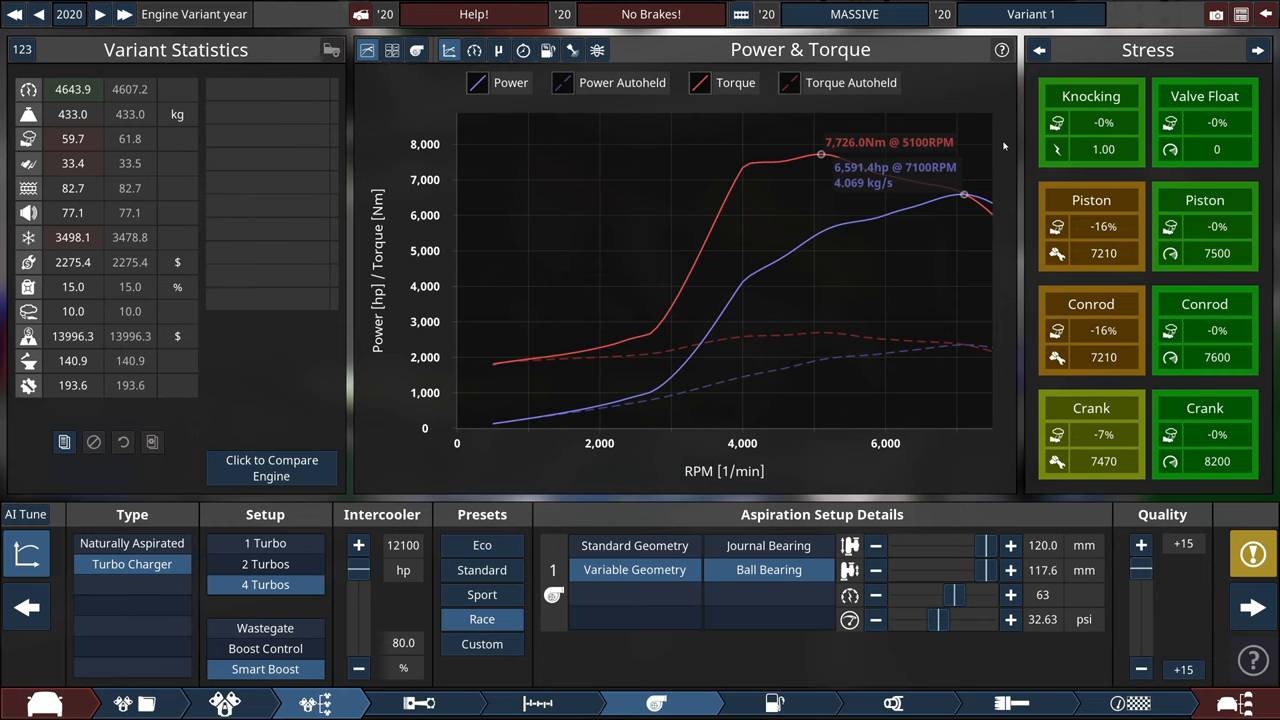
{"action": "left_click", "coordinate": [1010, 594]}
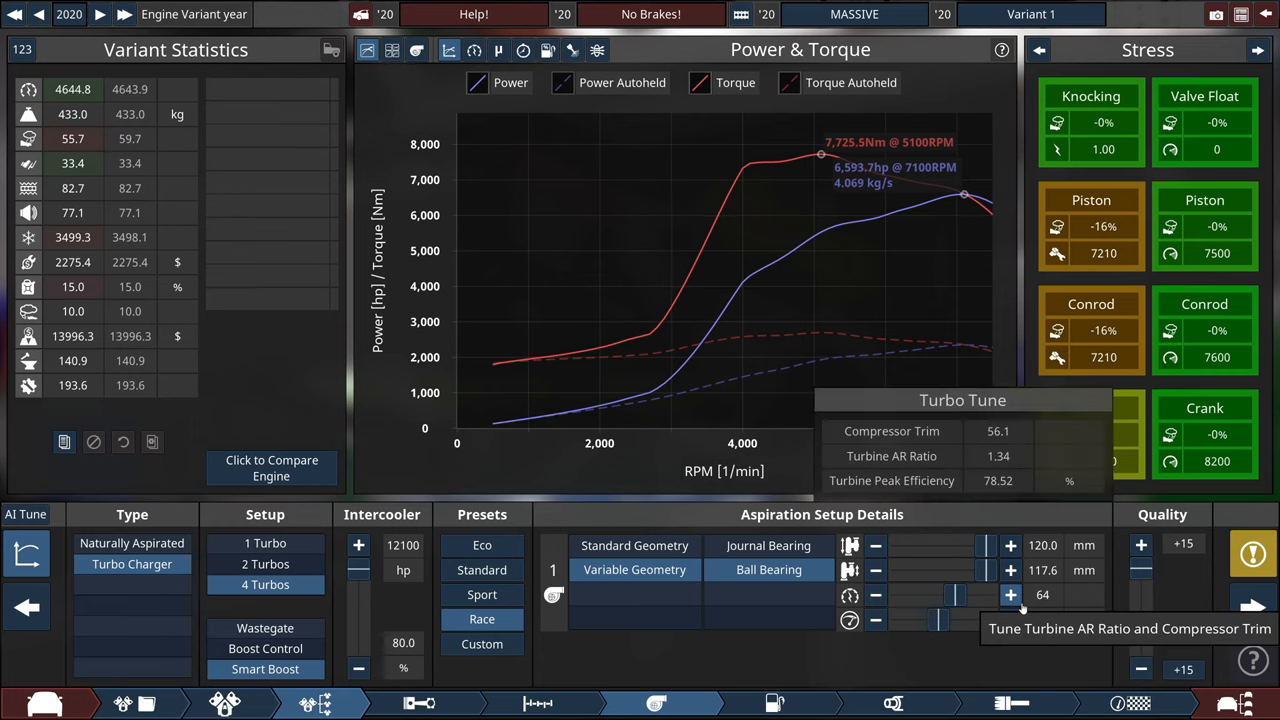
{"action": "left_click", "coordinate": [1010, 620]}
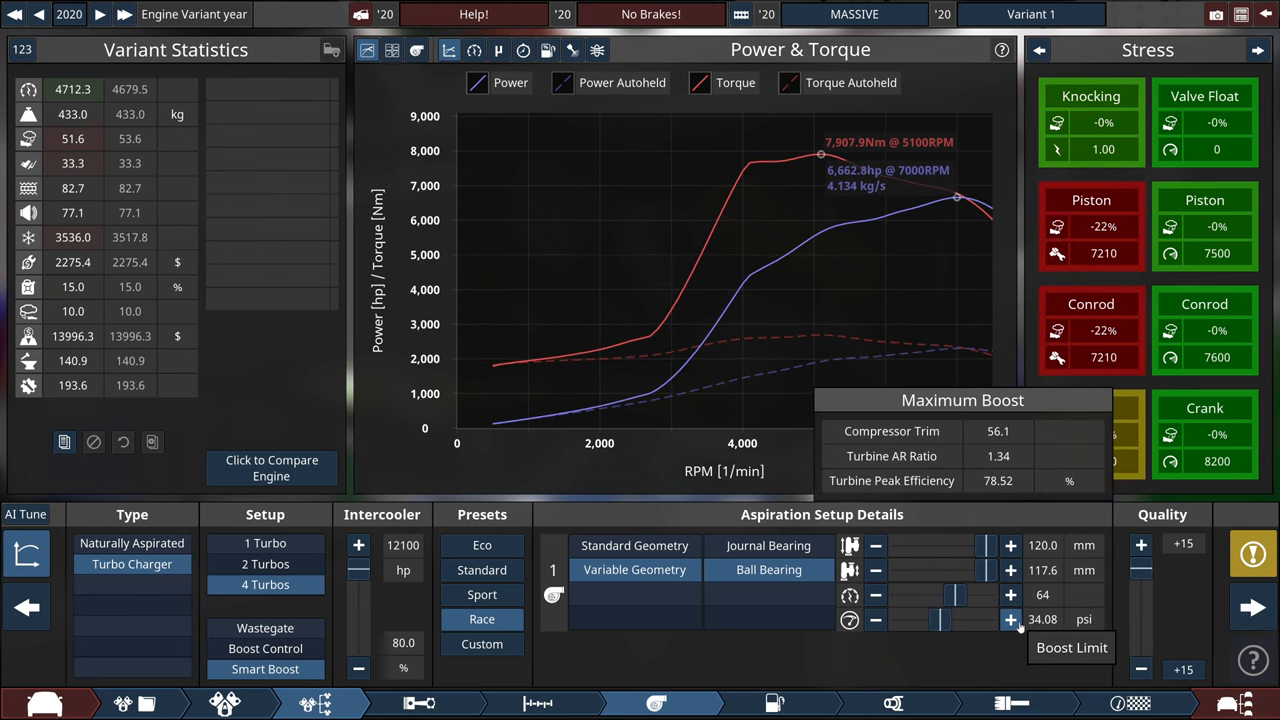
{"action": "left_click", "coordinate": [1010, 620]}
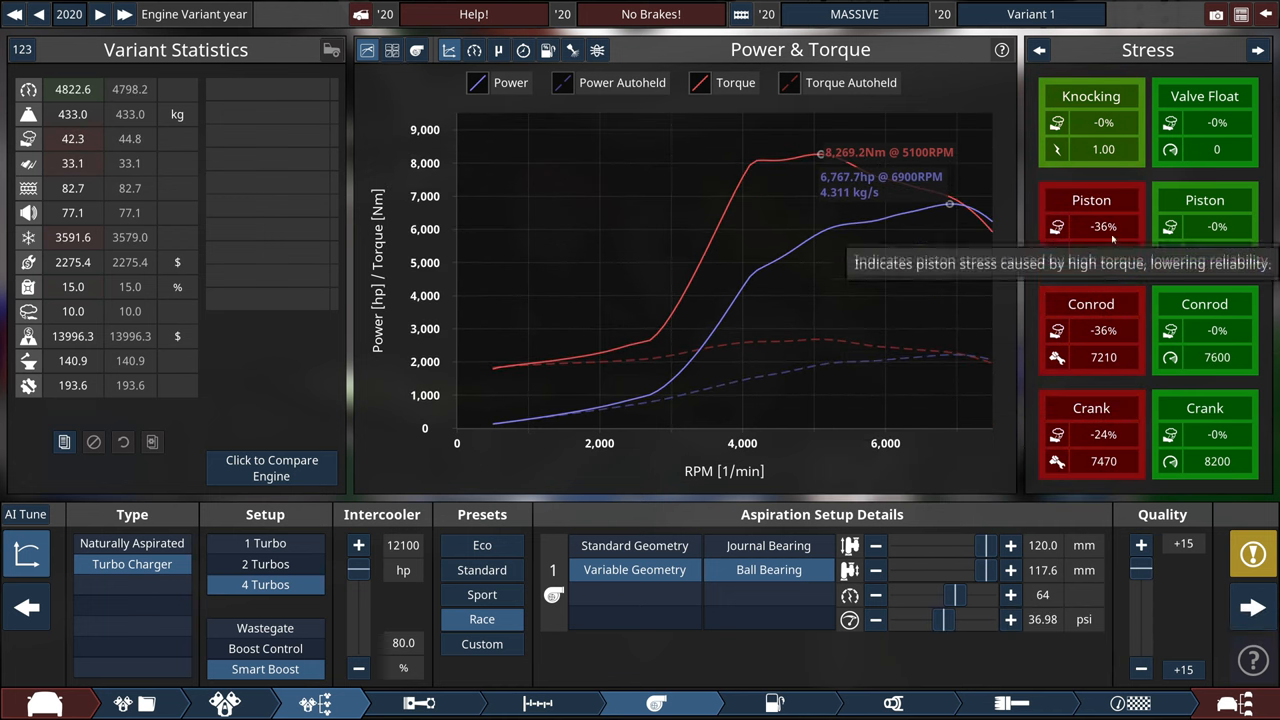
{"action": "left_click", "coordinate": [1010, 620]}
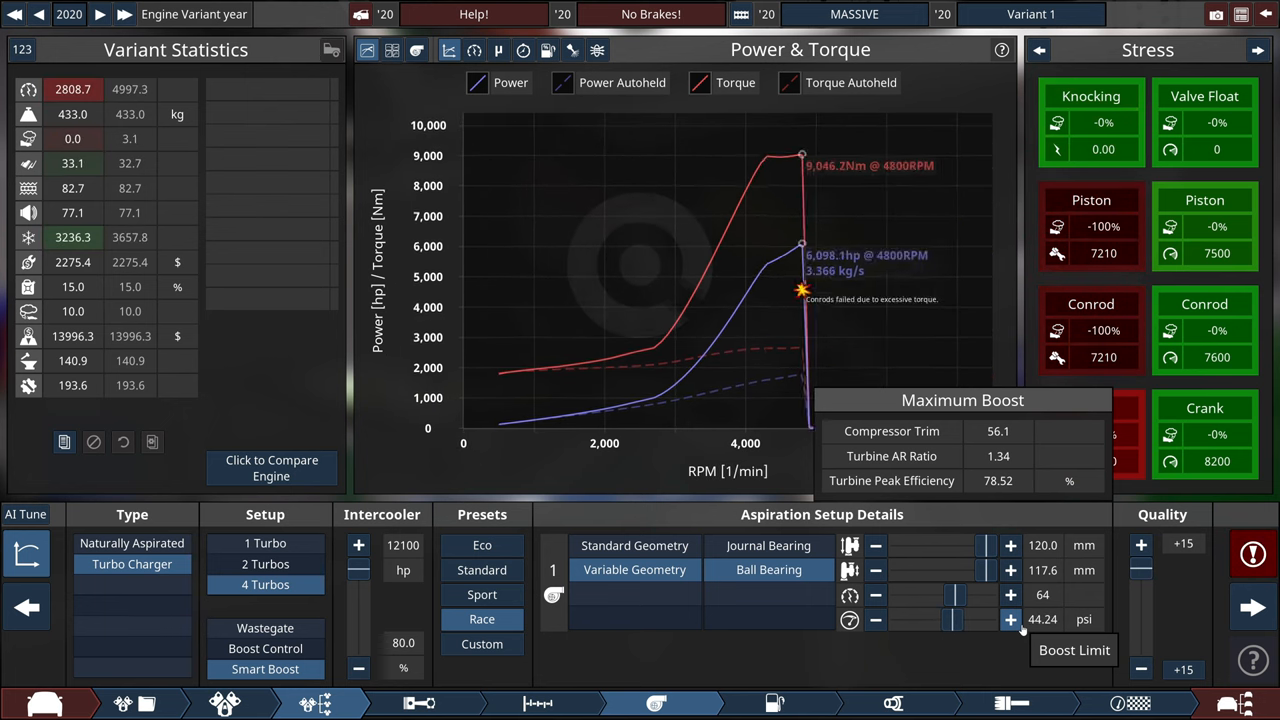
- Back the boost limit down to about 33 psi until piston and conrod stress eases, around 6,600 hp
{"action": "left_click", "coordinate": [876, 620]}
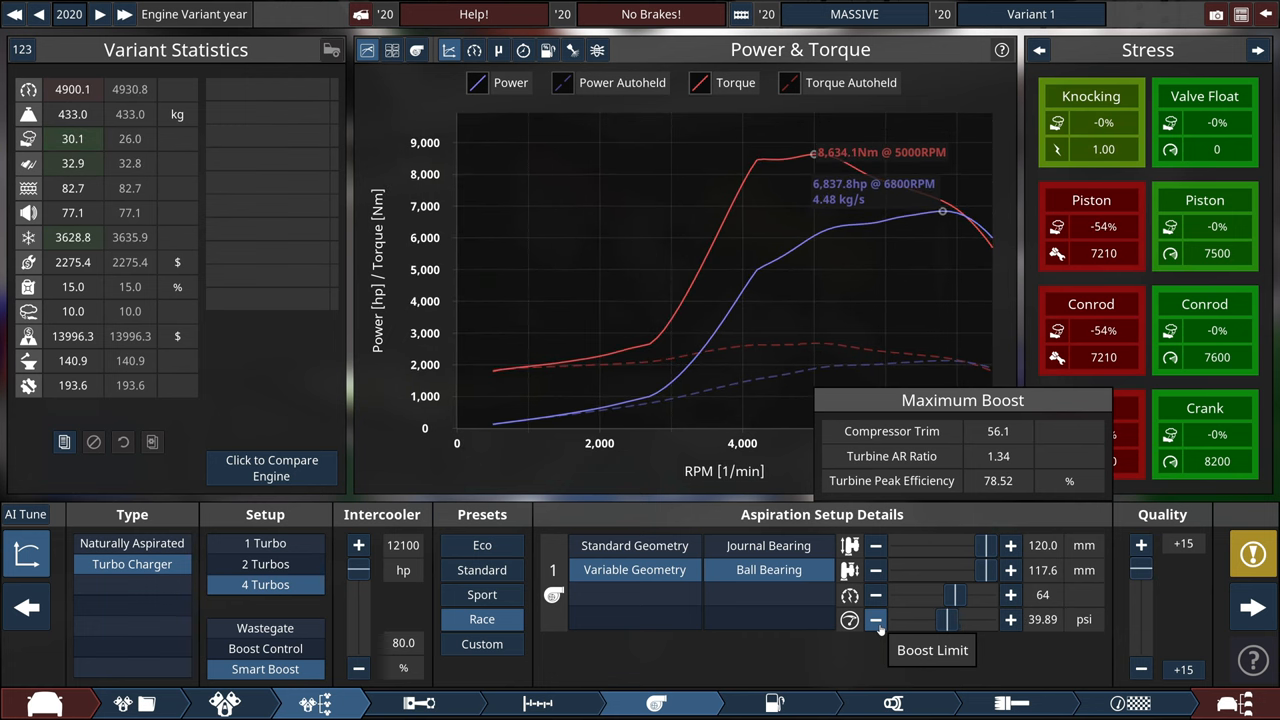
{"action": "left_click", "coordinate": [876, 620]}
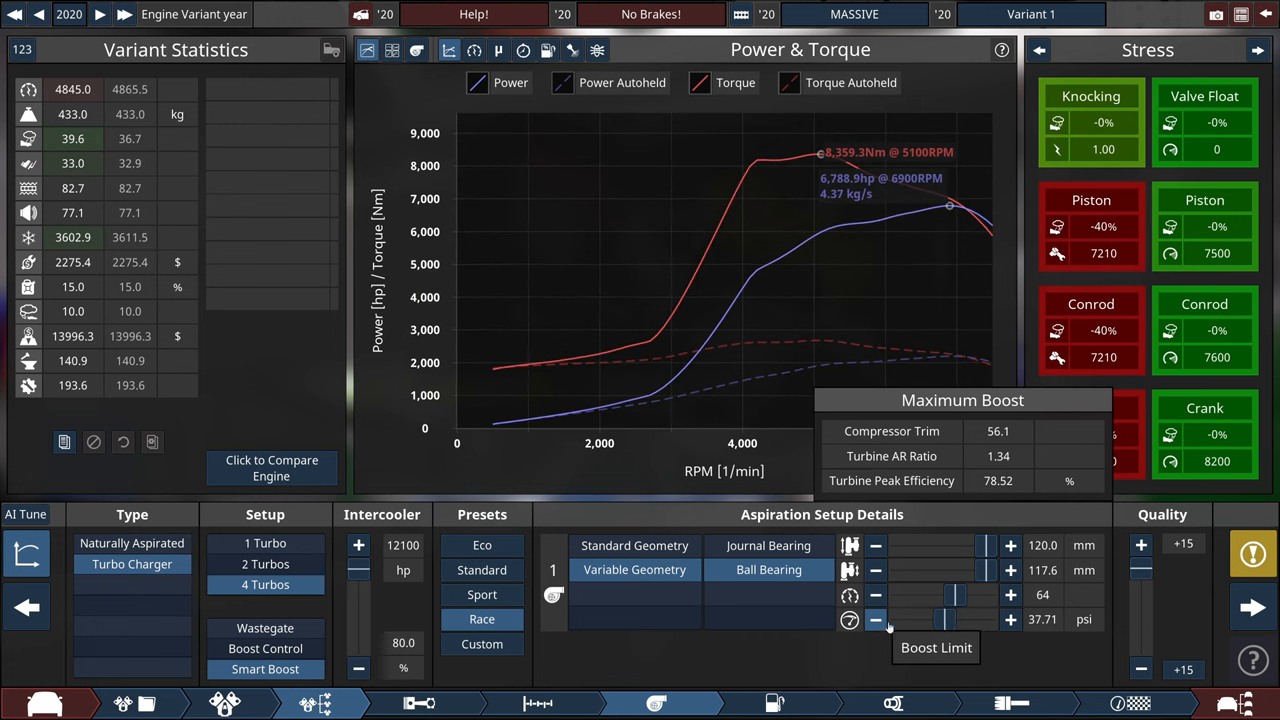
{"action": "left_click", "coordinate": [876, 620]}
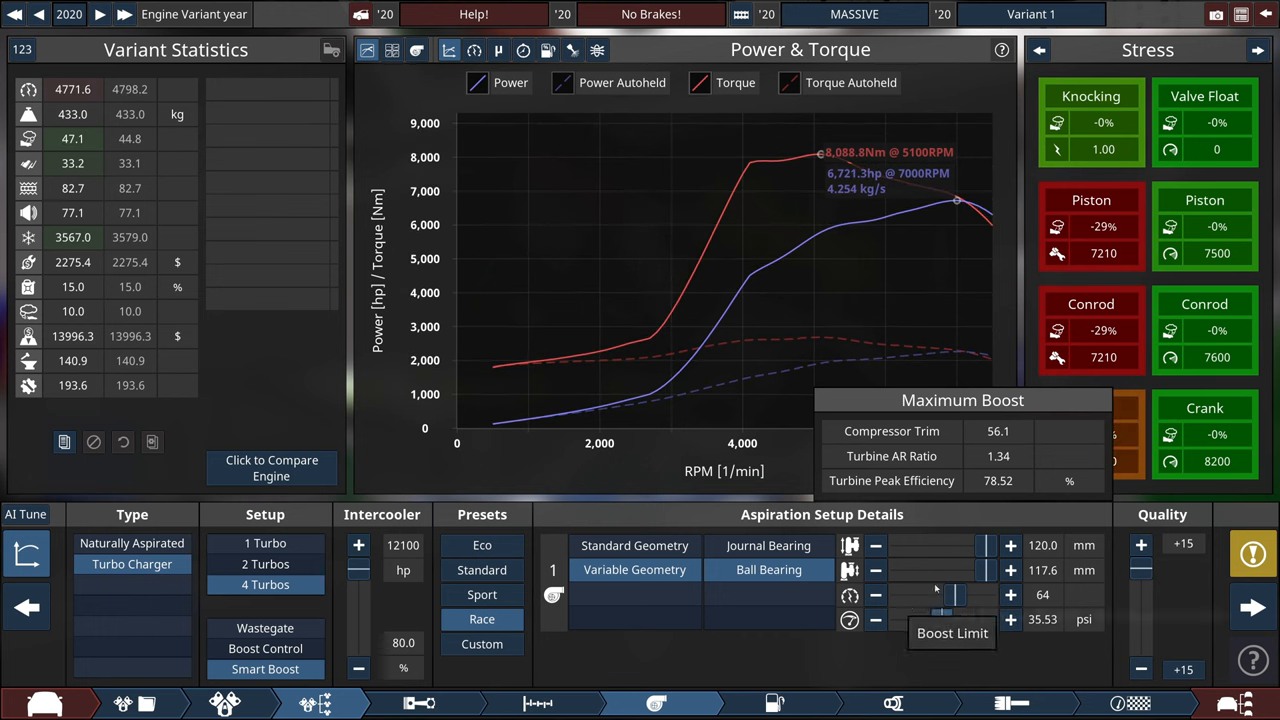
{"action": "left_click", "coordinate": [876, 620]}
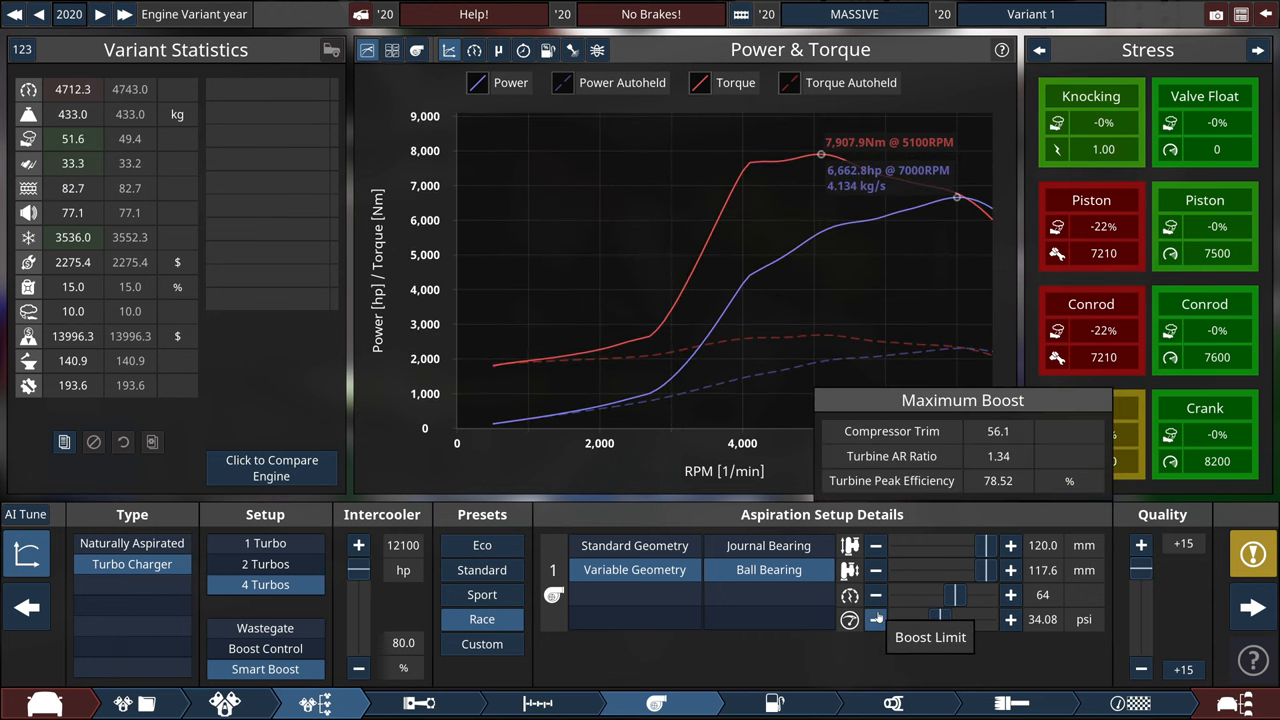
{"action": "left_click", "coordinate": [876, 620]}
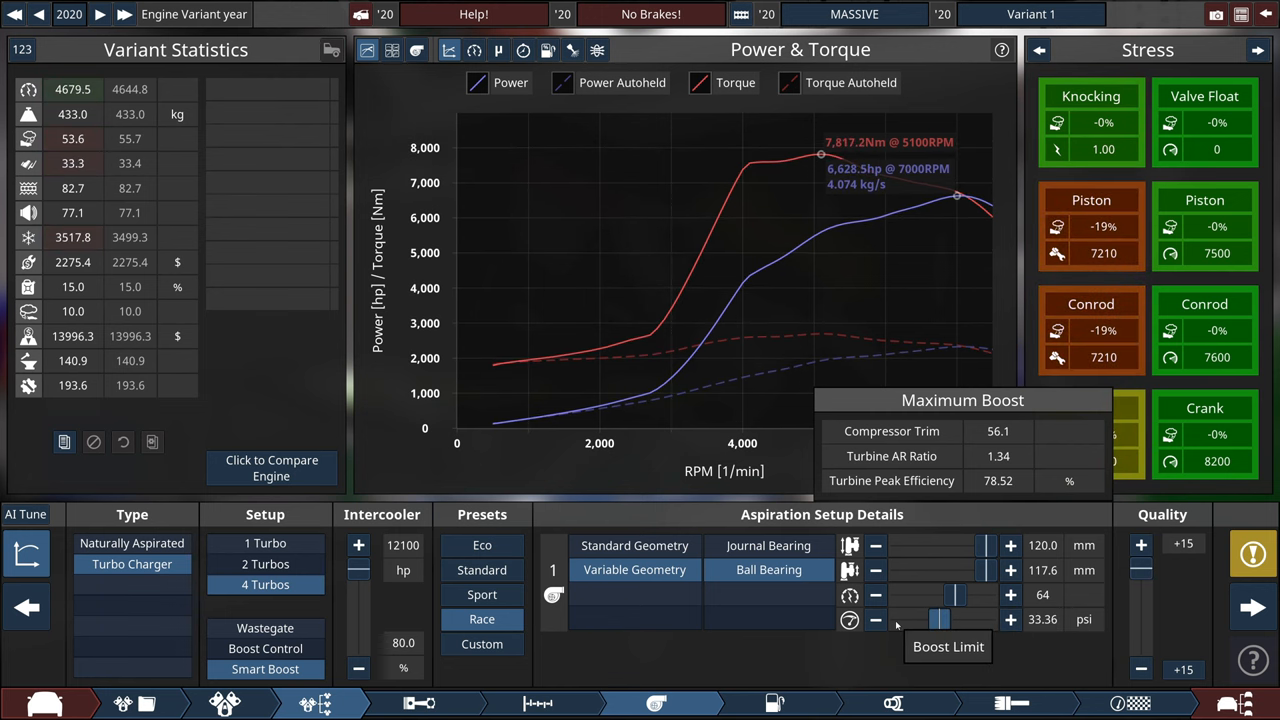
{"action": "left_click", "coordinate": [876, 620]}
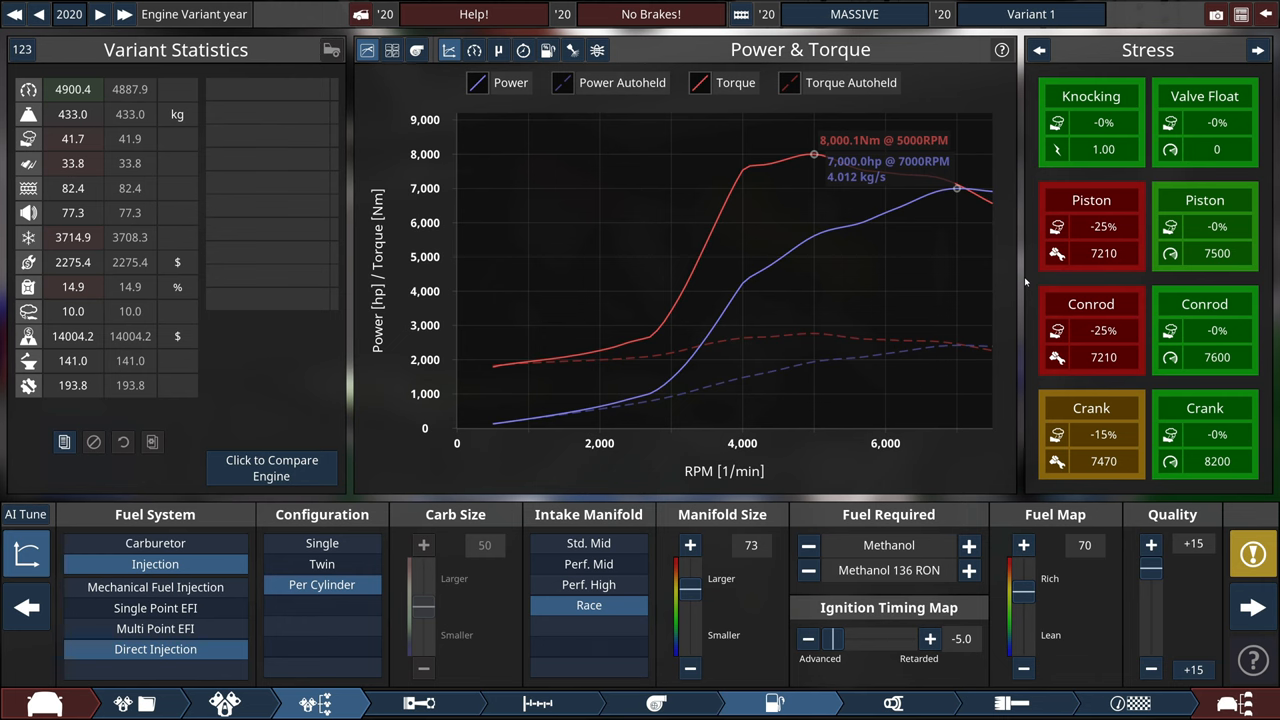
{"action": "mouse_move", "coordinate": [1252, 608]}
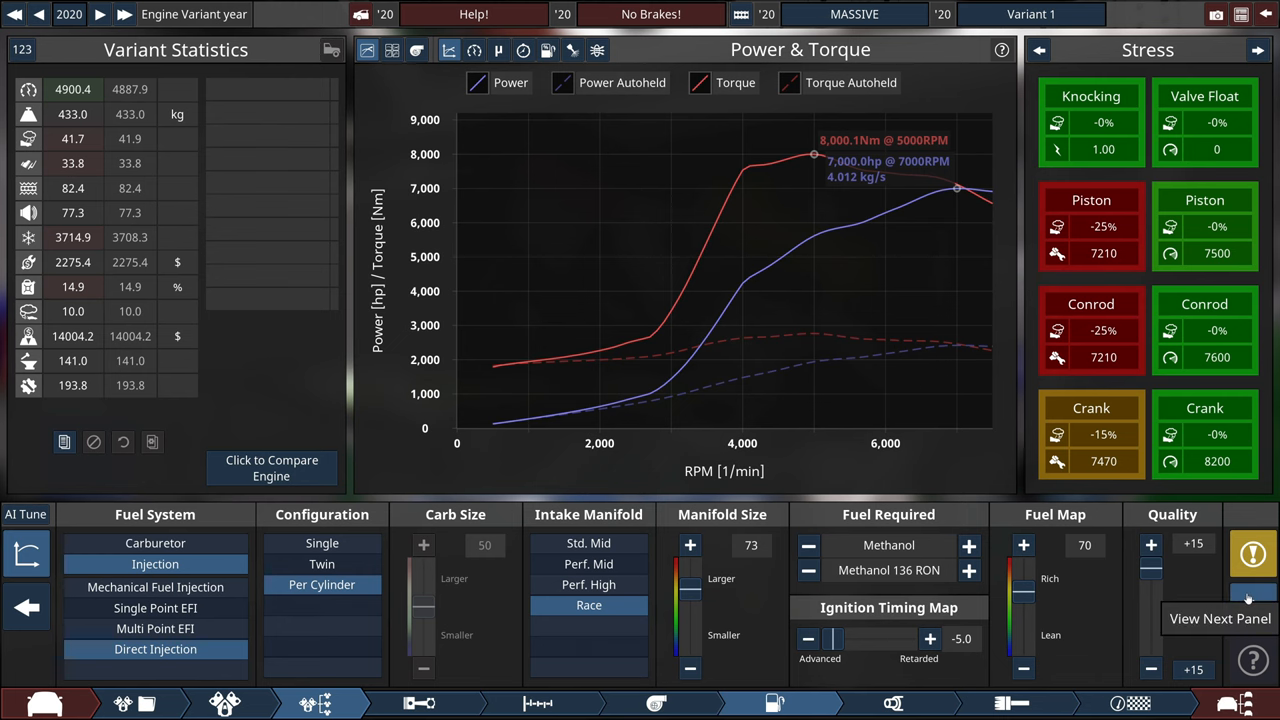
{"action": "mouse_move", "coordinate": [1040, 236]}
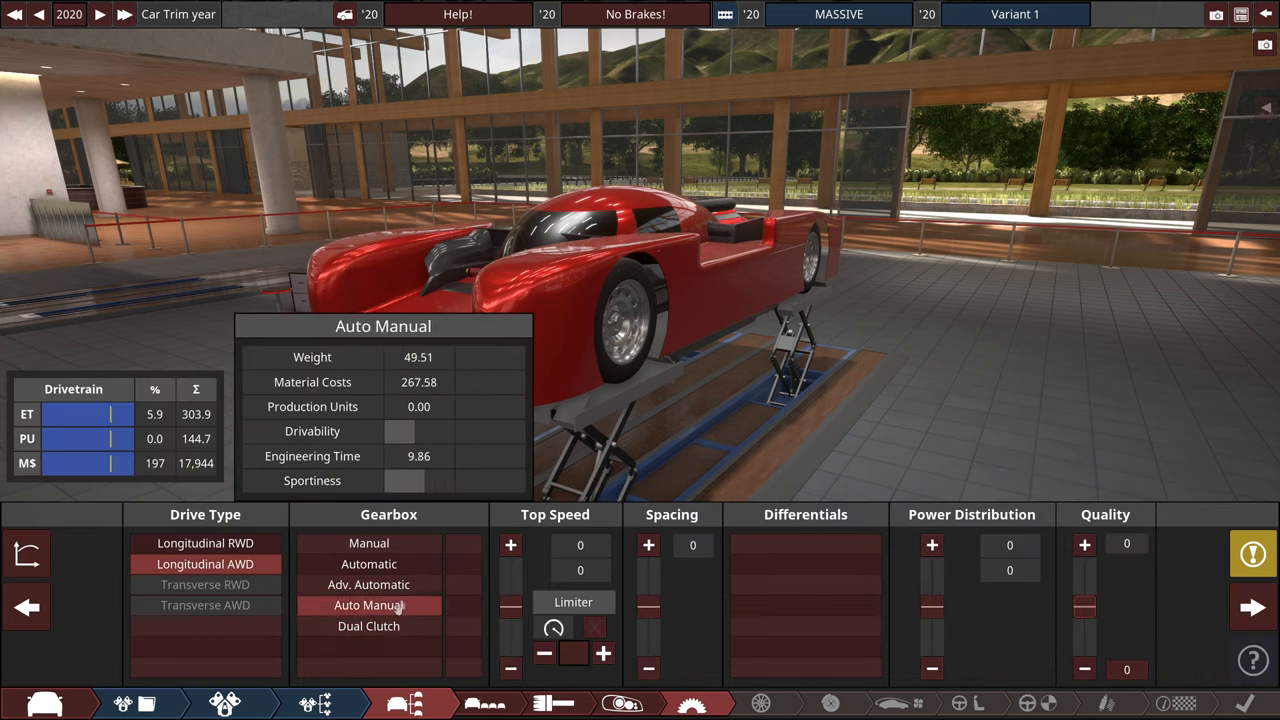
- Choose the Auto Manual gearbox type in the Drivetrain panel
{"action": "left_click", "coordinate": [368, 624]}
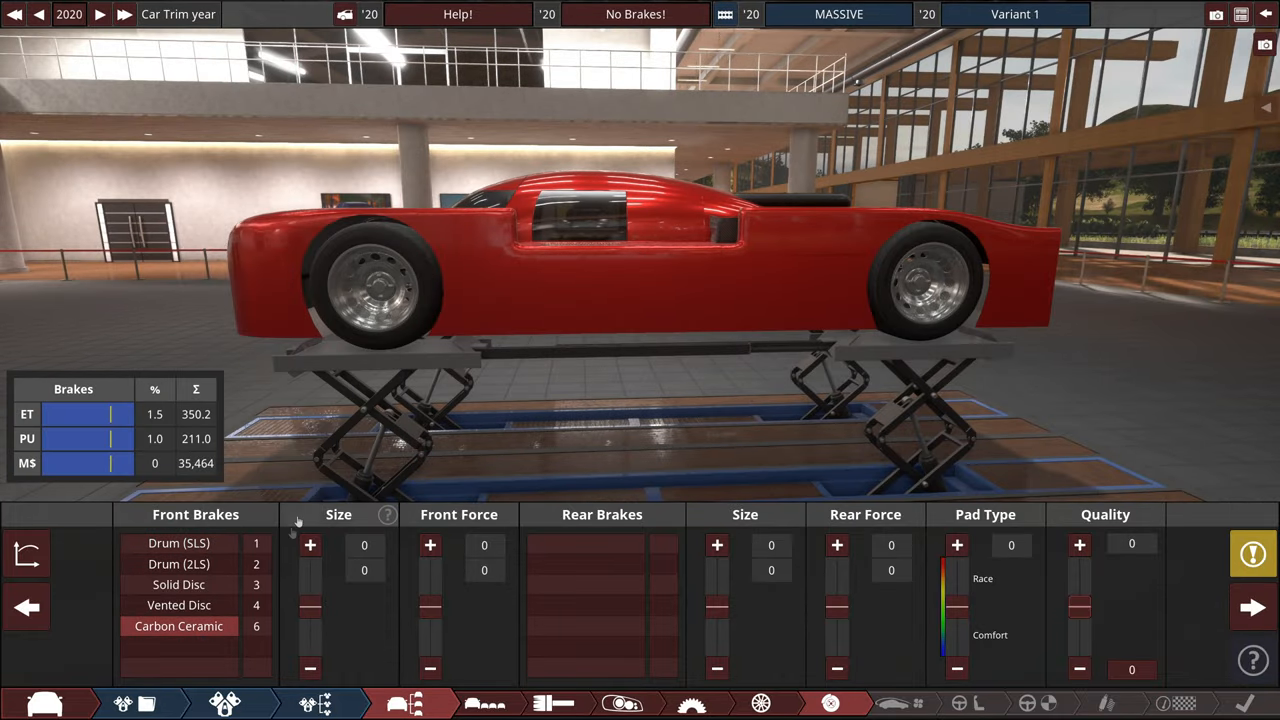
- Switch the front brakes to 160 mm Drum (SLS) at -15 quality
{"action": "left_click", "coordinate": [178, 542]}
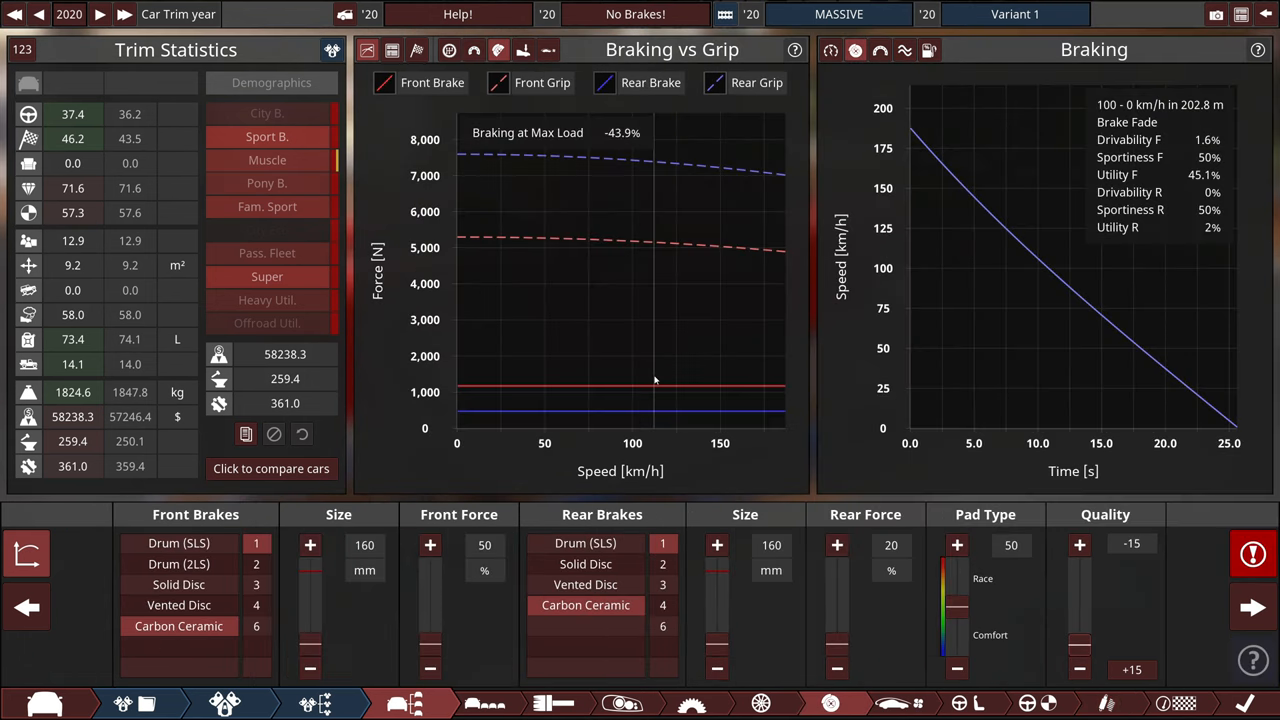
{"action": "mouse_move", "coordinate": [618, 148]}
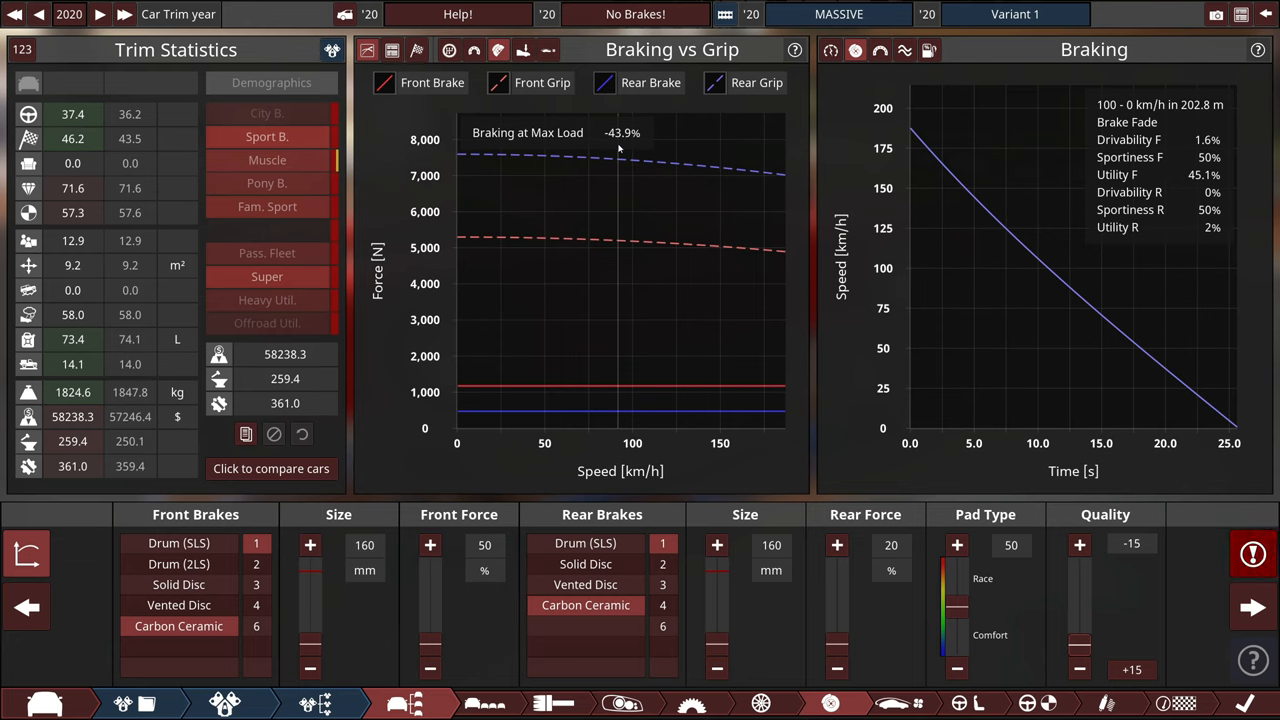
- Set front and rear brake piston counts to 1 with pad type 0, stretching stopping distance to 321.5 m
{"action": "left_click", "coordinate": [180, 542]}
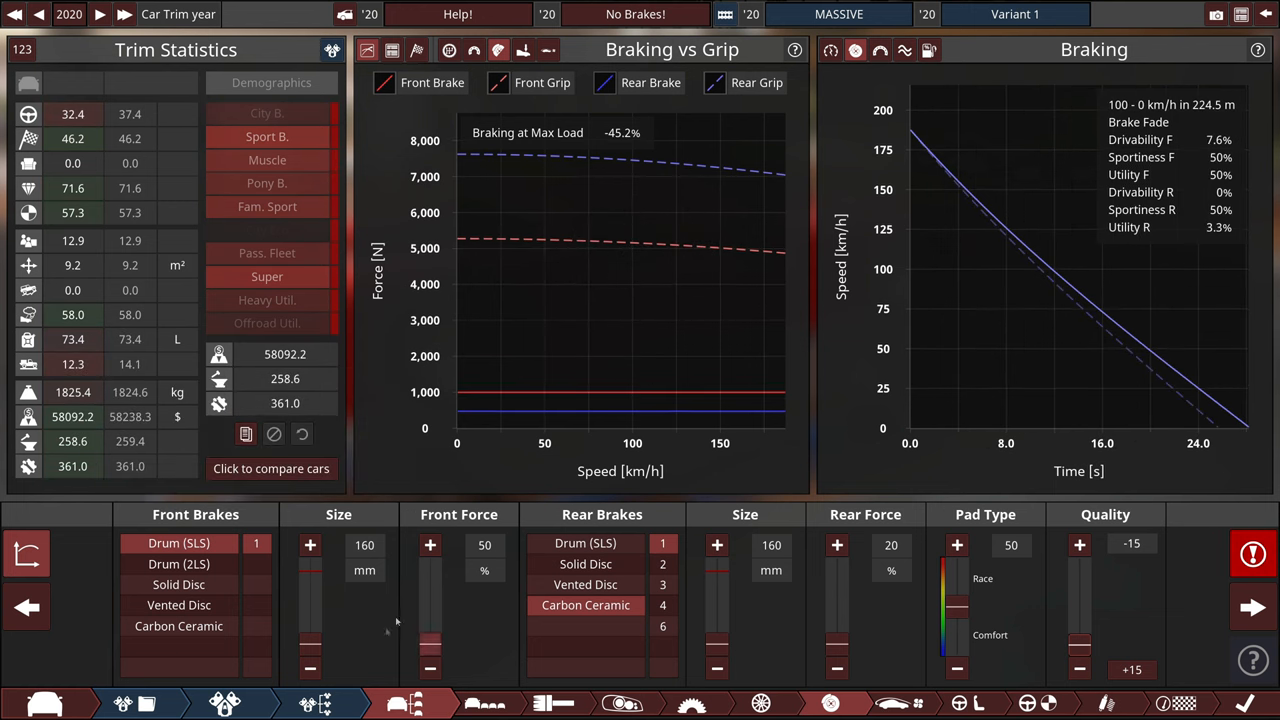
{"action": "mouse_move", "coordinate": [662, 604]}
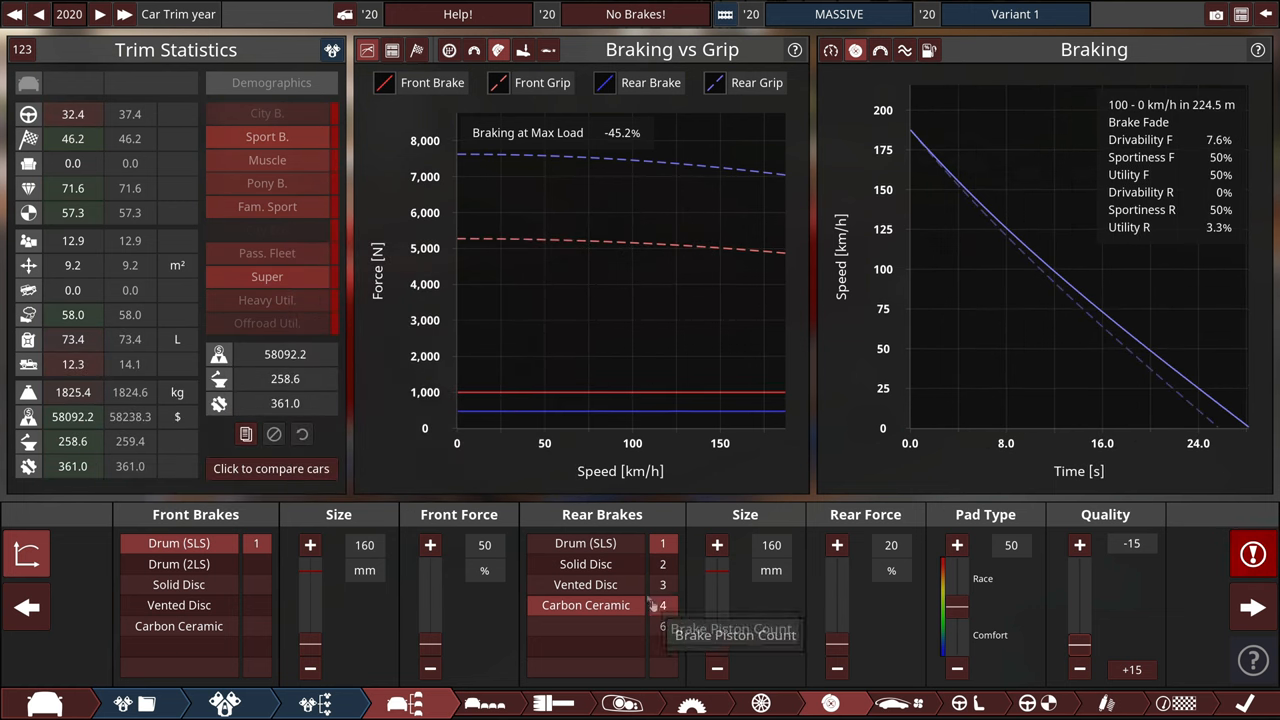
{"action": "left_click", "coordinate": [584, 544]}
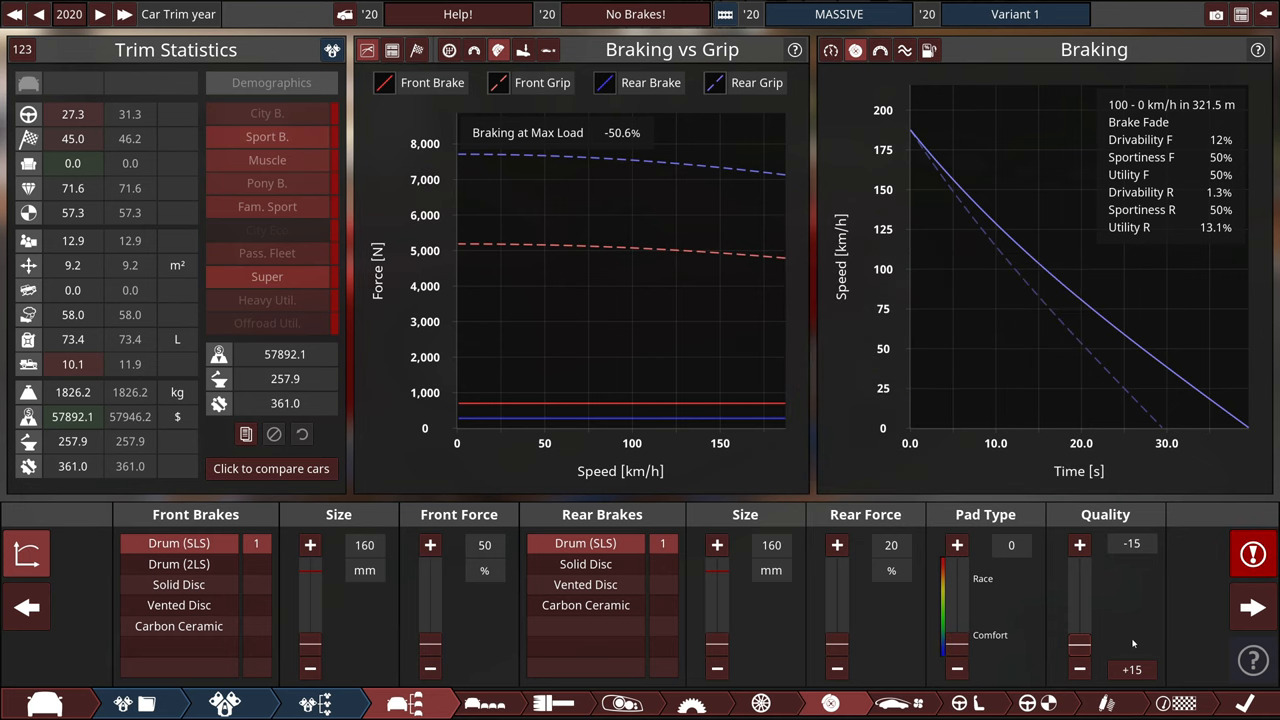
{"action": "mouse_move", "coordinate": [746, 230]}
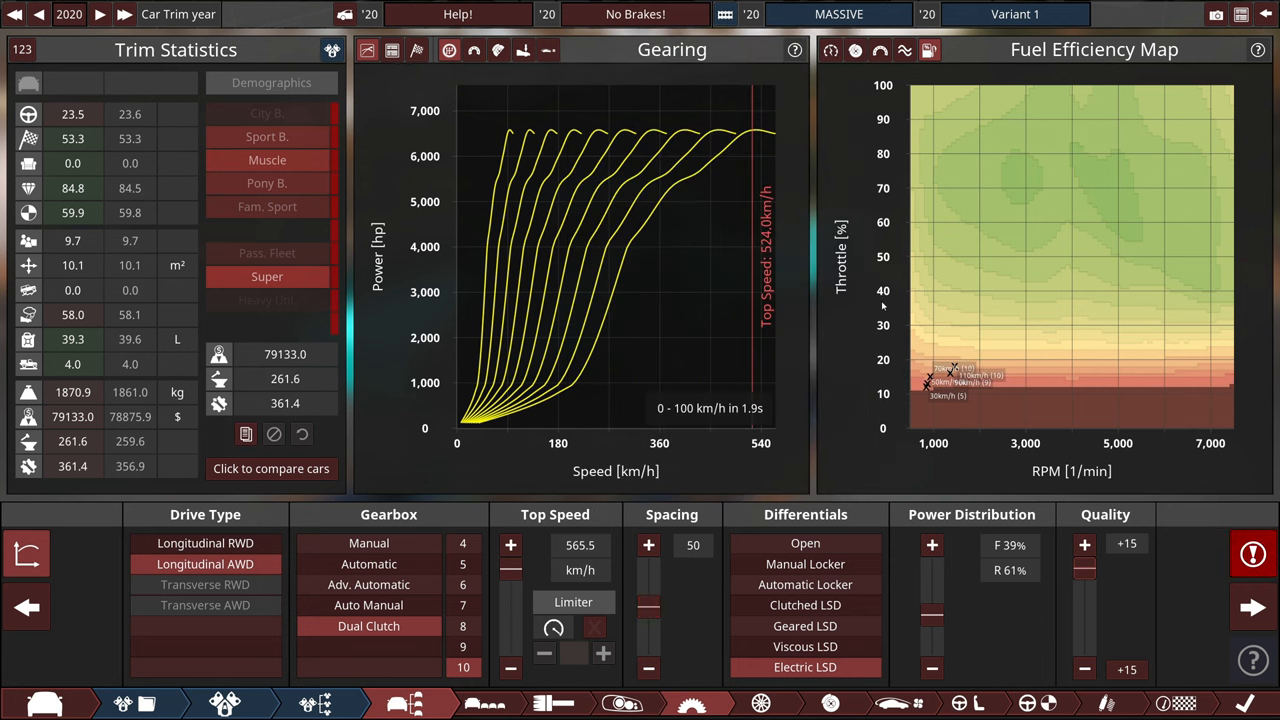
{"action": "mouse_move", "coordinate": [804, 668]}
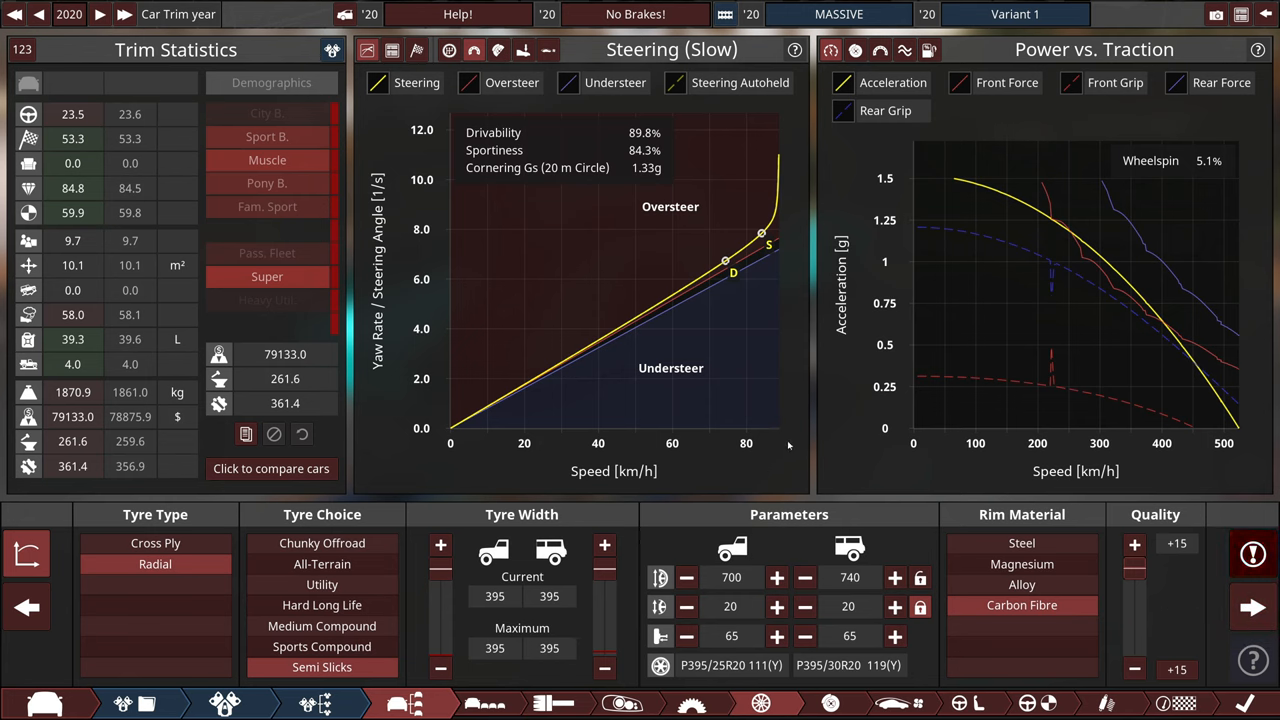
{"action": "mouse_move", "coordinate": [1252, 608]}
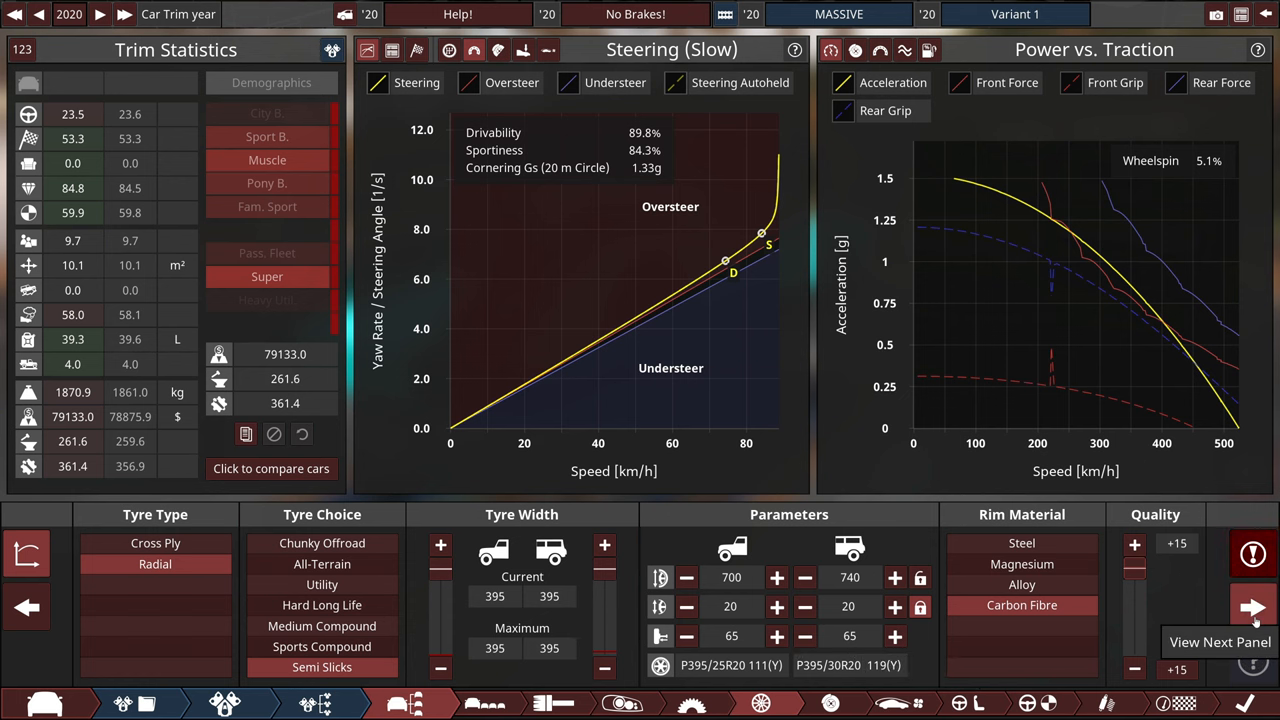
- Advance through the Brakes panel to the Aerodynamics panel with the Flow Optimized undertray
{"action": "left_click", "coordinate": [1252, 608]}
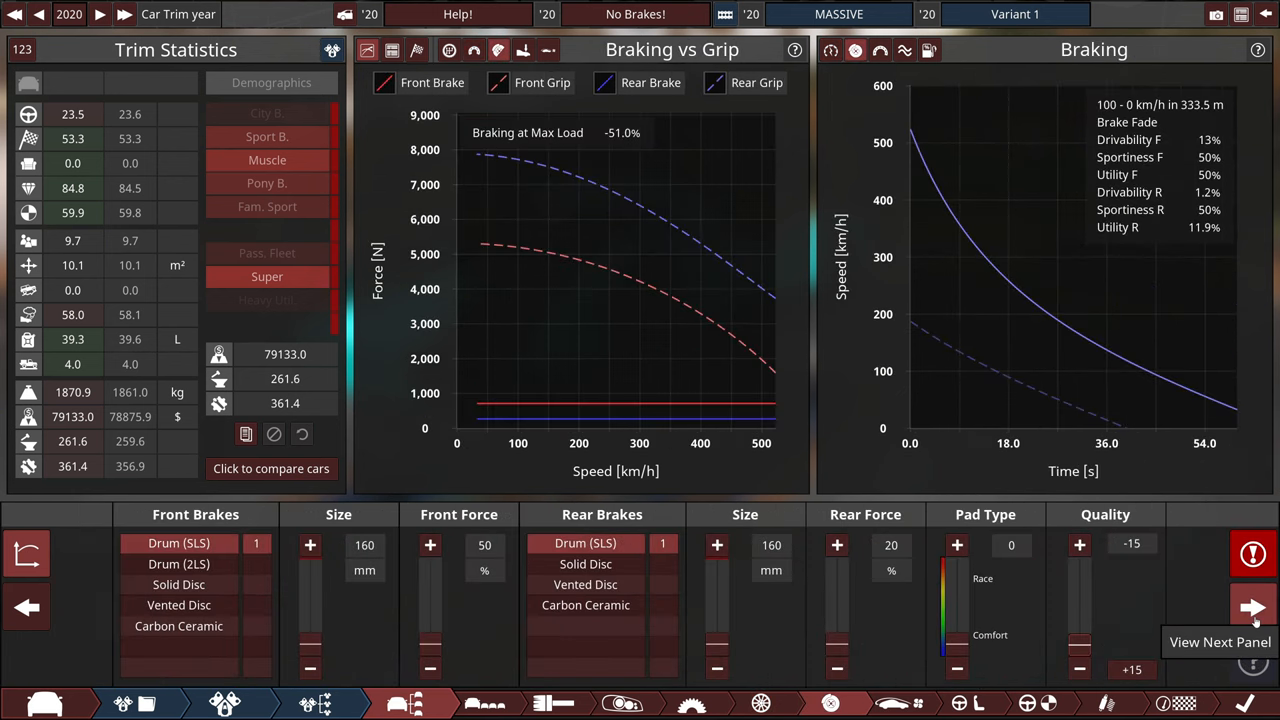
{"action": "left_click", "coordinate": [1252, 608]}
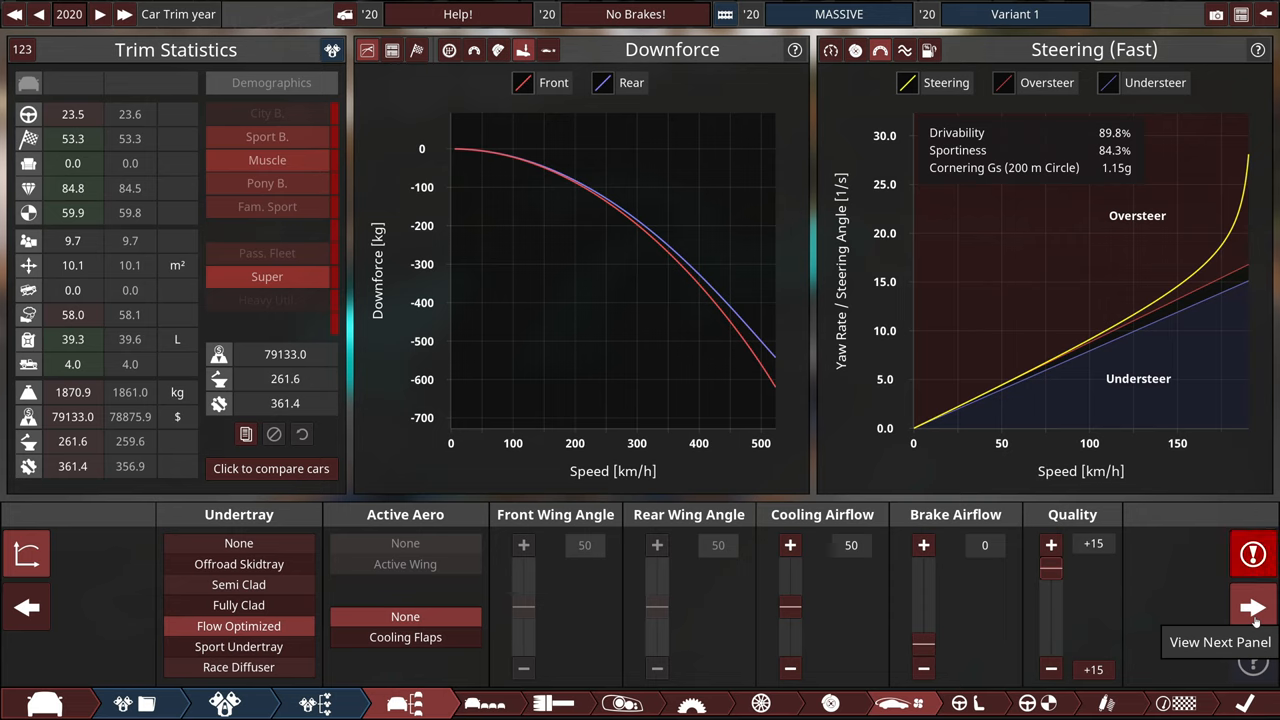
{"action": "mouse_move", "coordinate": [924, 606]}
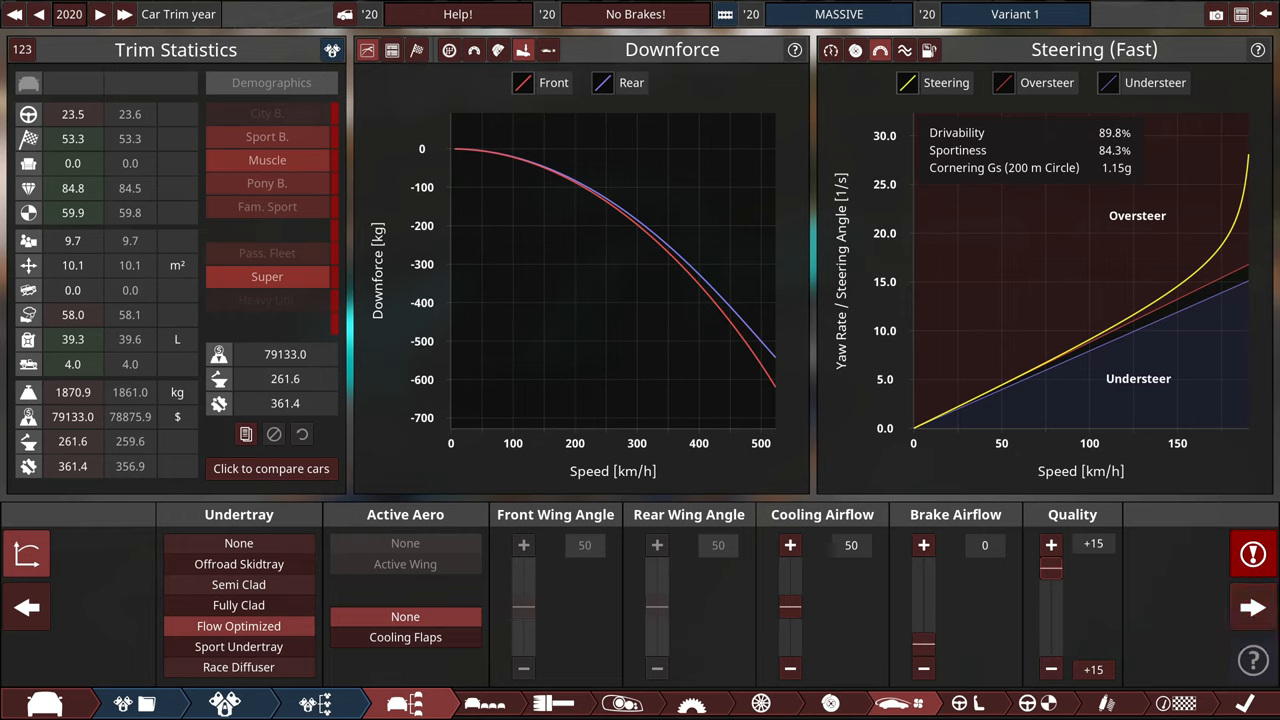
{"action": "mouse_move", "coordinate": [624, 704]}
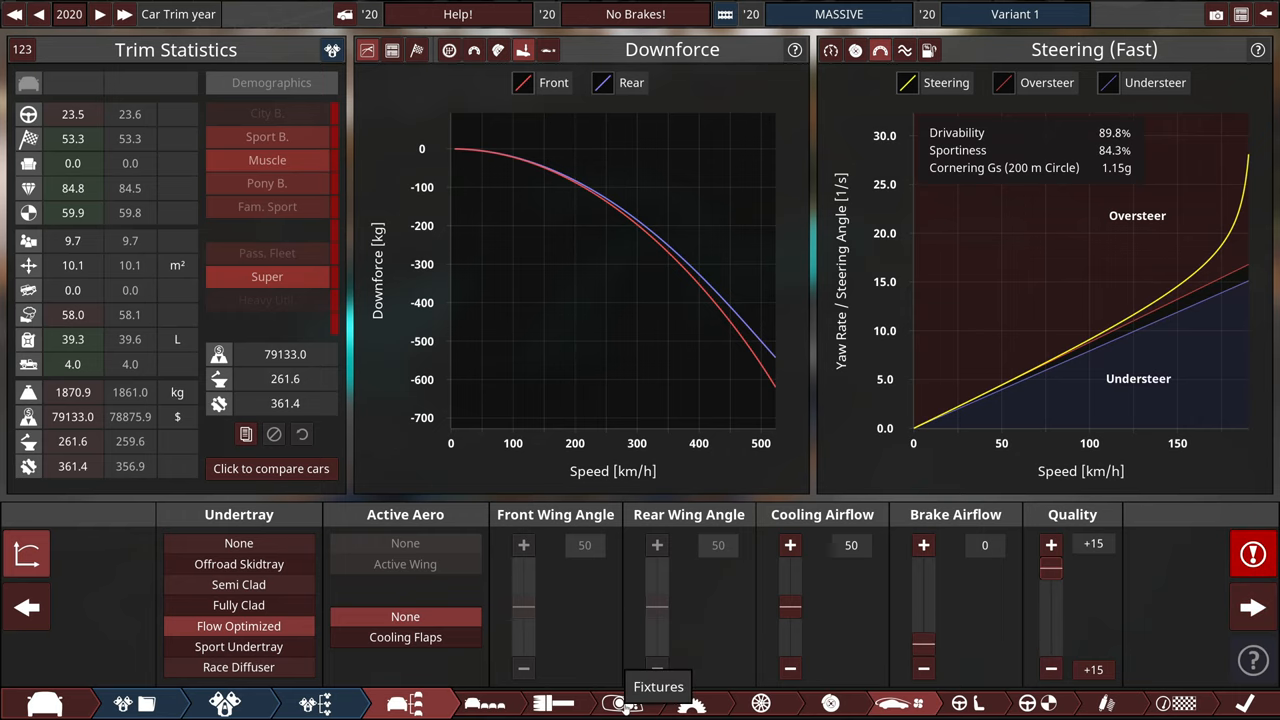
- Switch to the car's body Fixtures editor
{"action": "left_click", "coordinate": [624, 704]}
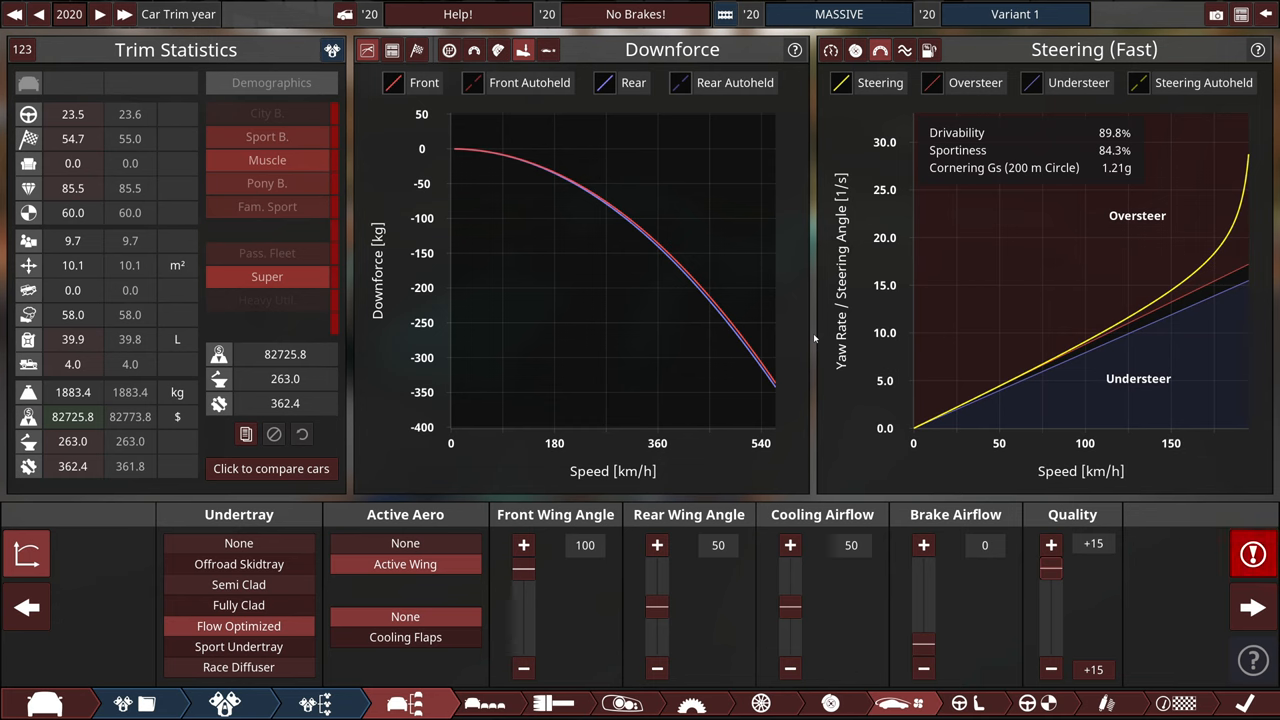
{"action": "mouse_move", "coordinate": [238, 668]}
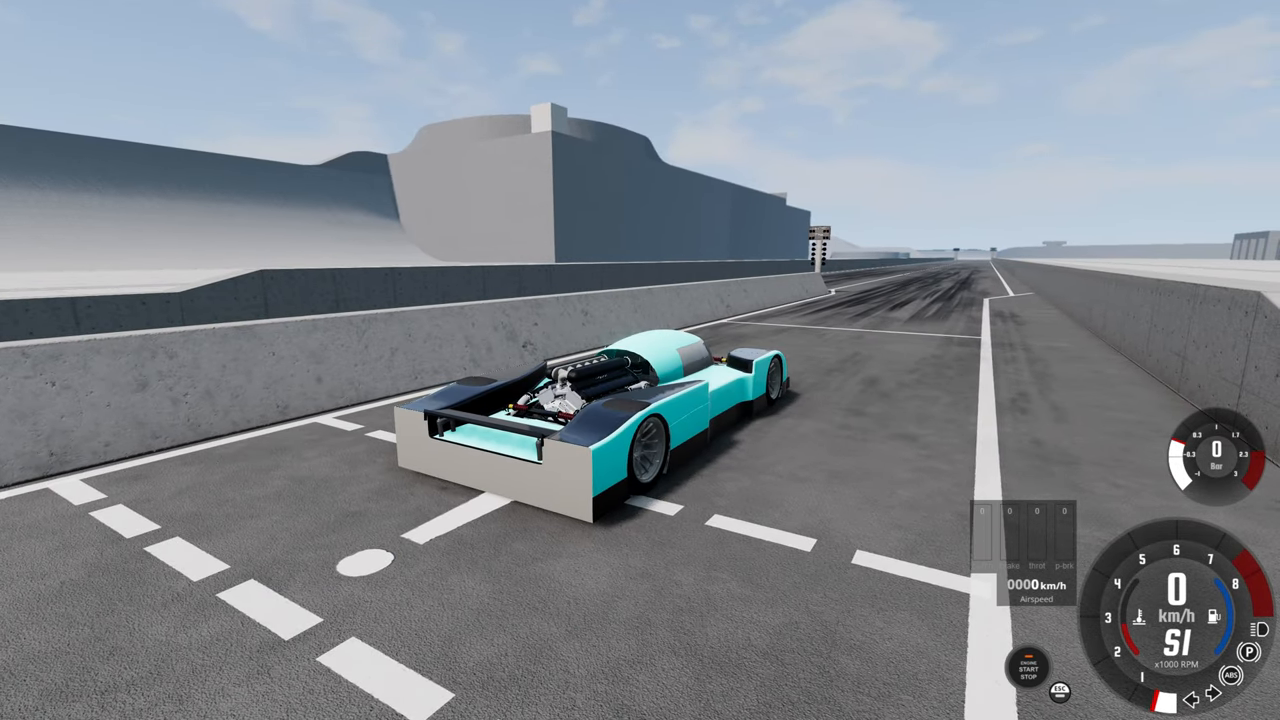
- Throttle the teal no-brakes prototype forward onto the concrete track
{"action": "key", "text": "w"}
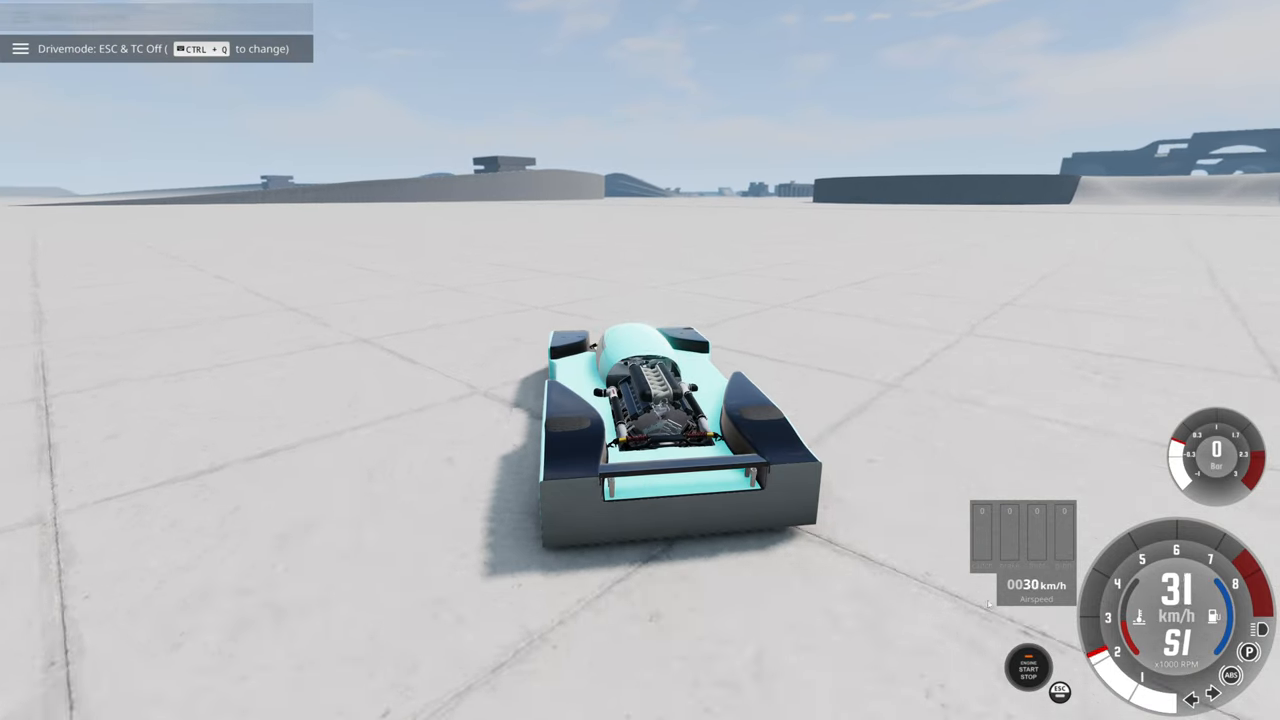
- Bring up BeamNG.drive's vehicle tuning settings while rolling across the grid
{"action": "key", "text": "ctrl+q"}
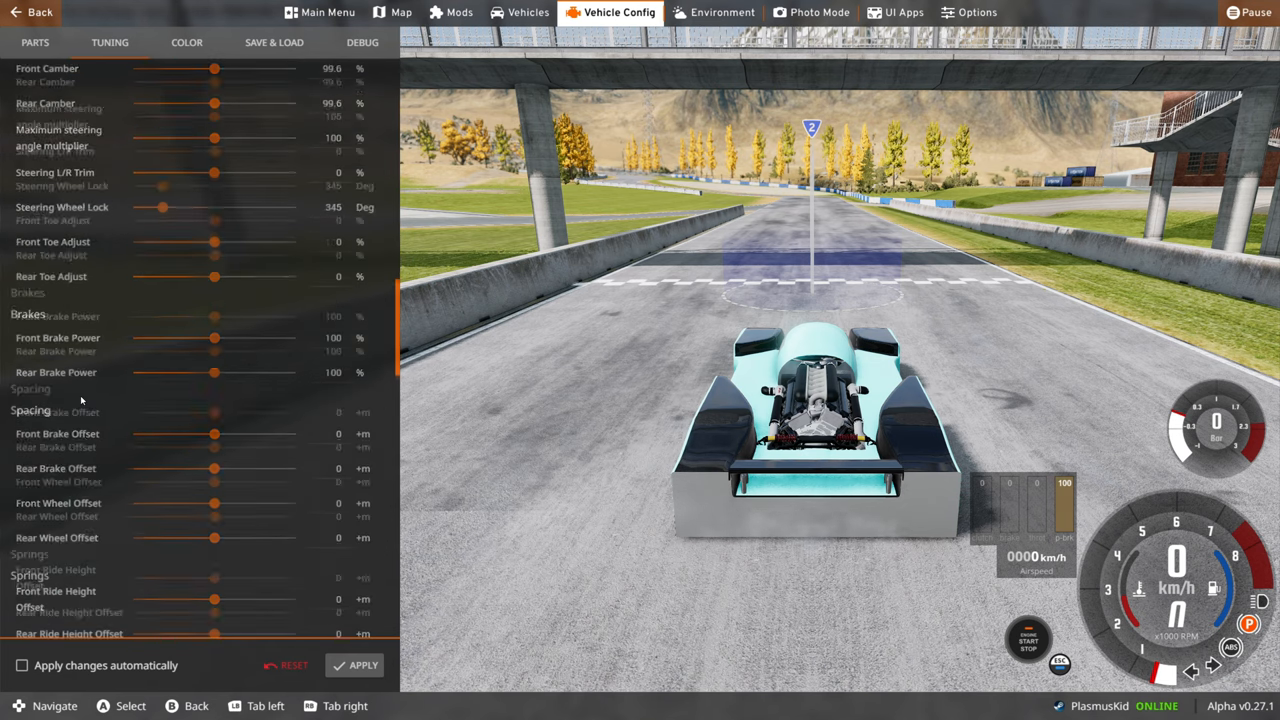
- Lower the teal race car's Front and Rear Brake Power sliders from 100% to 50%
{"action": "scroll", "scroll_direction": "down", "scroll_amount": 3}
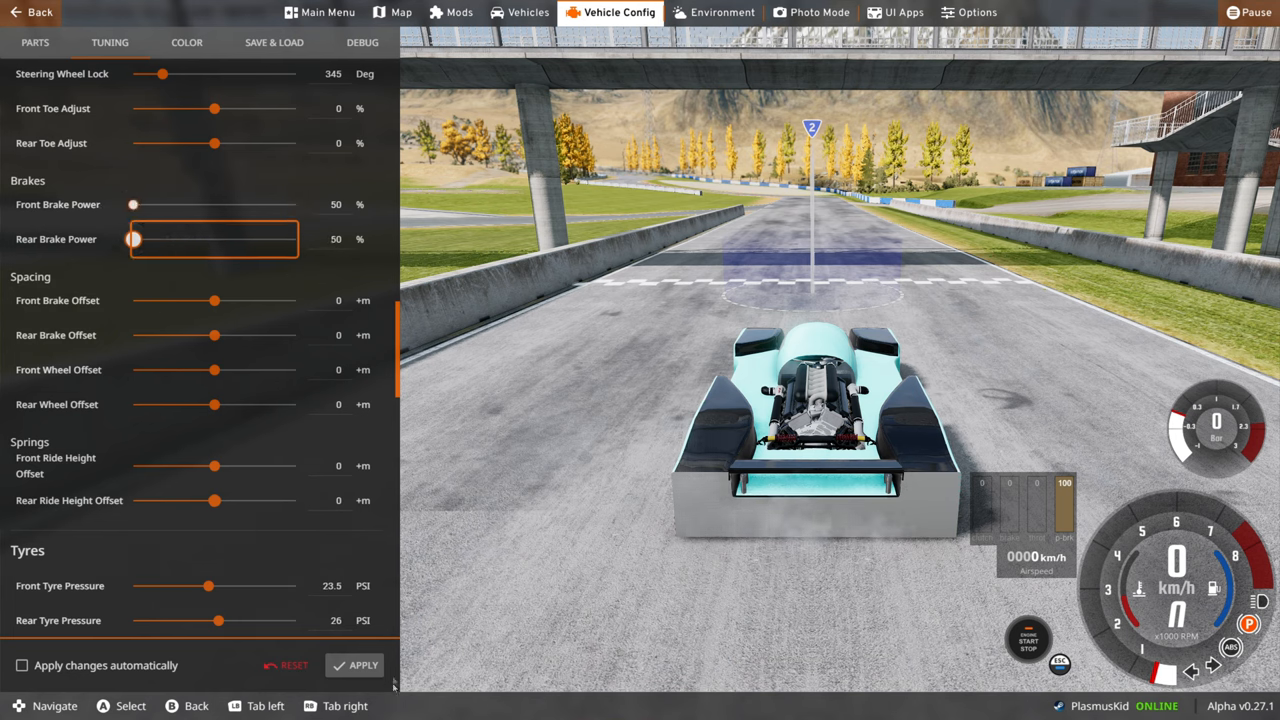
{"action": "scroll", "scroll_direction": "down", "scroll_amount": 3}
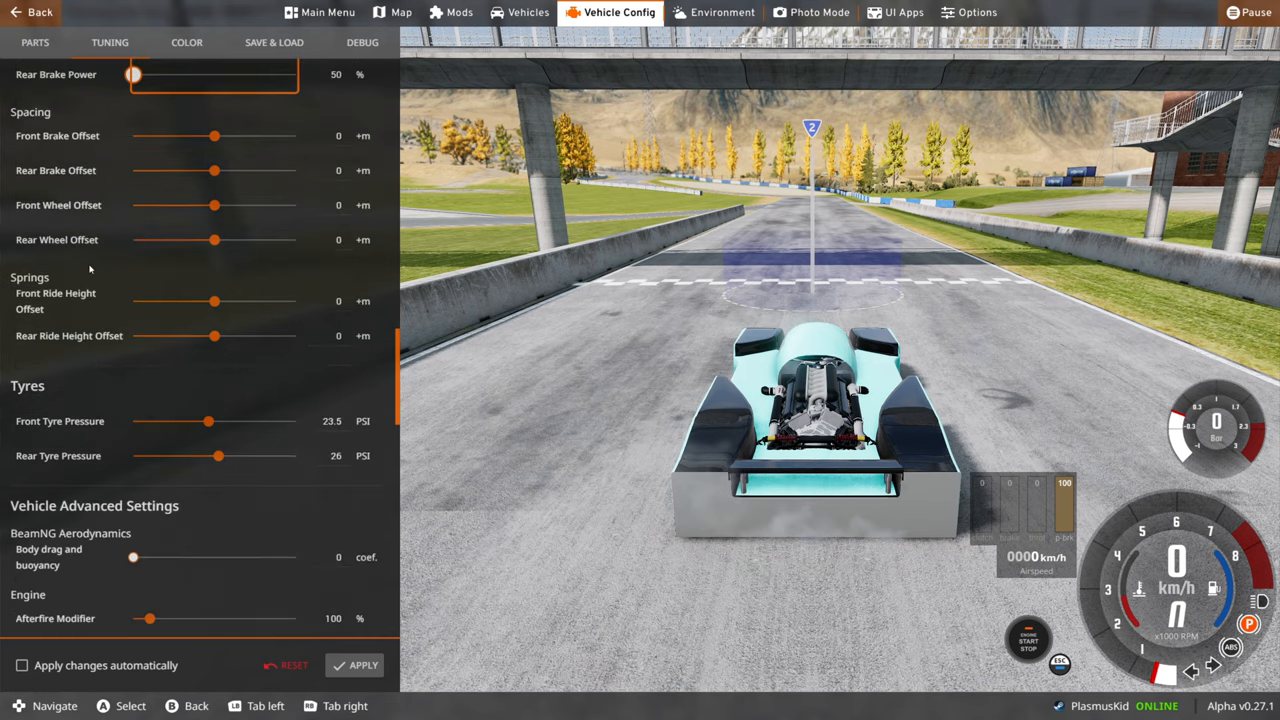
{"action": "scroll", "scroll_direction": "down", "scroll_amount": 3}
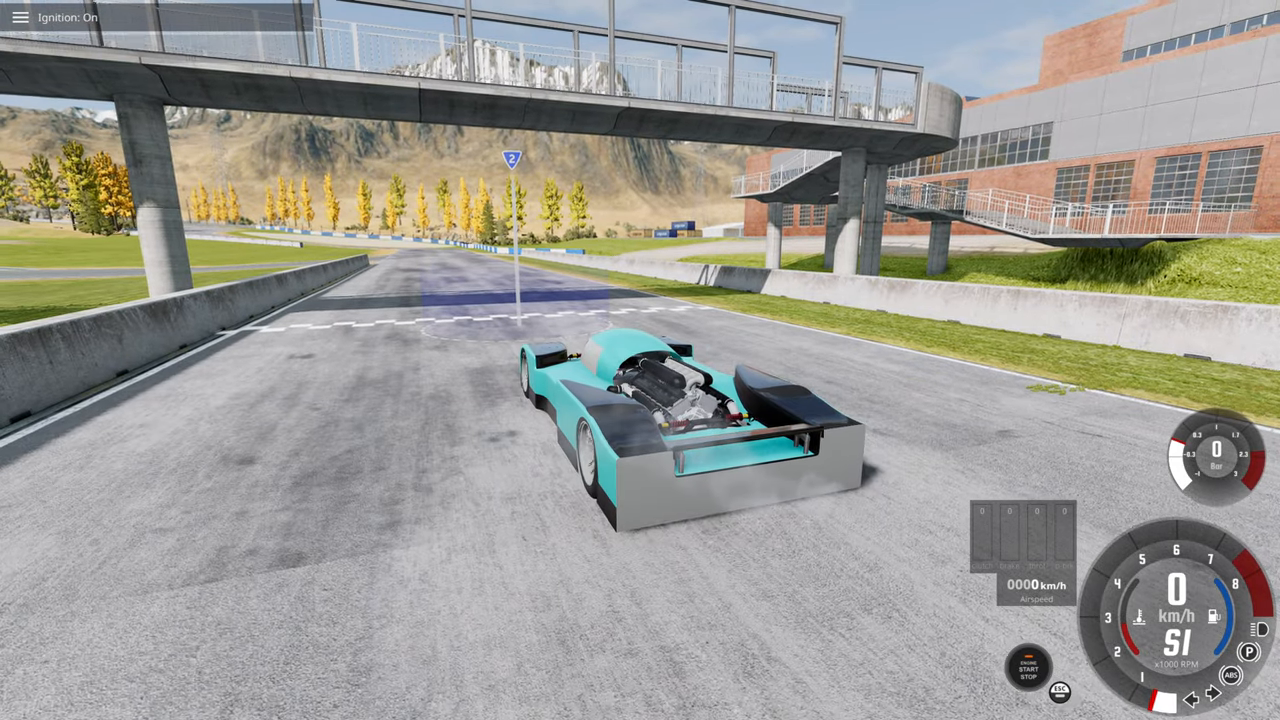
- Accelerate the race car down the straight toward the first corner at about 64 km/h
{"action": "key", "text": "w"}
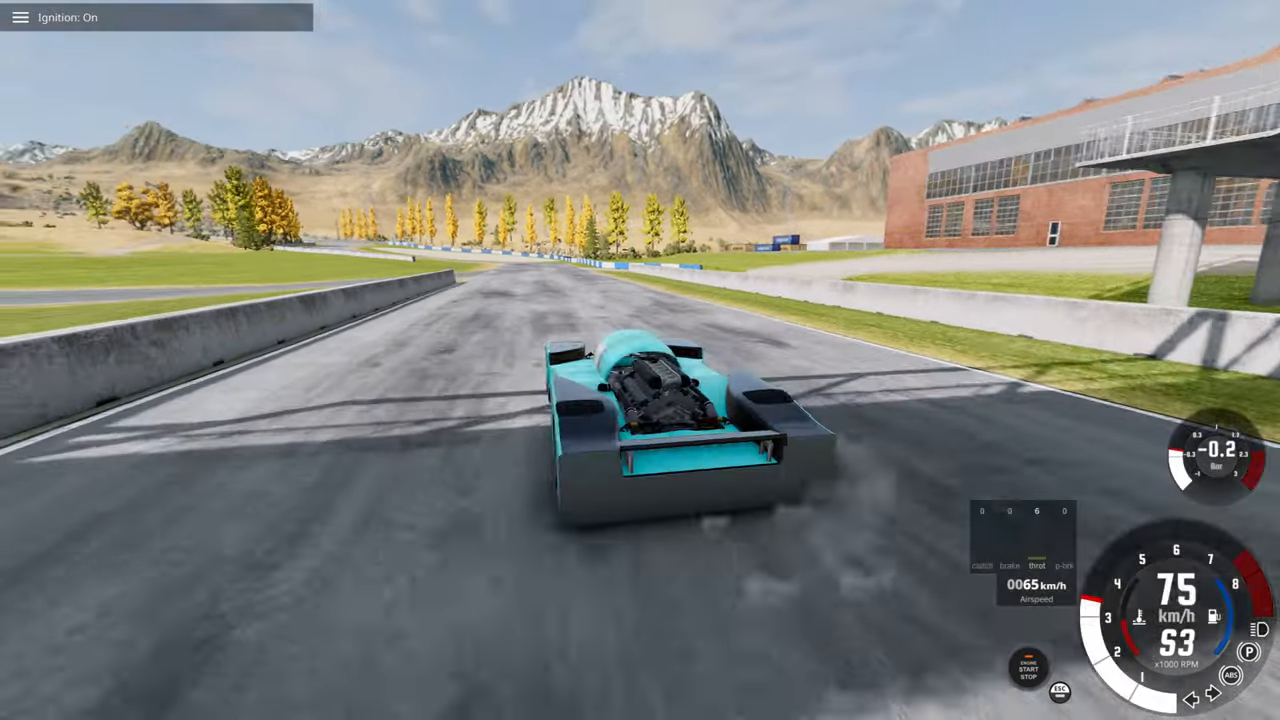
{"action": "key", "text": "w"}
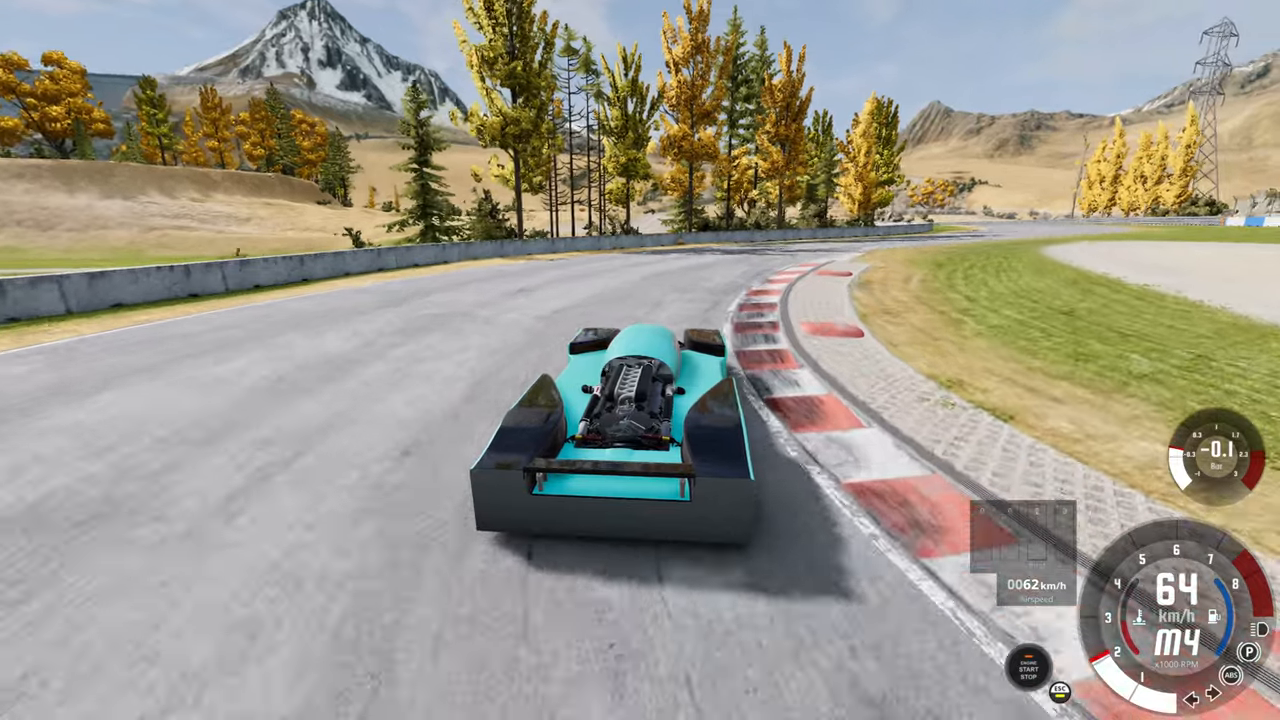
- Throttle the race car through the corner and on around the circuit
{"action": "key", "text": "w"}
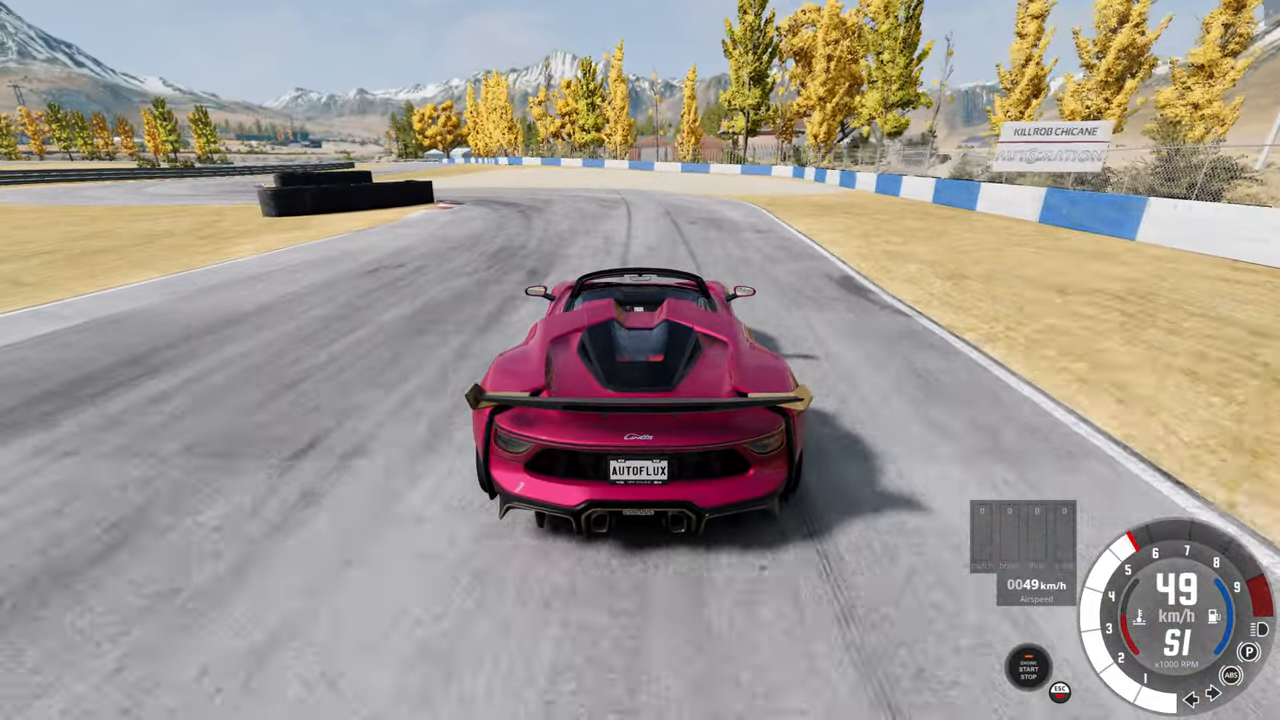
- Drive the pink convertible through the bend at about 49 km/h
{"action": "key", "text": "w"}
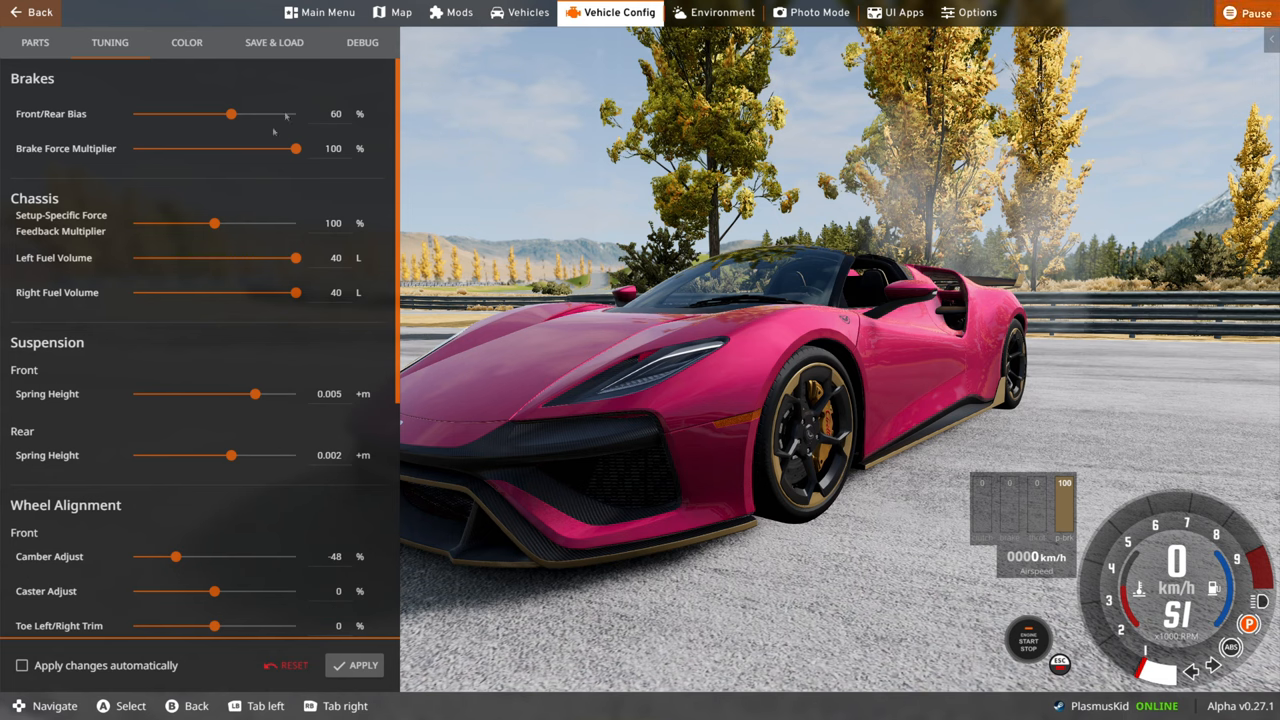
- Set the pink car's Rear Brakes part under Rear Hubs to Empty
{"action": "left_click", "coordinate": [36, 42]}
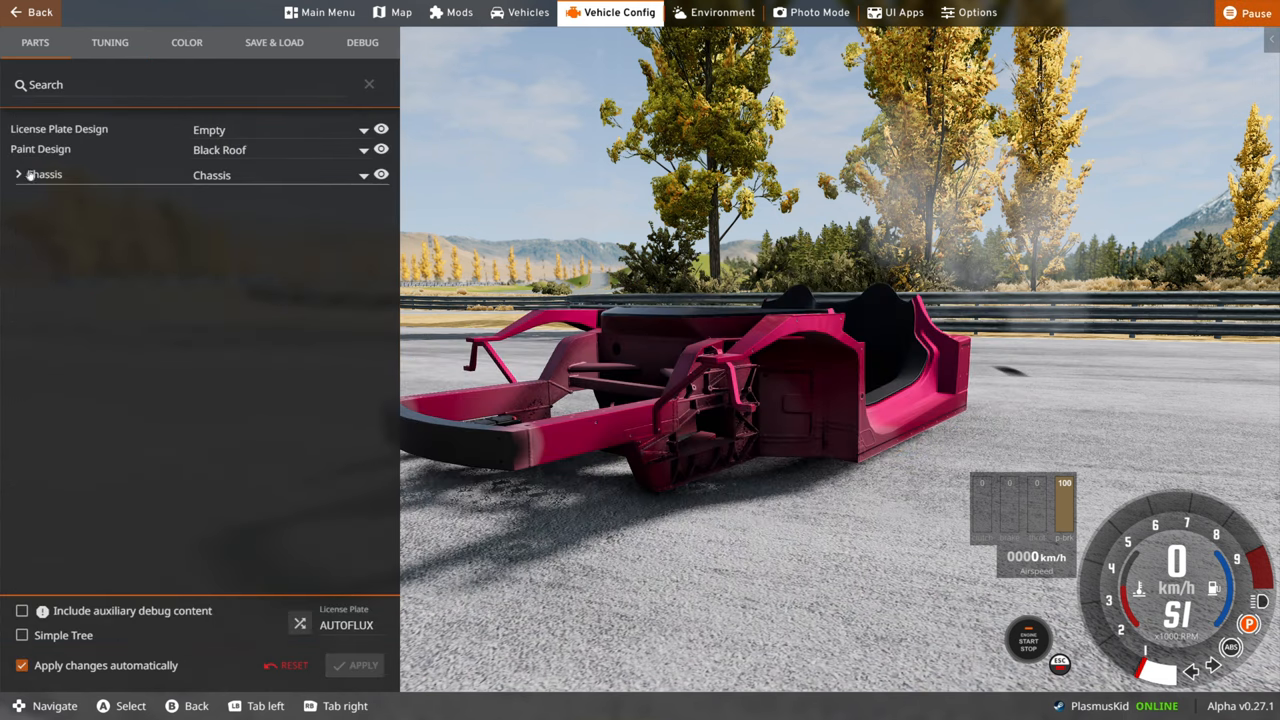
{"action": "left_click", "coordinate": [18, 174]}
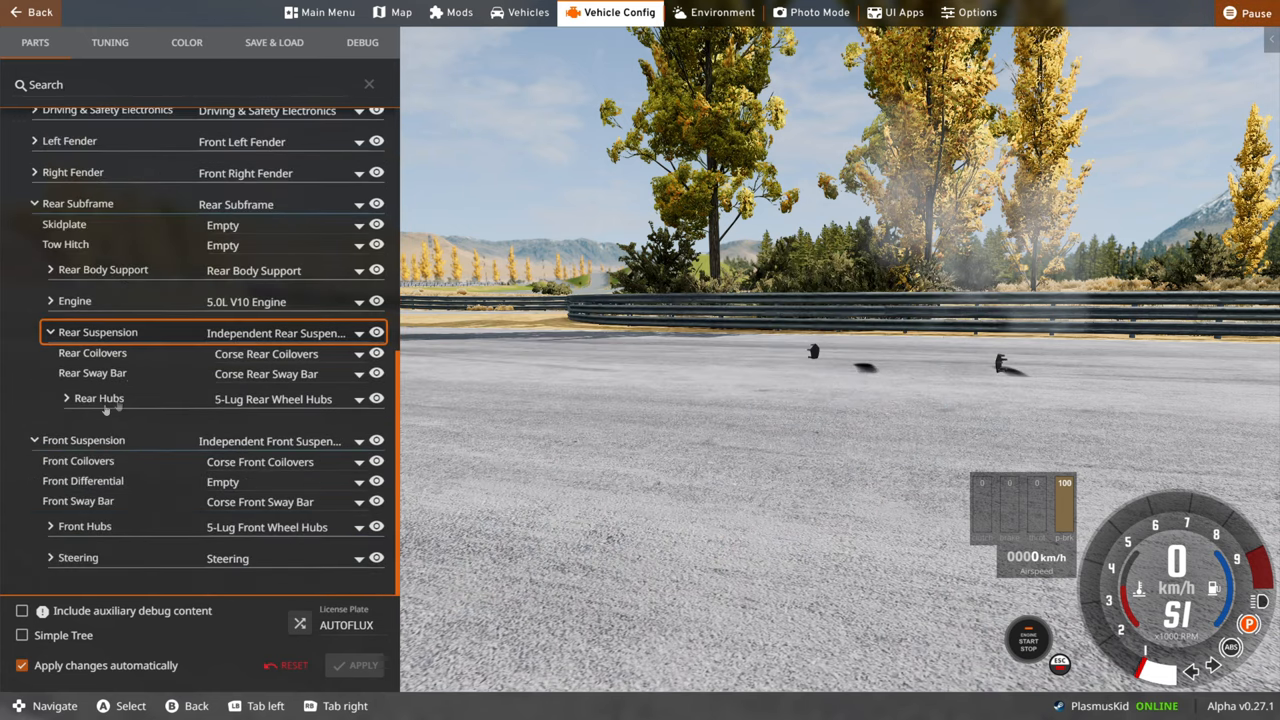
{"action": "left_click", "coordinate": [66, 398]}
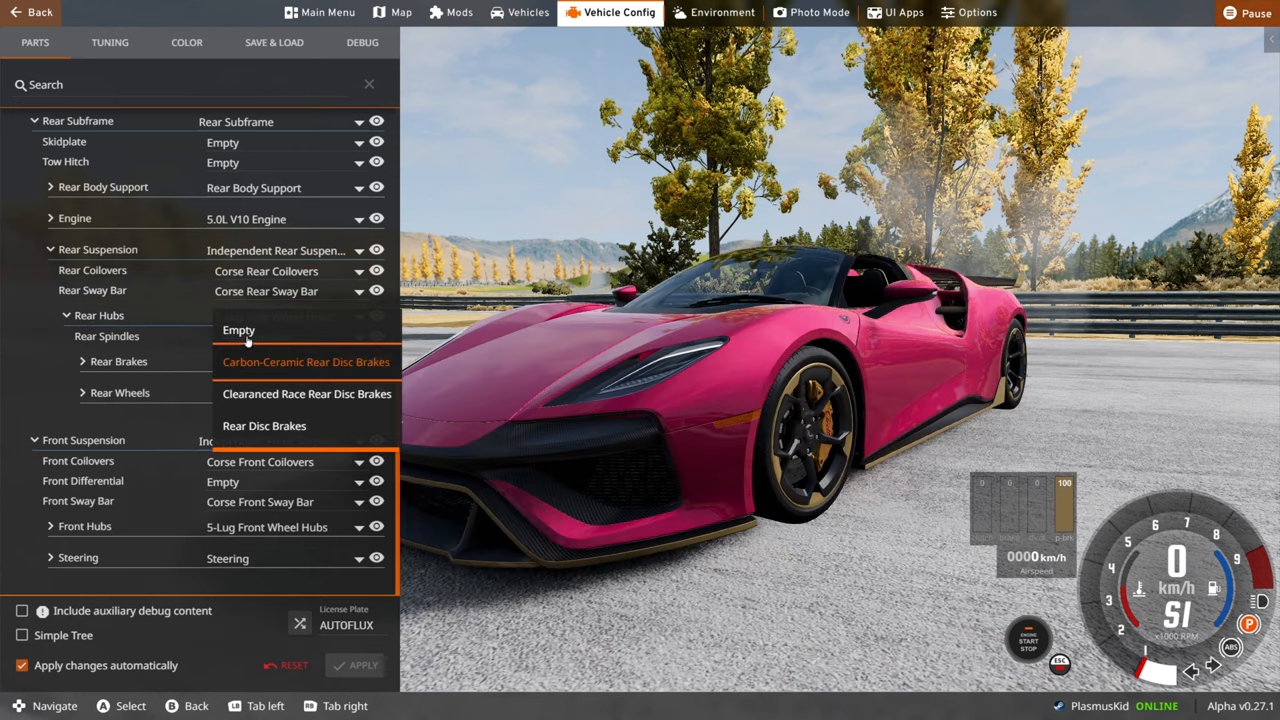
{"action": "left_click", "coordinate": [238, 330]}
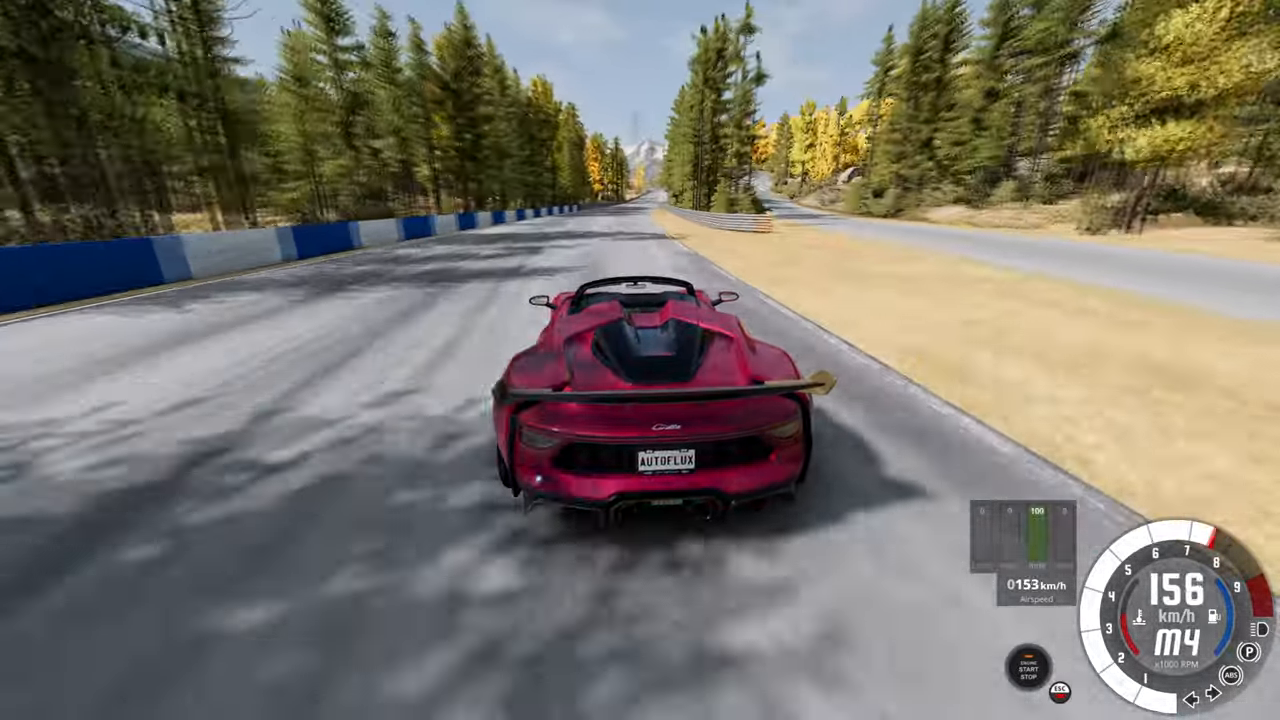
- Accelerate the pink car along the tree-lined straight to about 156 km/h
{"action": "key", "text": "w"}
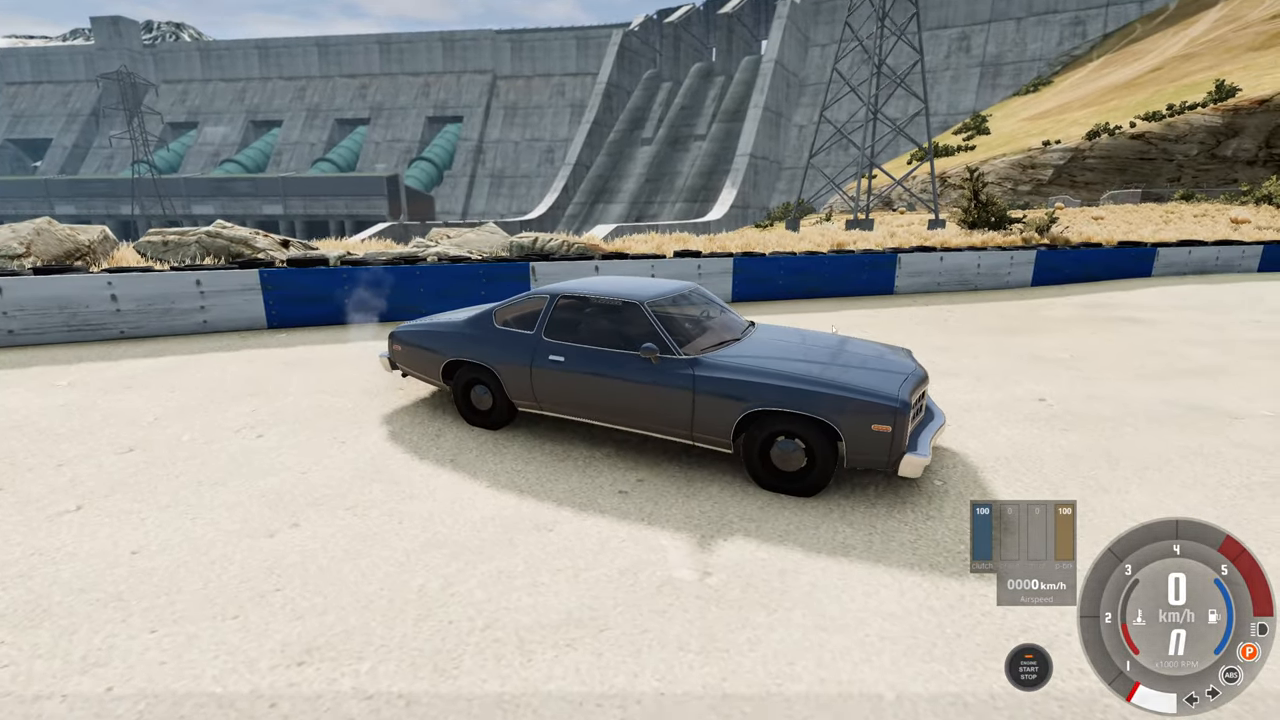
- Expand the Frame entry in the blue coupe's parts tree and pick a sub-part
{"action": "left_click", "coordinate": [618, 12]}
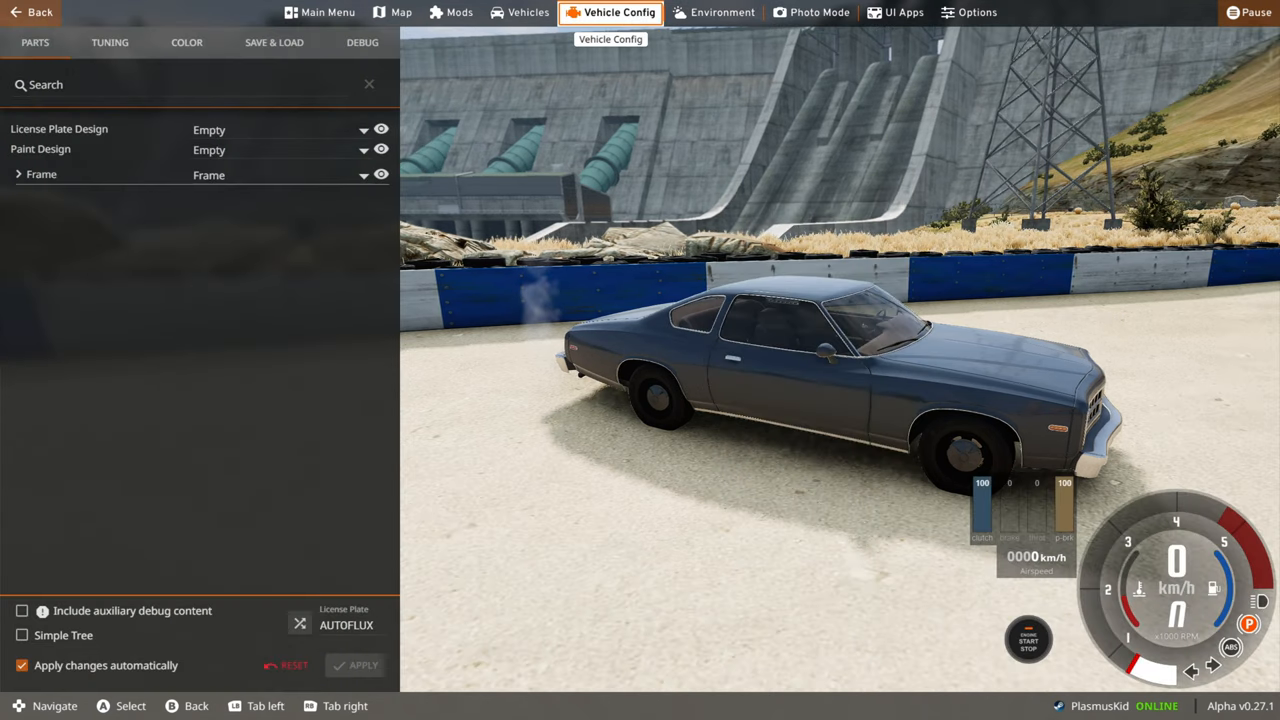
{"action": "left_click", "coordinate": [18, 174]}
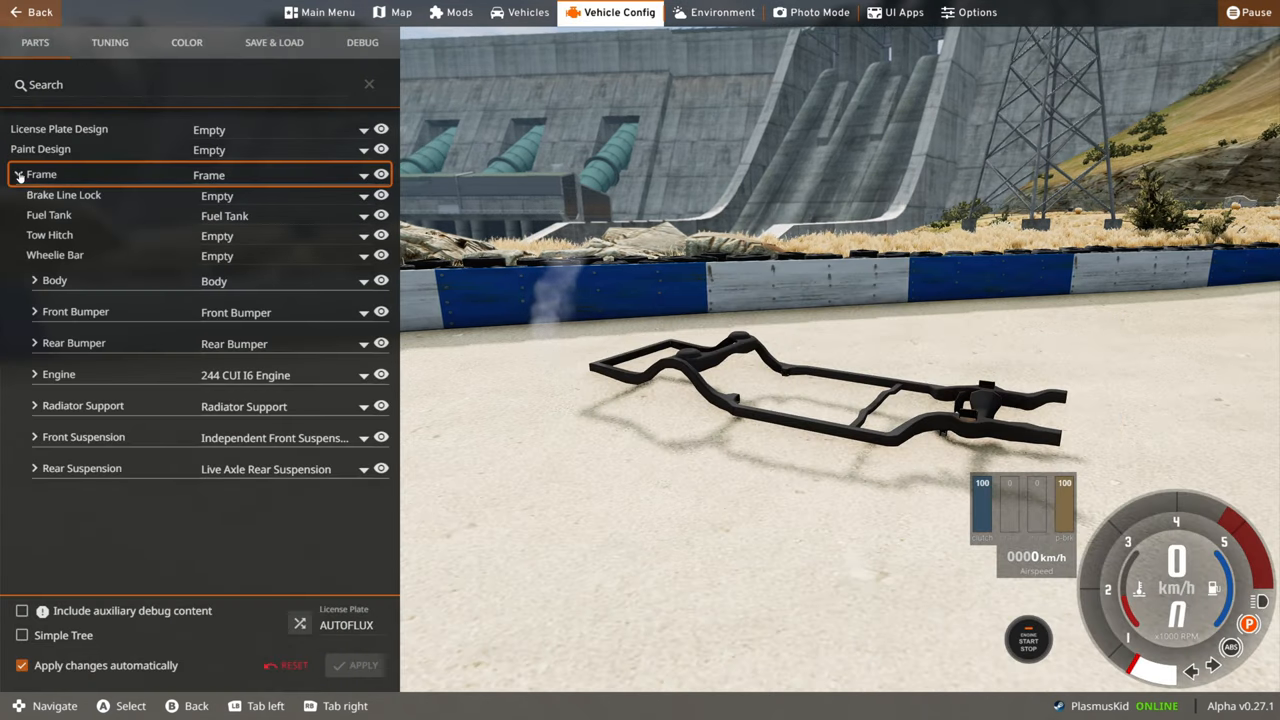
{"action": "left_click", "coordinate": [36, 174]}
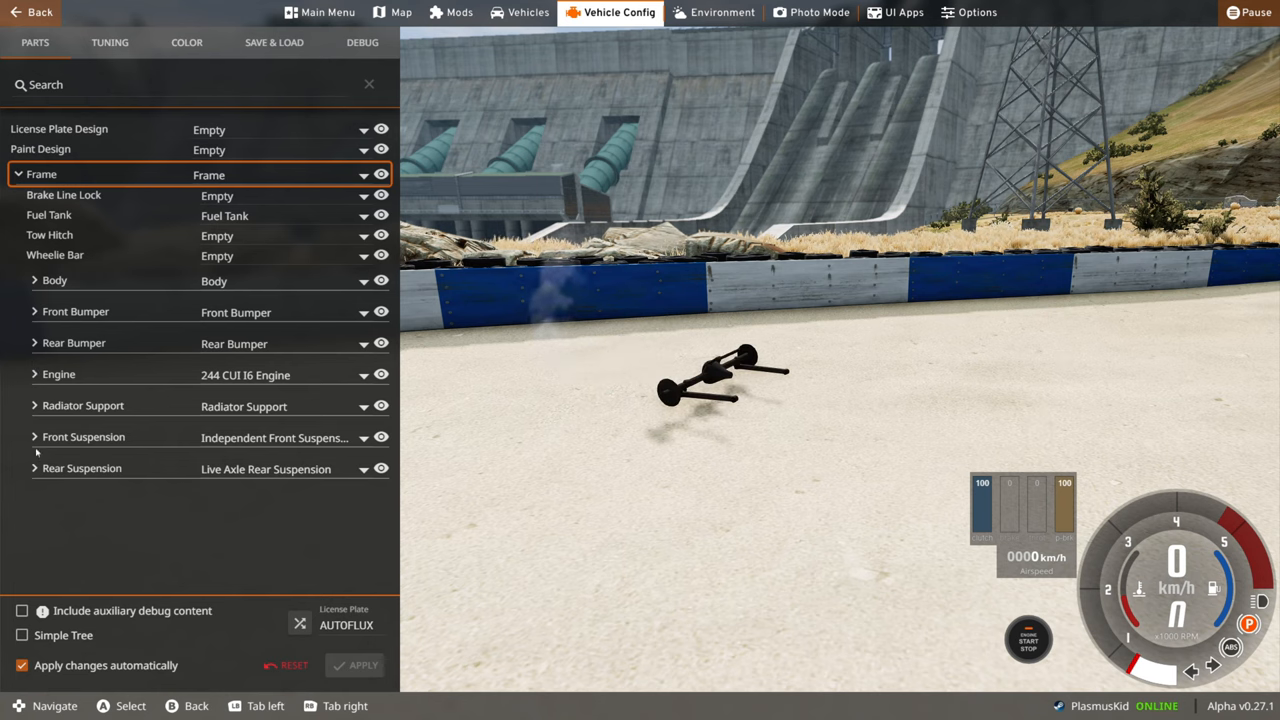
{"action": "left_click", "coordinate": [34, 436]}
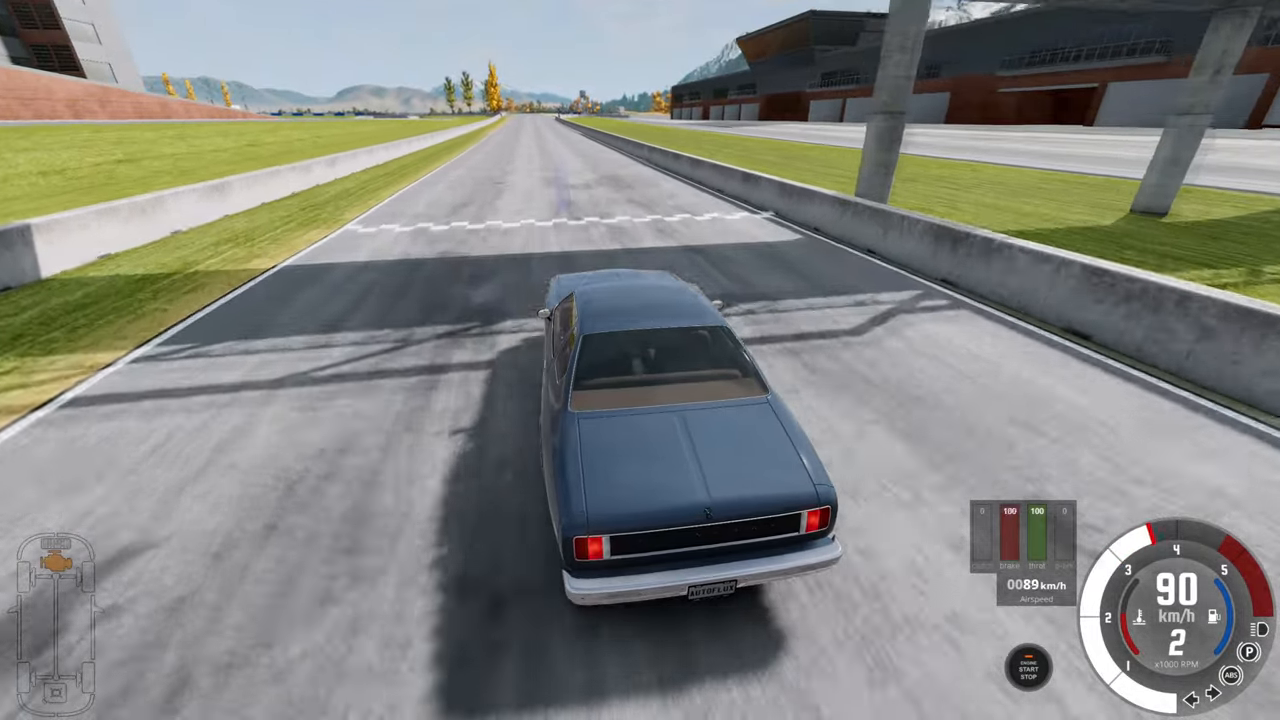
{"action": "key", "text": "w"}
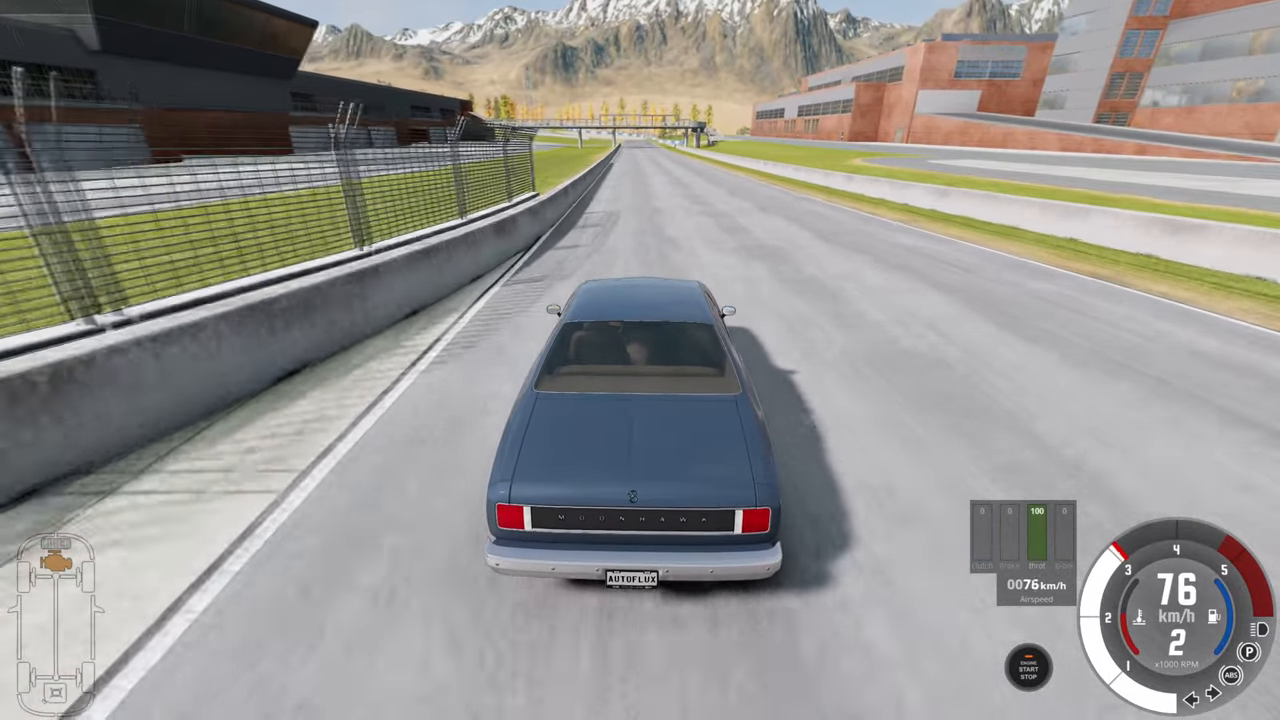
- Accelerate the blue coupe along the straight past 90 km/h
{"action": "key", "text": "w"}
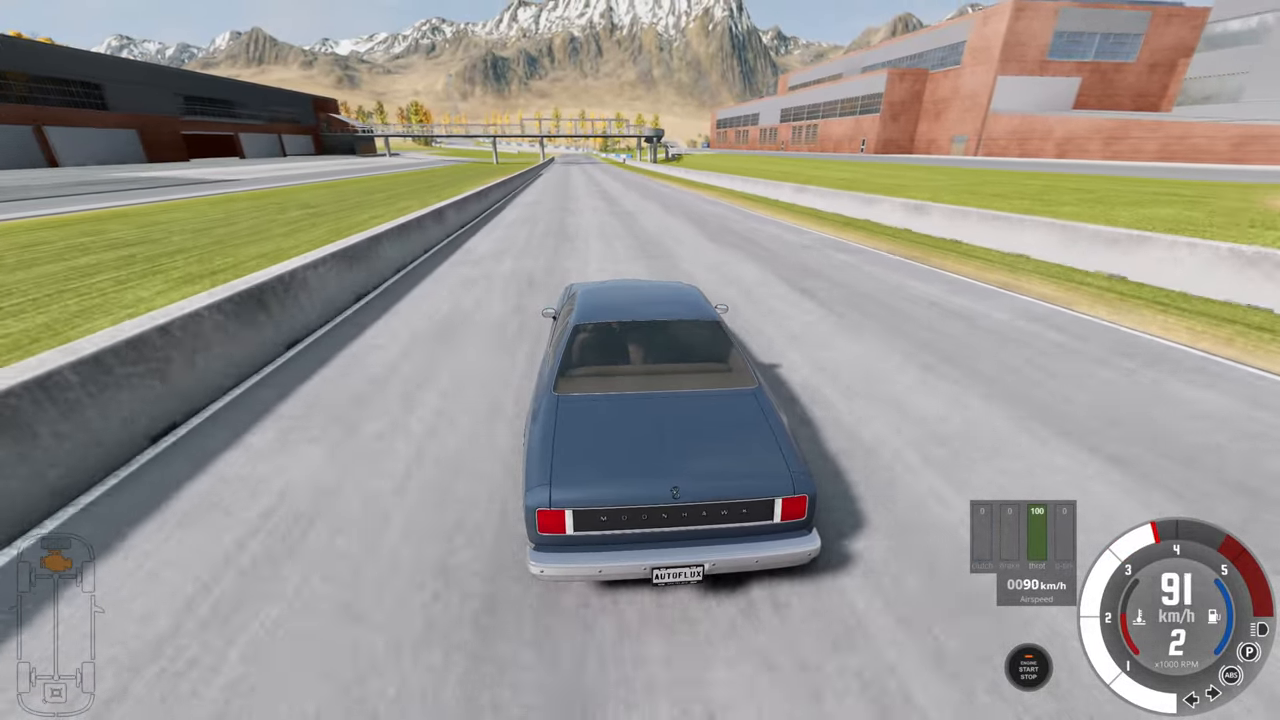